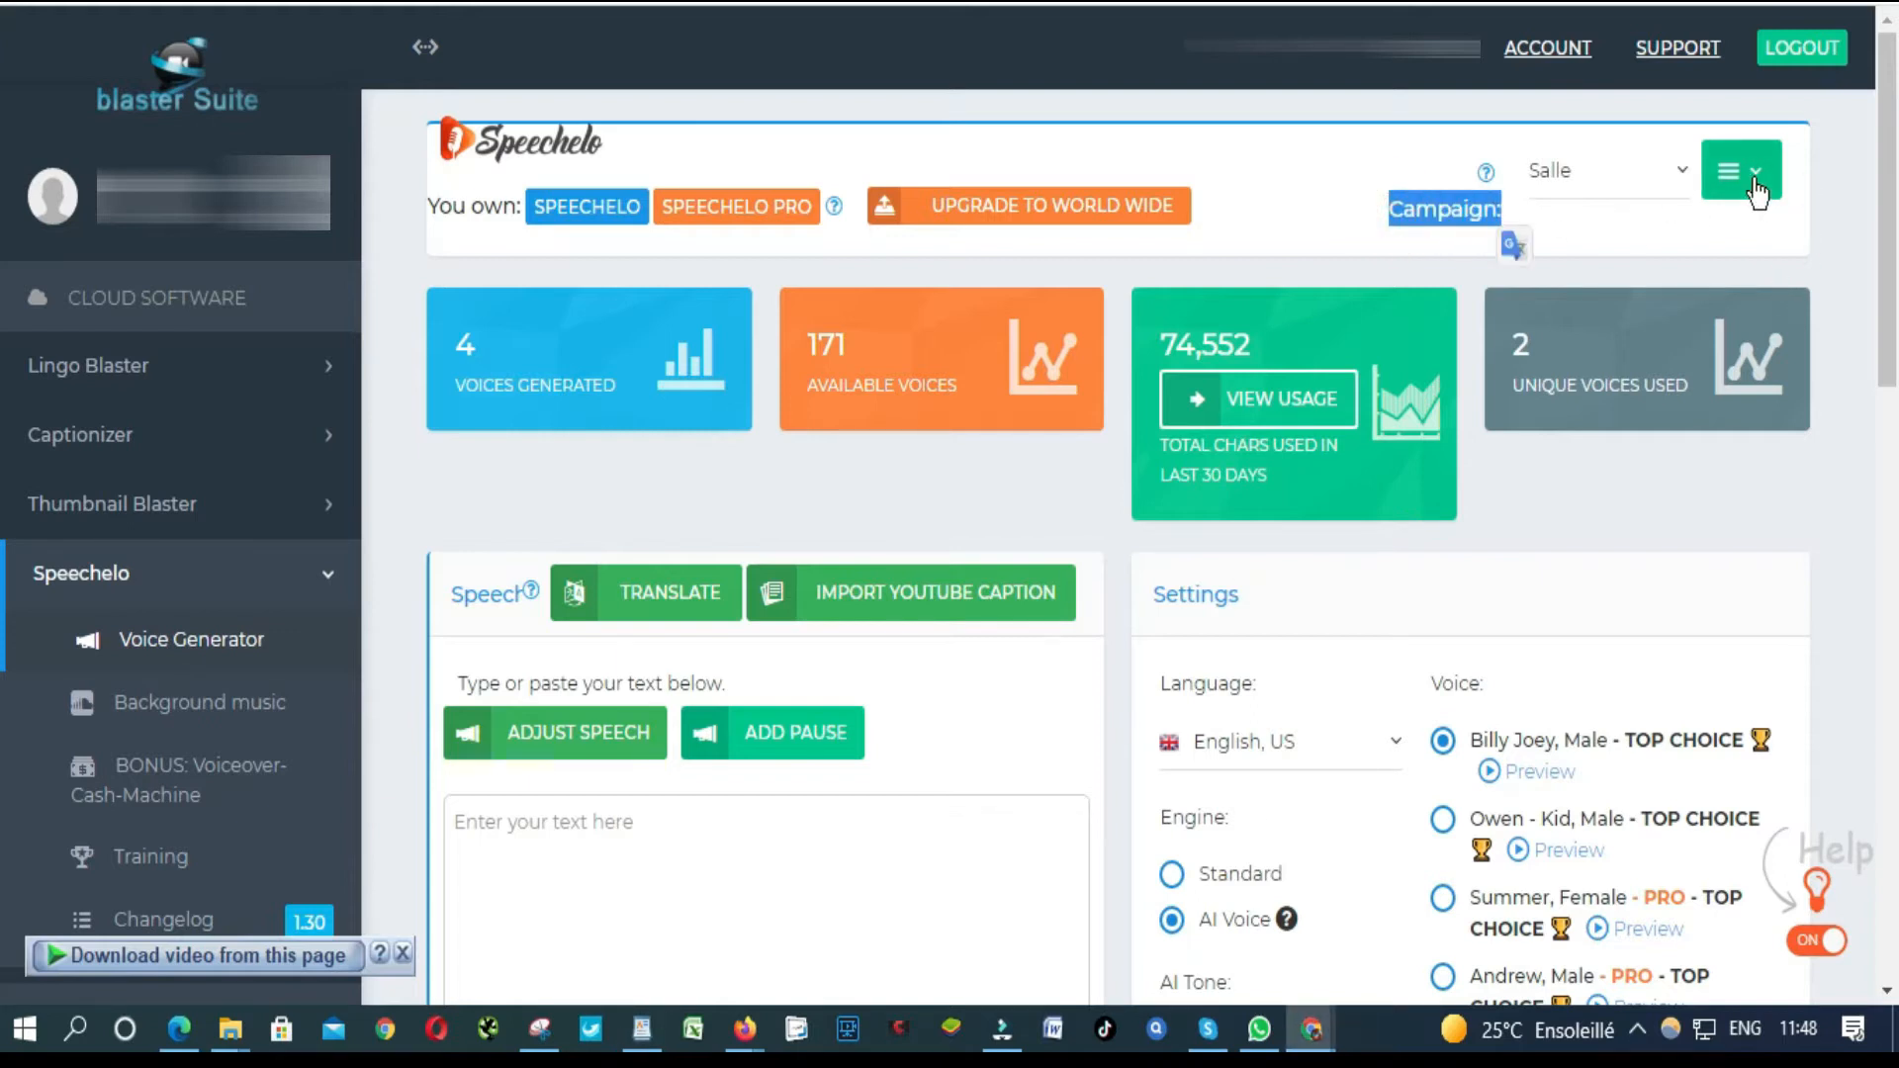
# Step: Create a campaign named 'Where to invest in Africa' and confirm it
pyautogui.click(1741, 169)
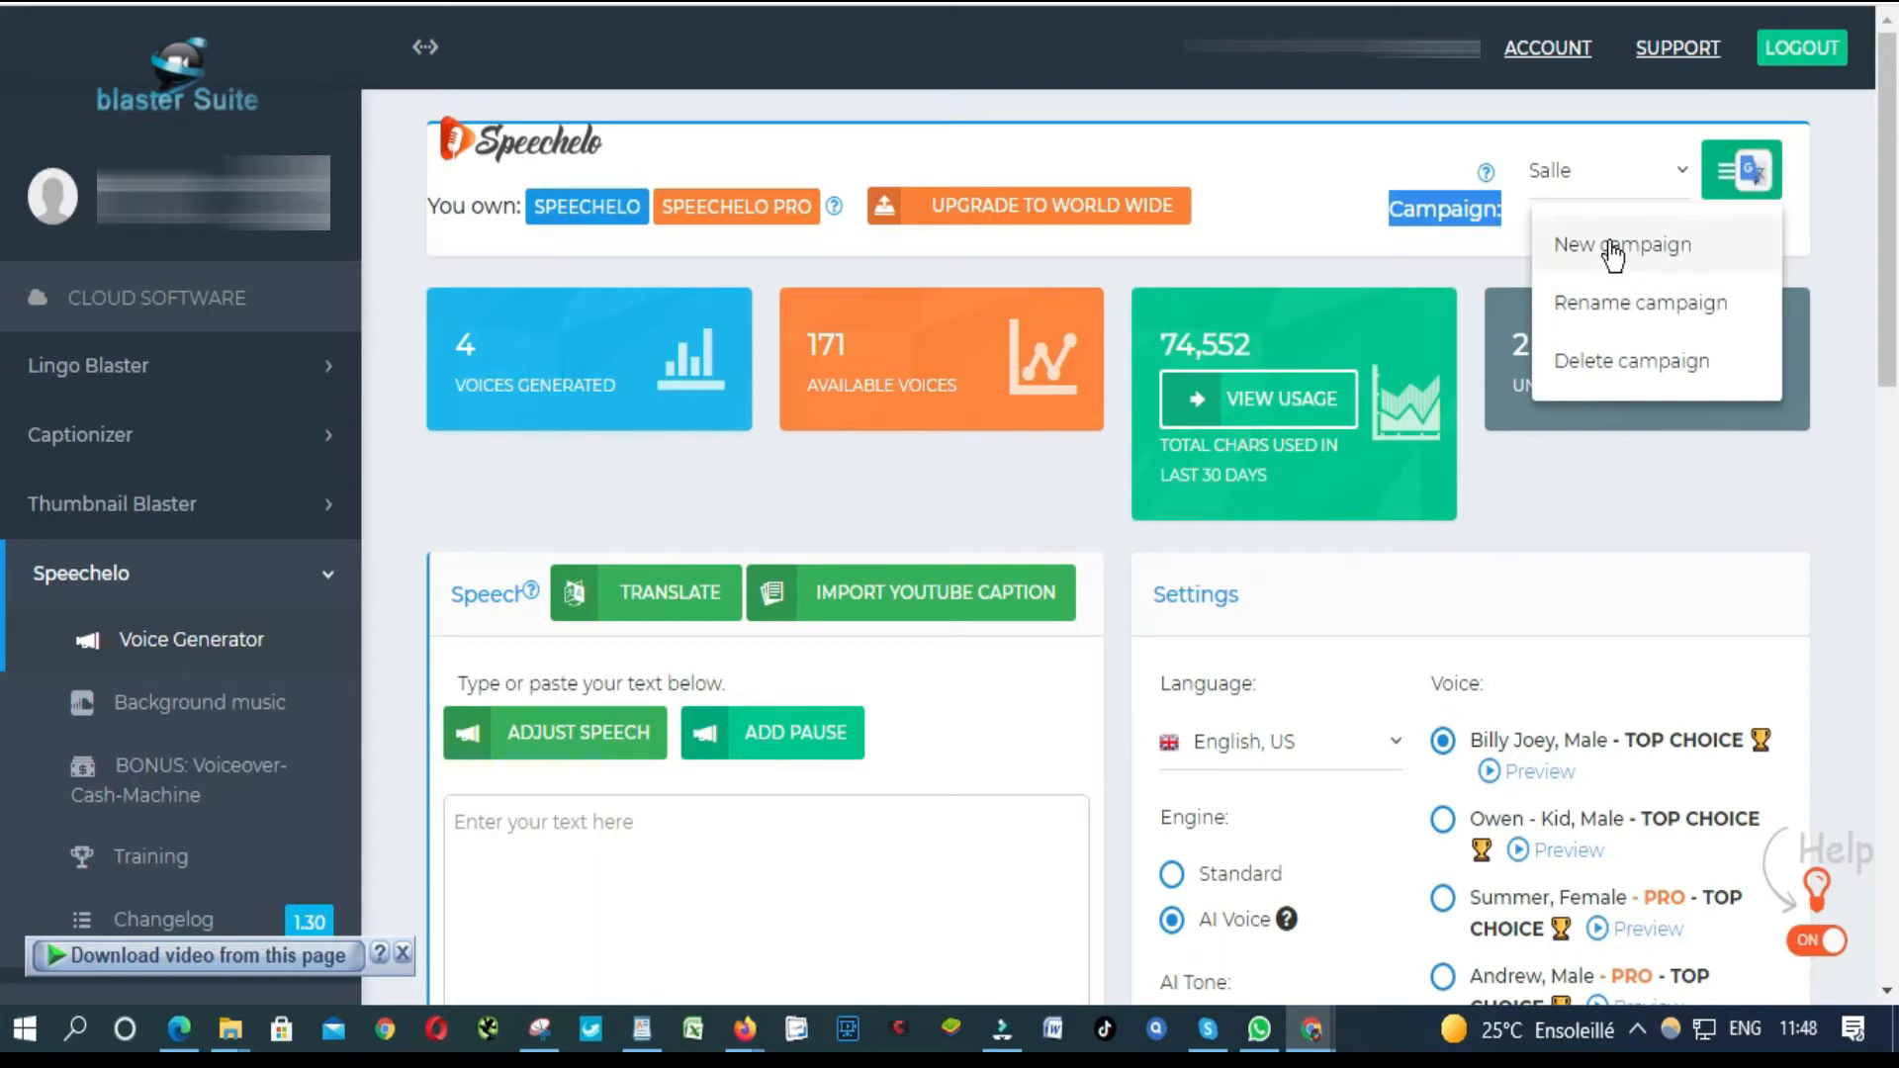
pyautogui.click(1622, 243)
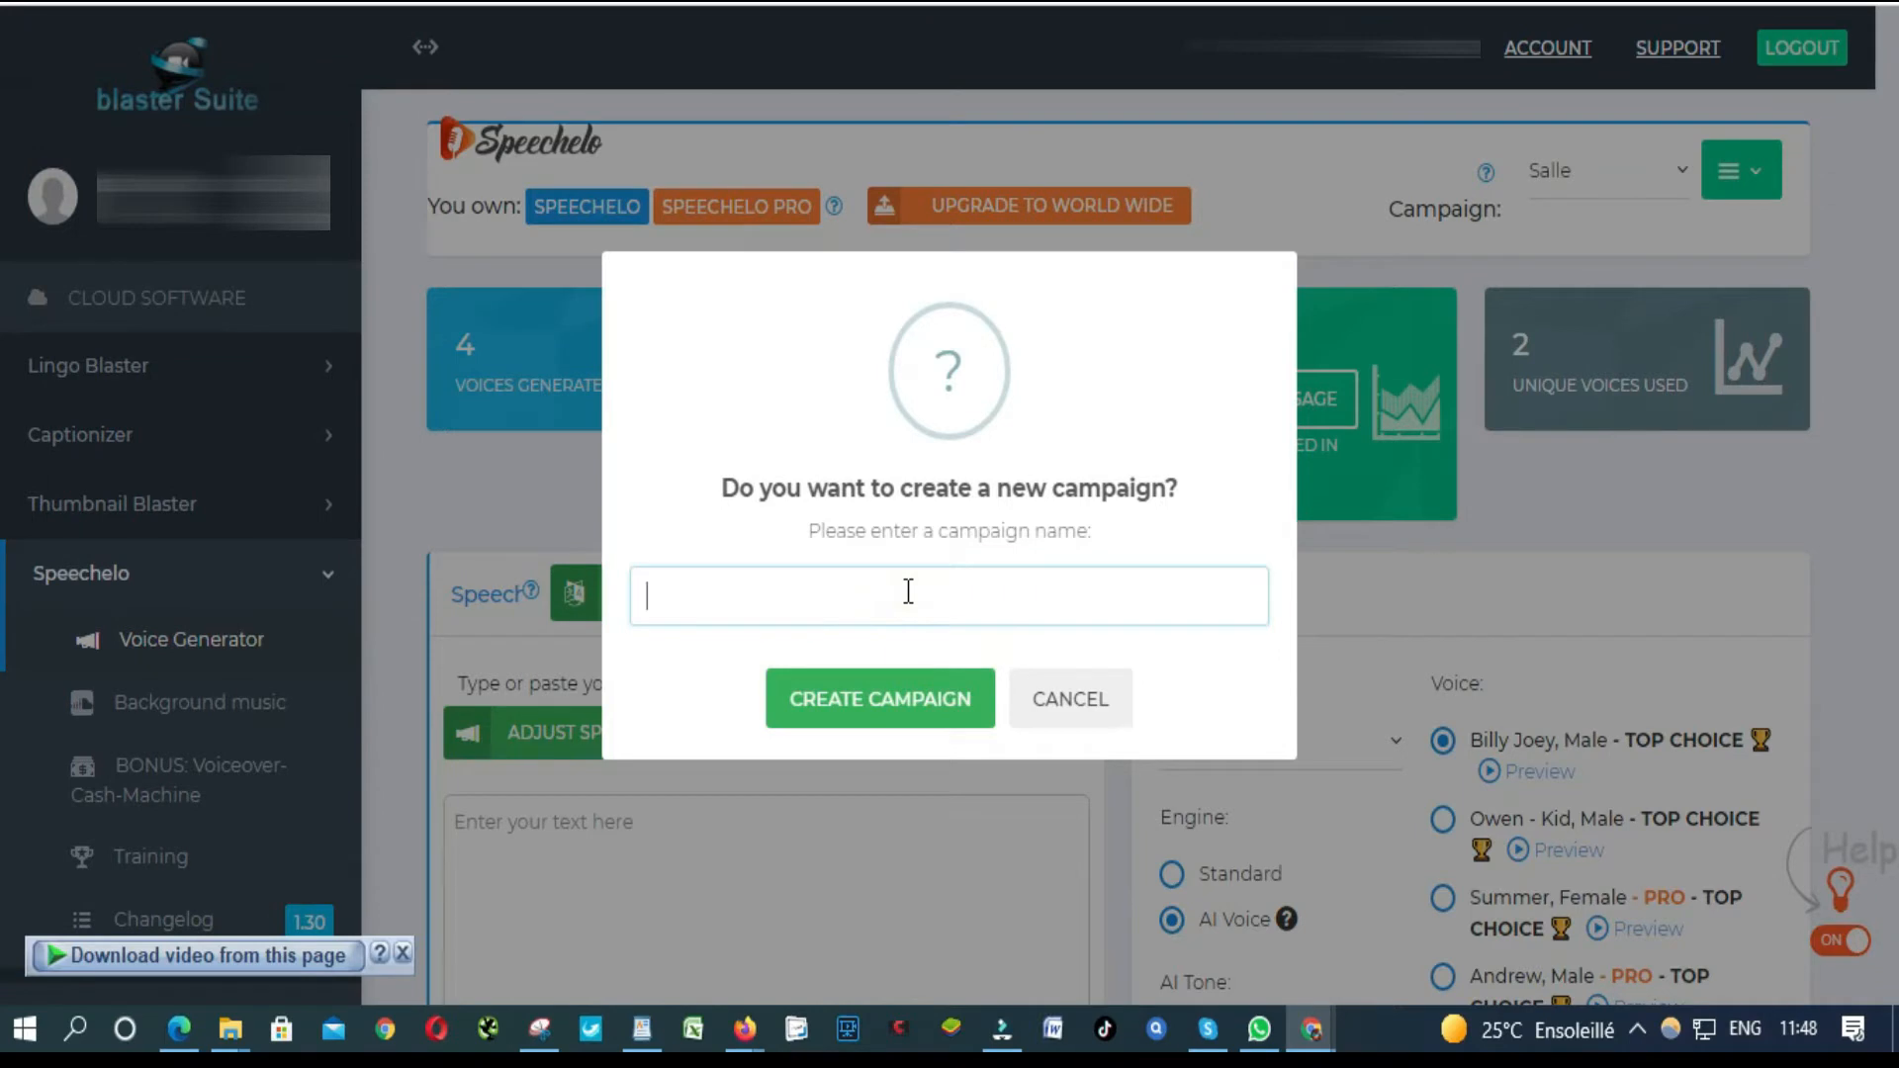
pyautogui.write('Where to invest in Africa')
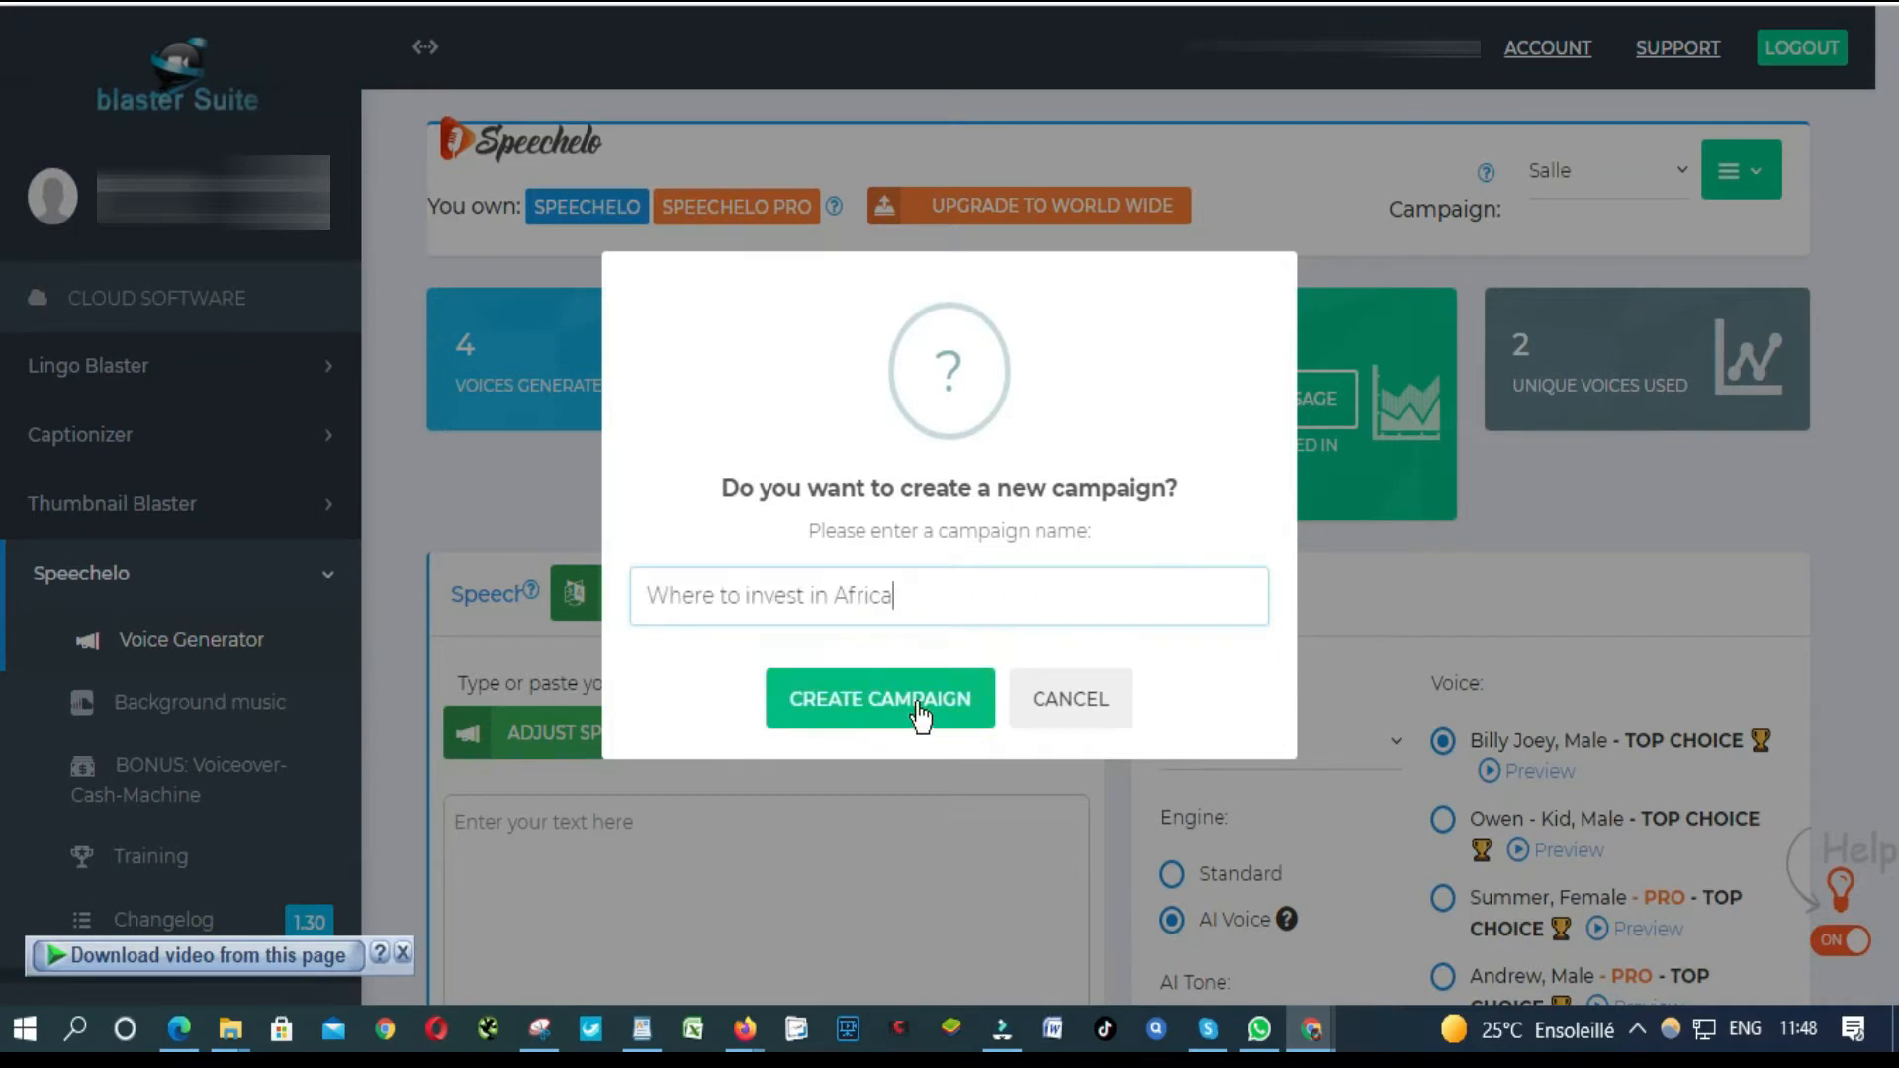
pyautogui.click(880, 699)
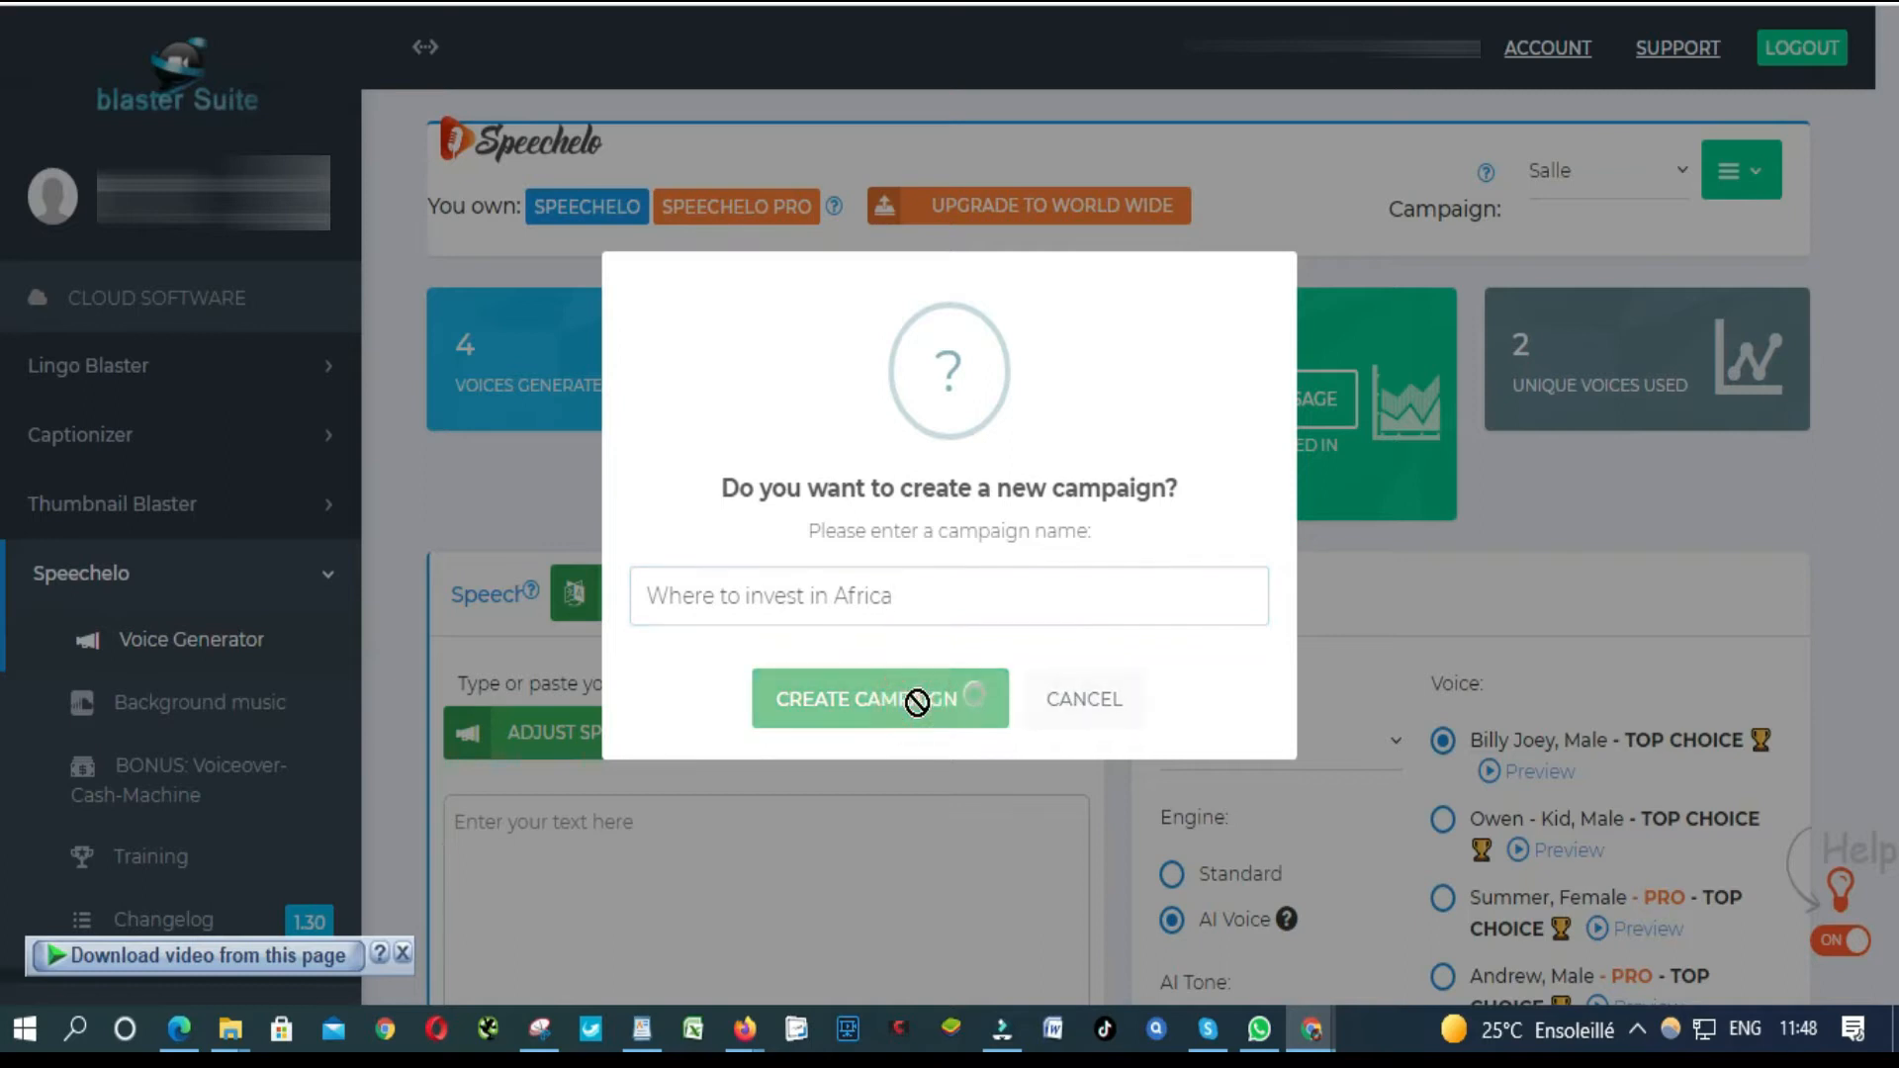
pyautogui.click(879, 700)
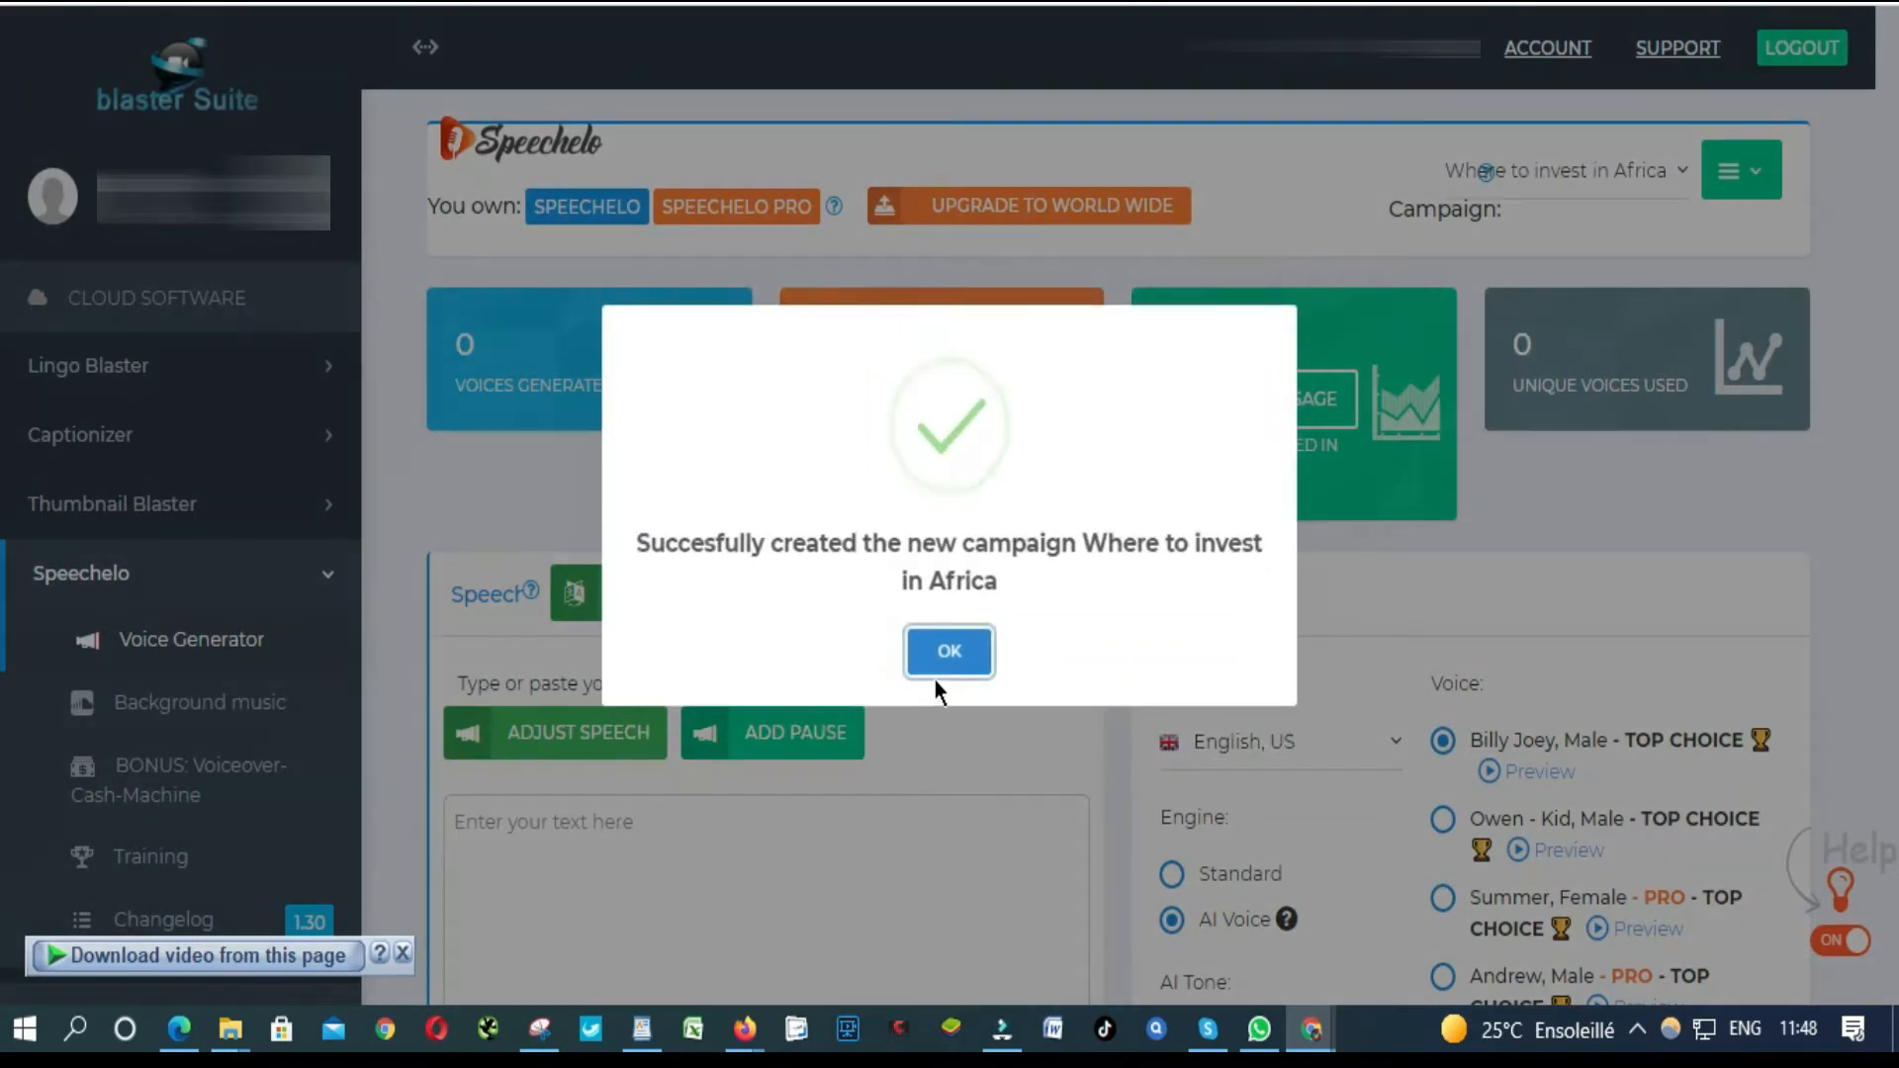
pyautogui.click(949, 652)
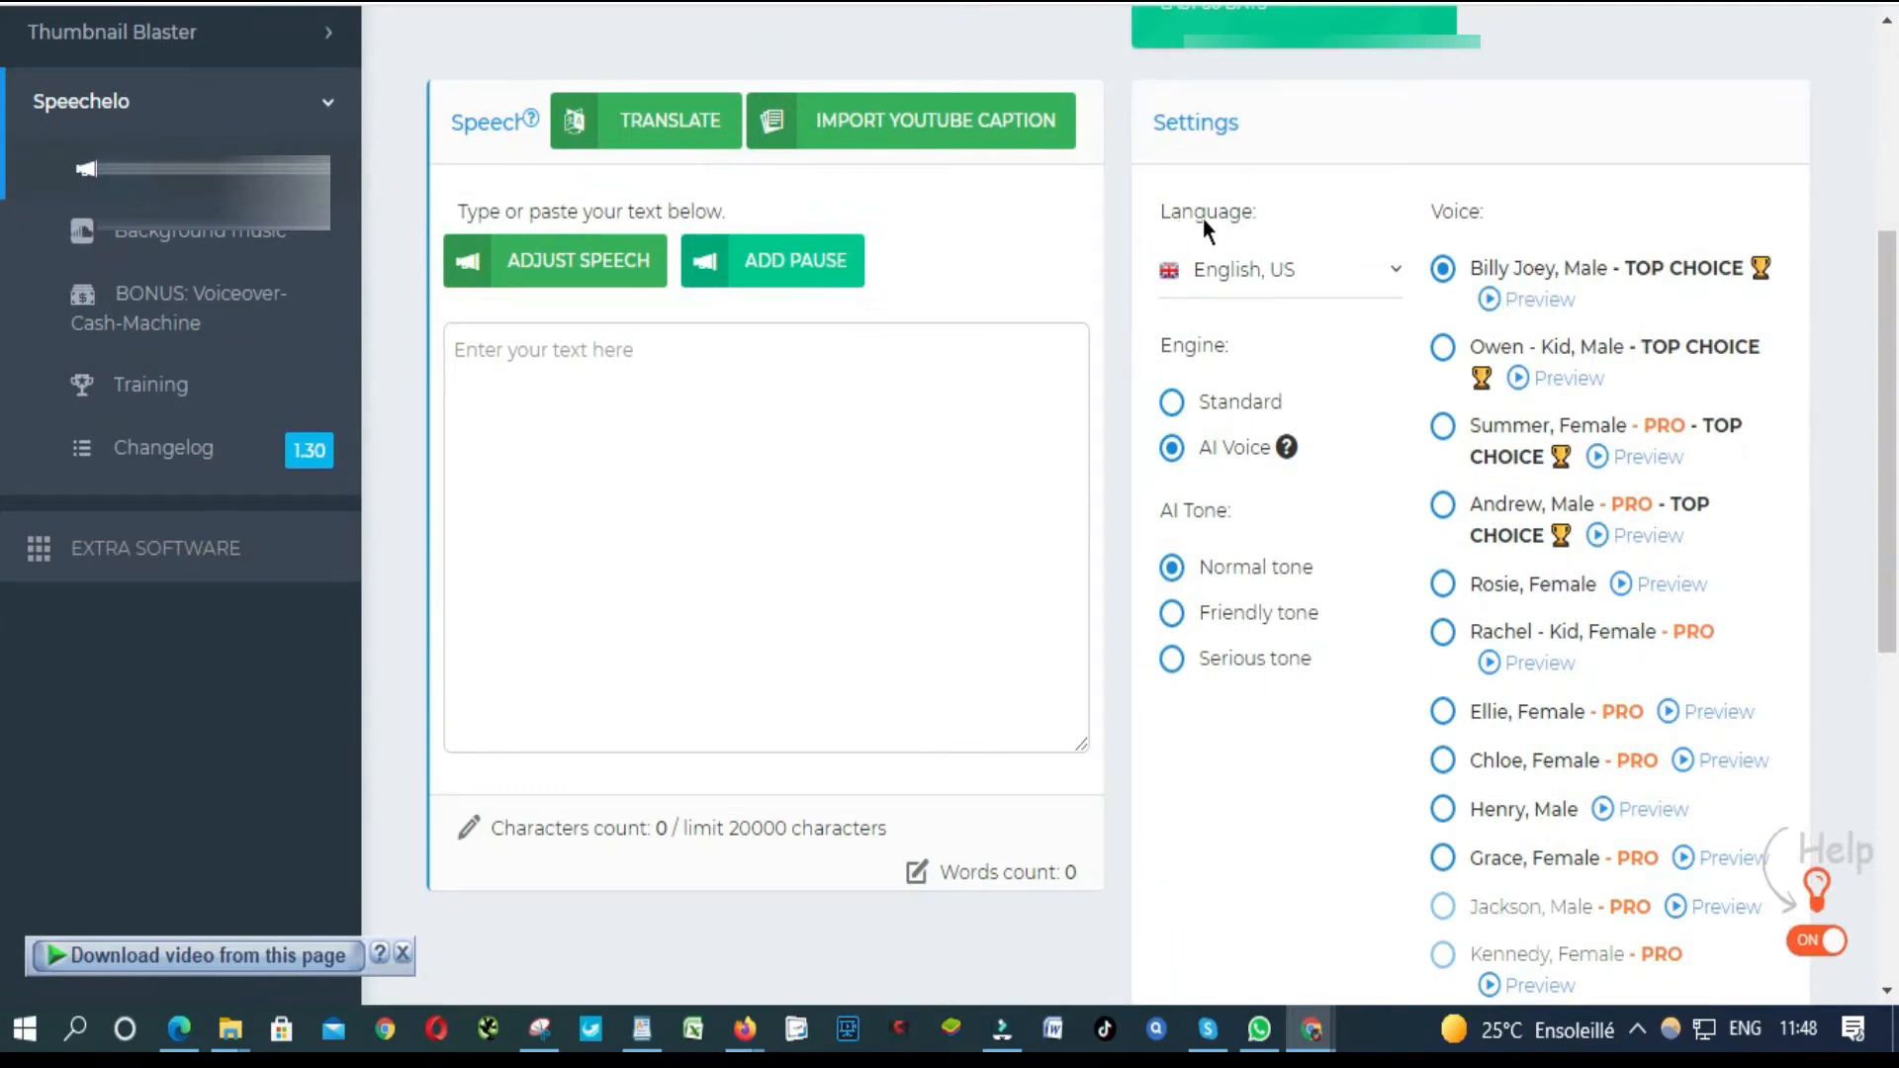
# Step: Select Andrew, Male as the voice, keeping the AI Voice engine
pyautogui.doubleClick(1206, 211)
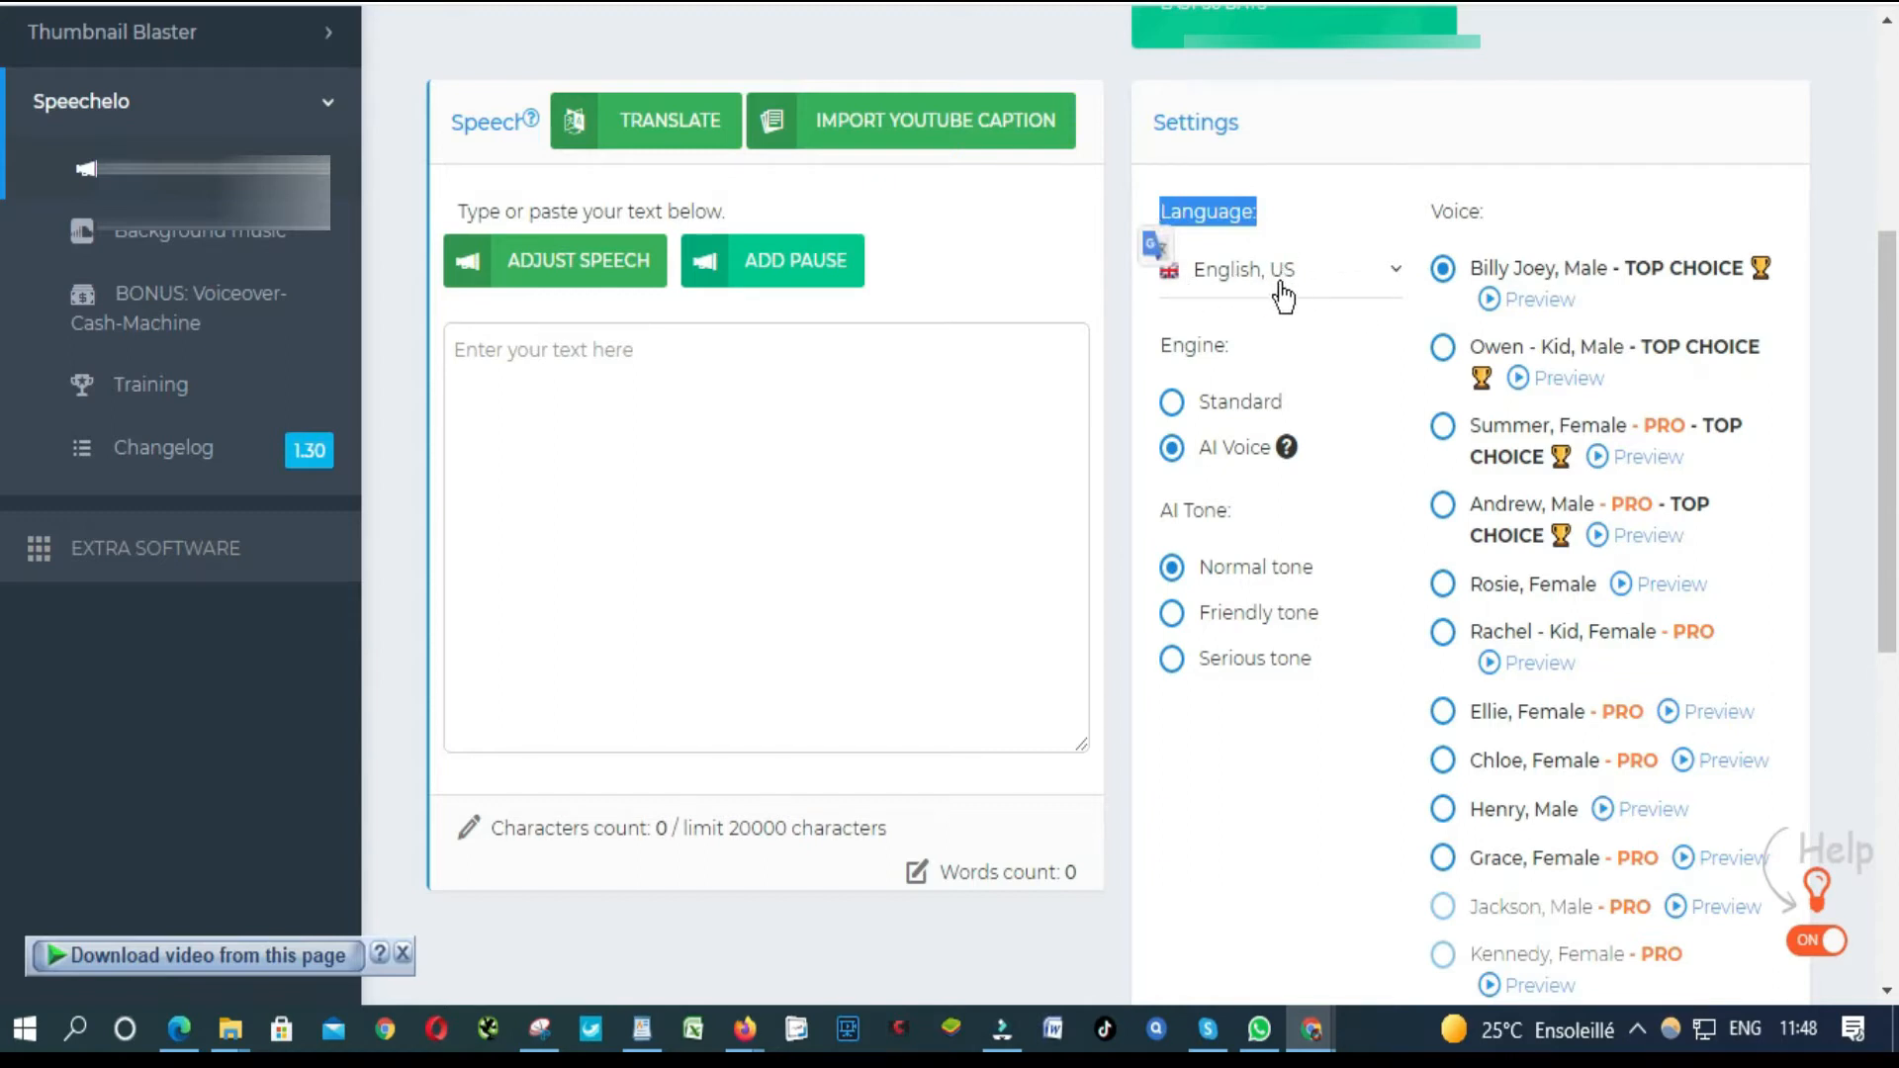
pyautogui.moveTo(1426, 578)
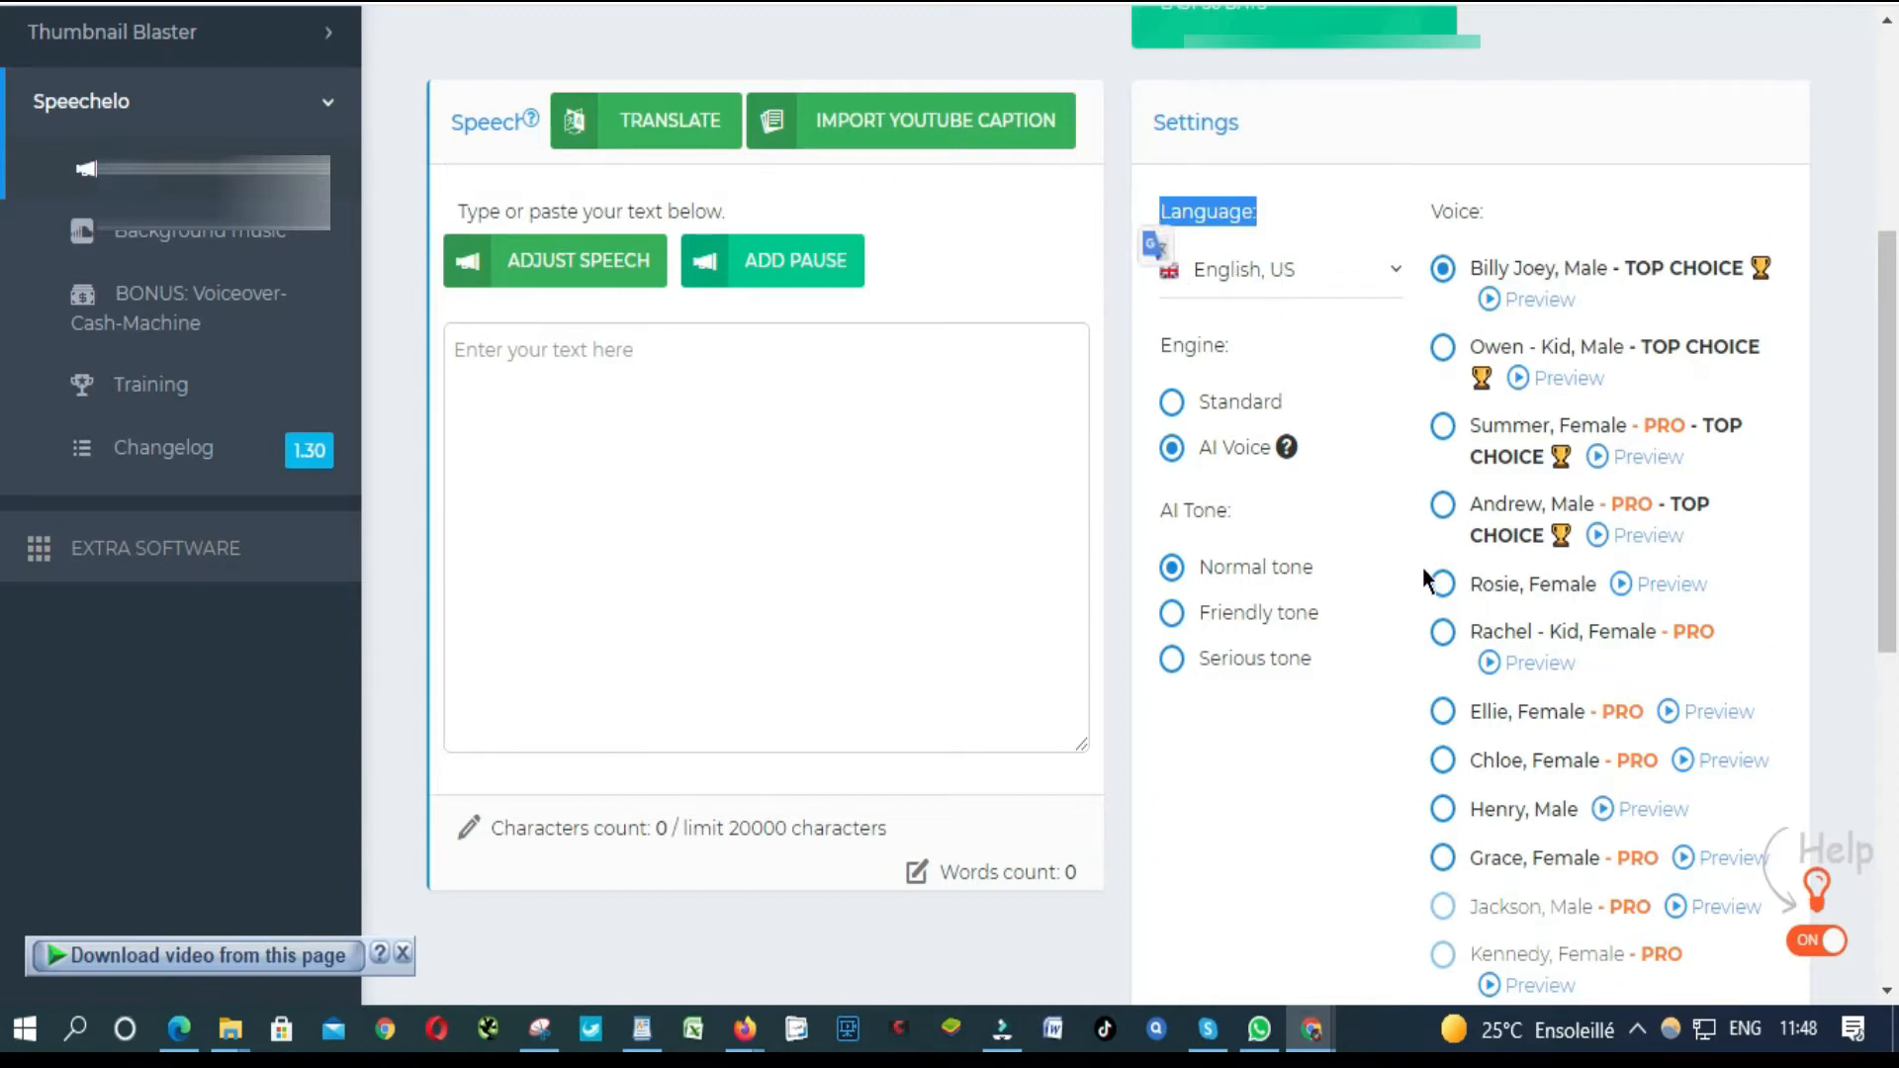
pyautogui.moveTo(1444, 511)
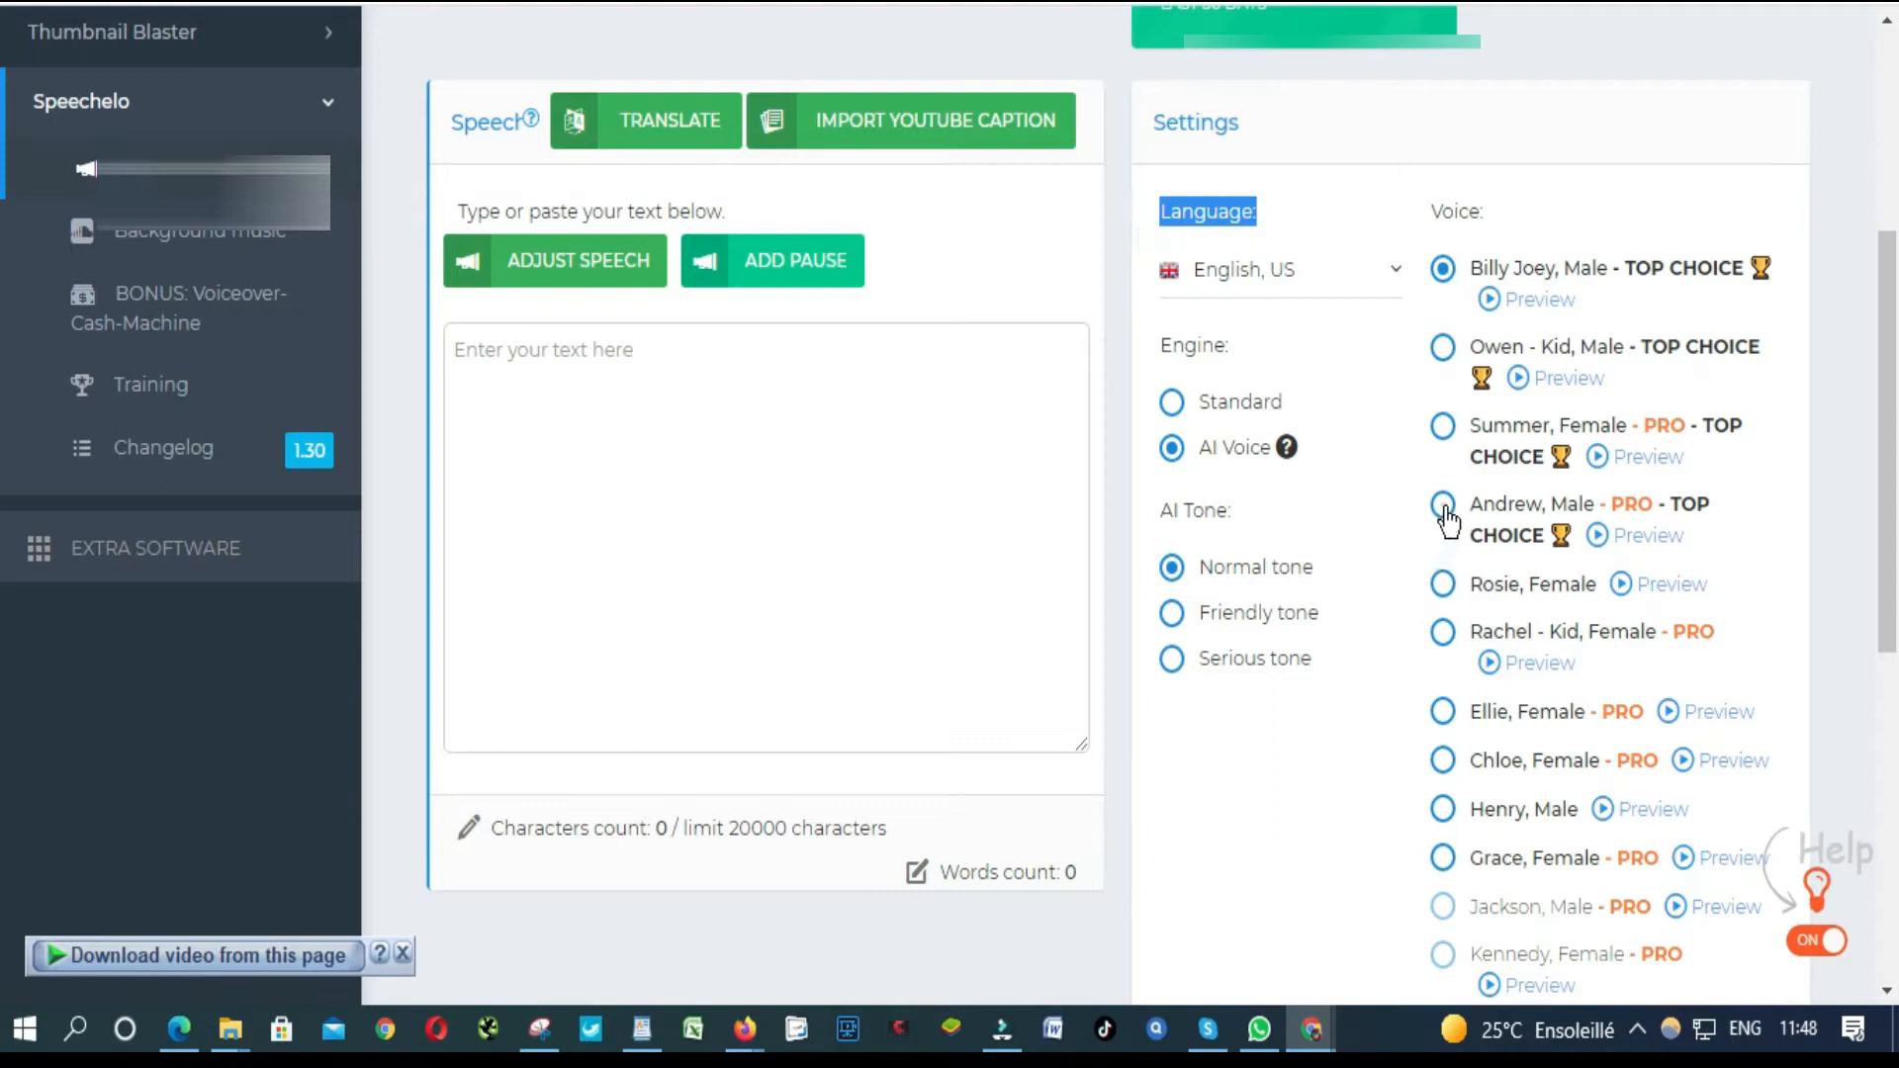
pyautogui.click(1442, 507)
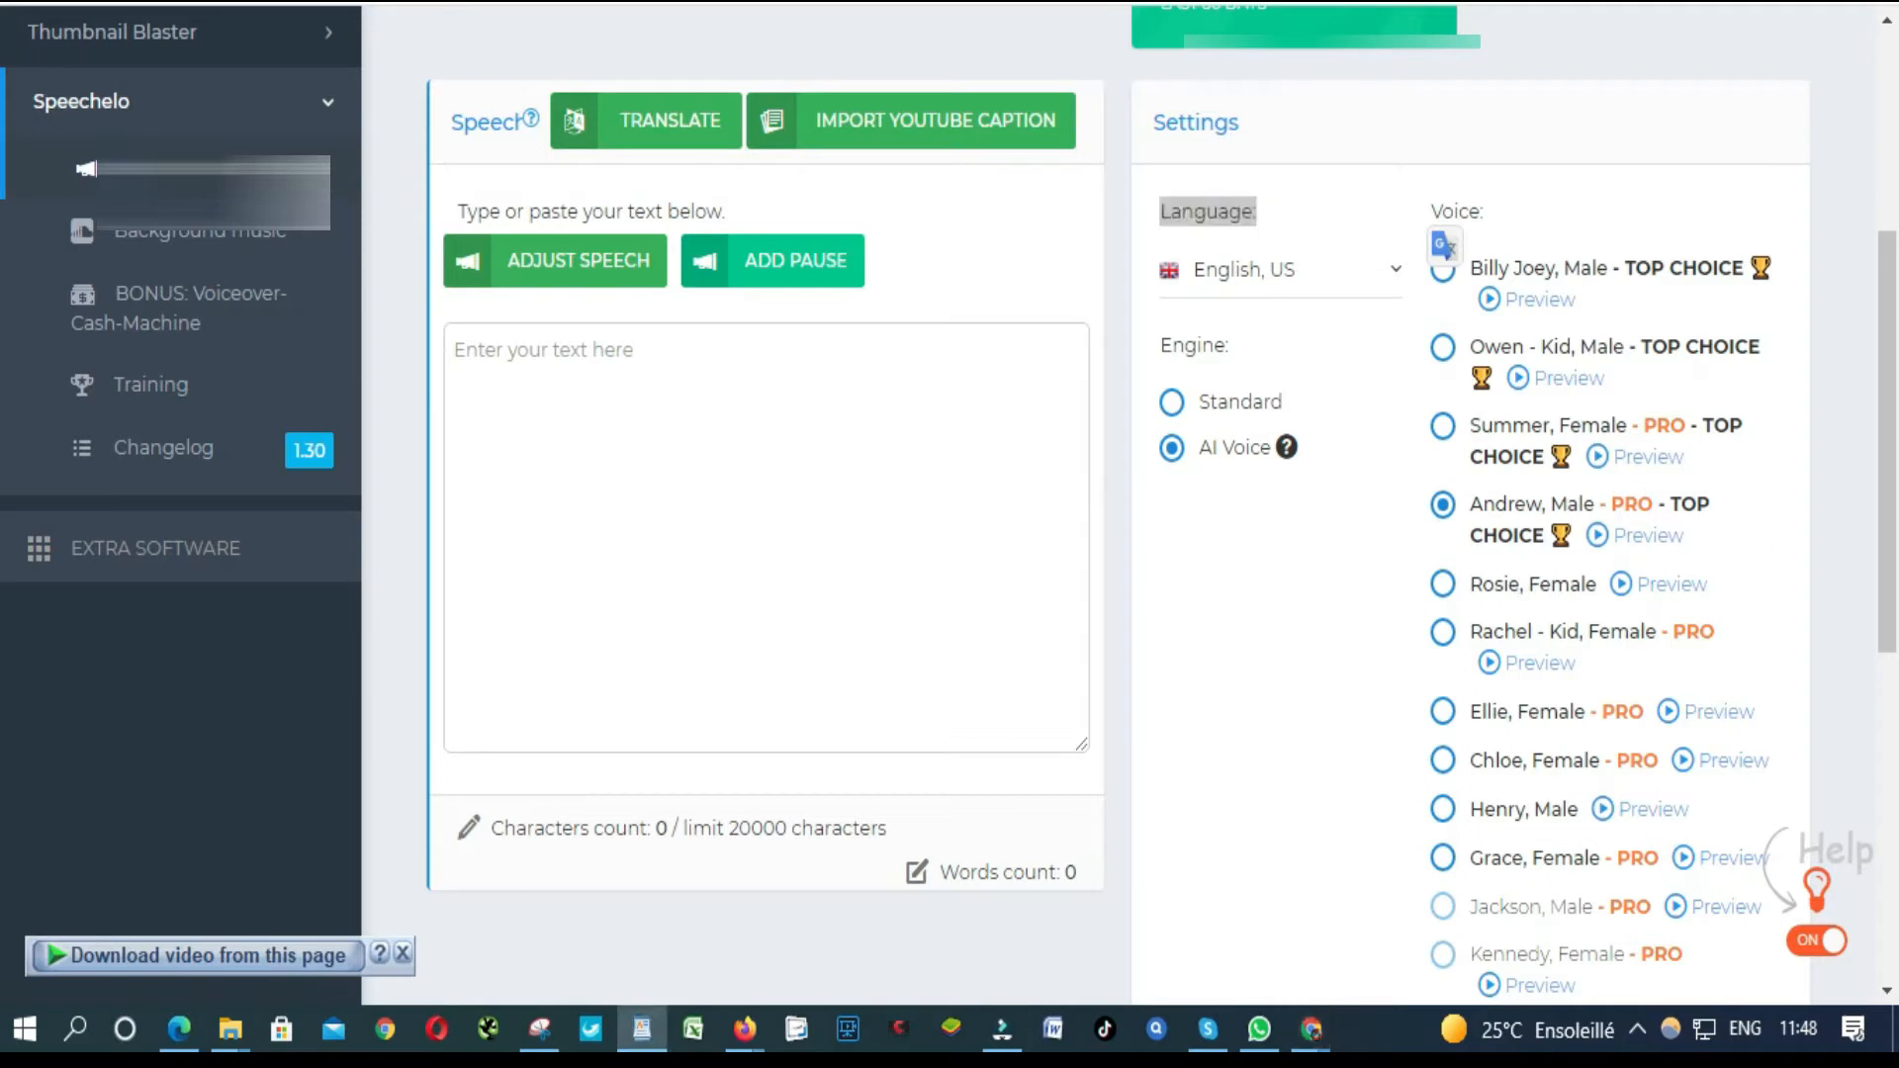
pyautogui.moveTo(530, 325)
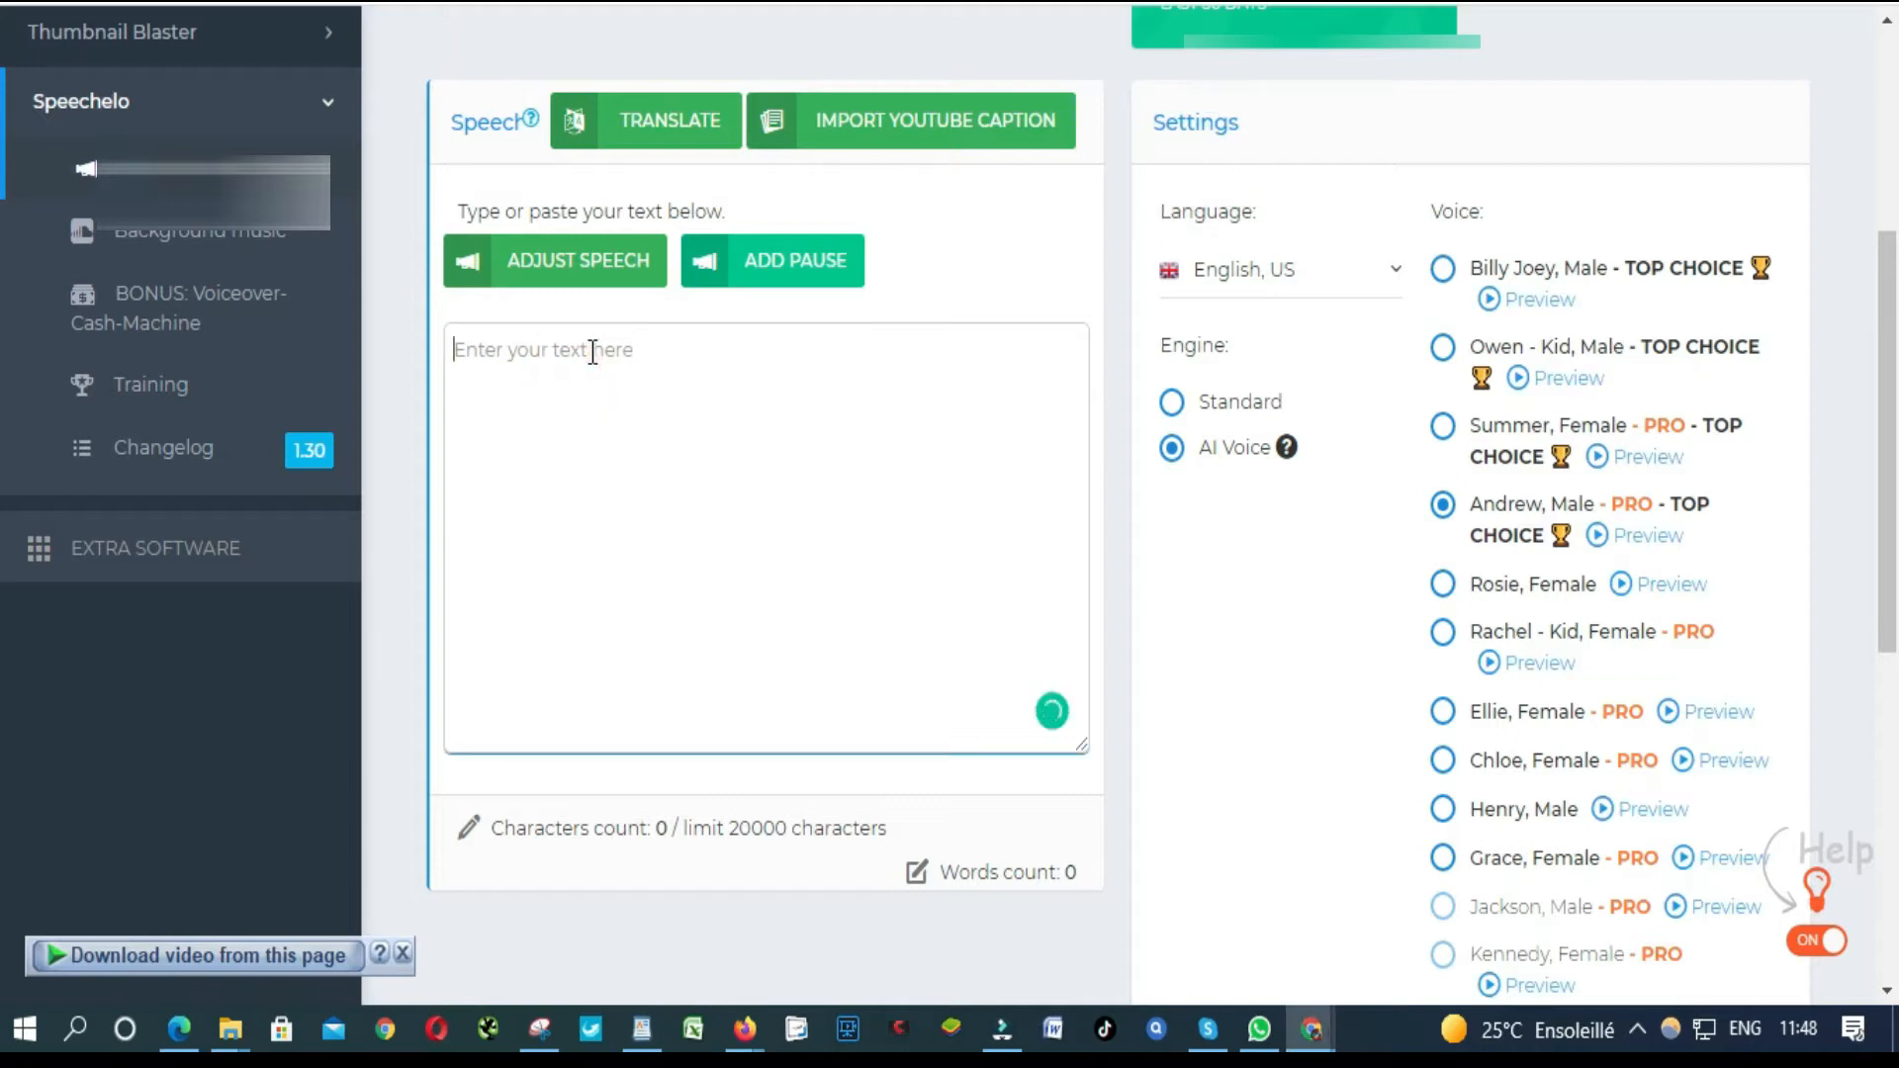
# Step: Type the welcome and Where to Invest in Africa 2021 RMB research intro
pyautogui.write('Hello everyone, and welcome back to another video.')
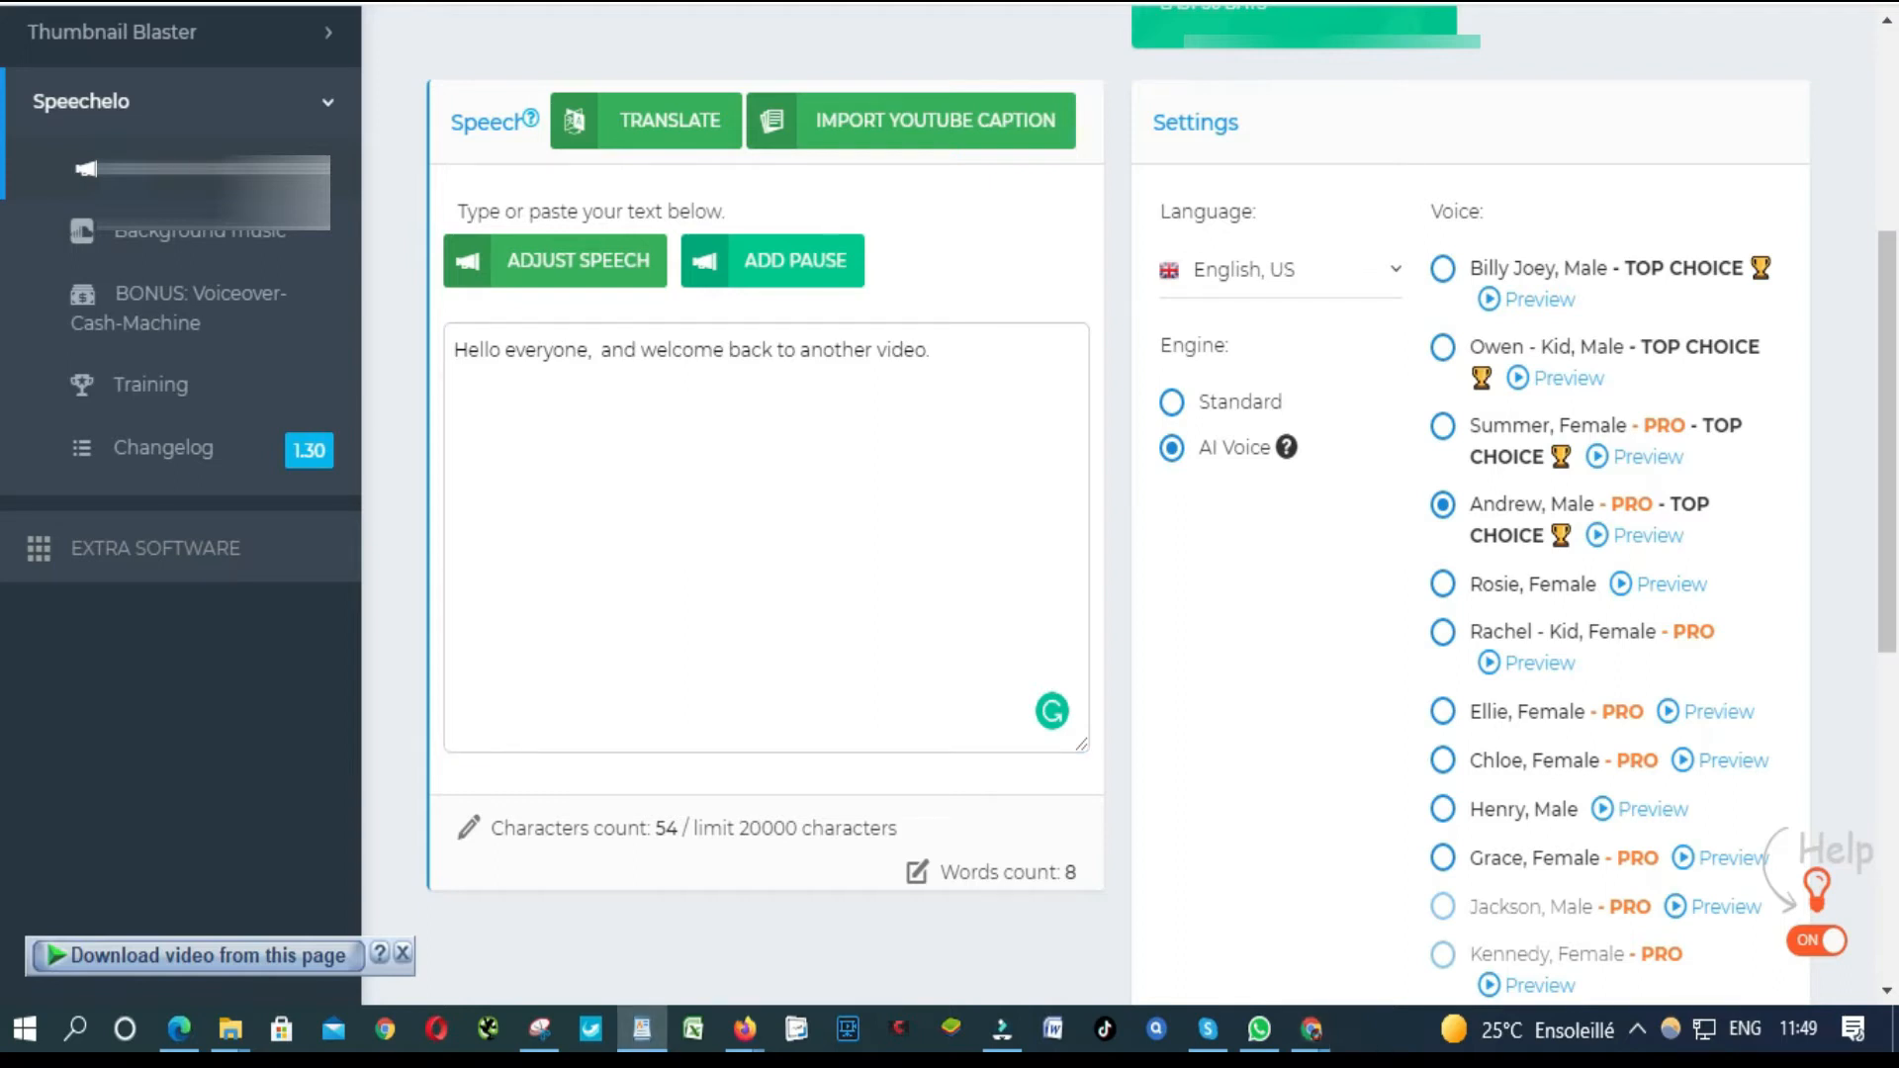
pyautogui.click(938, 350)
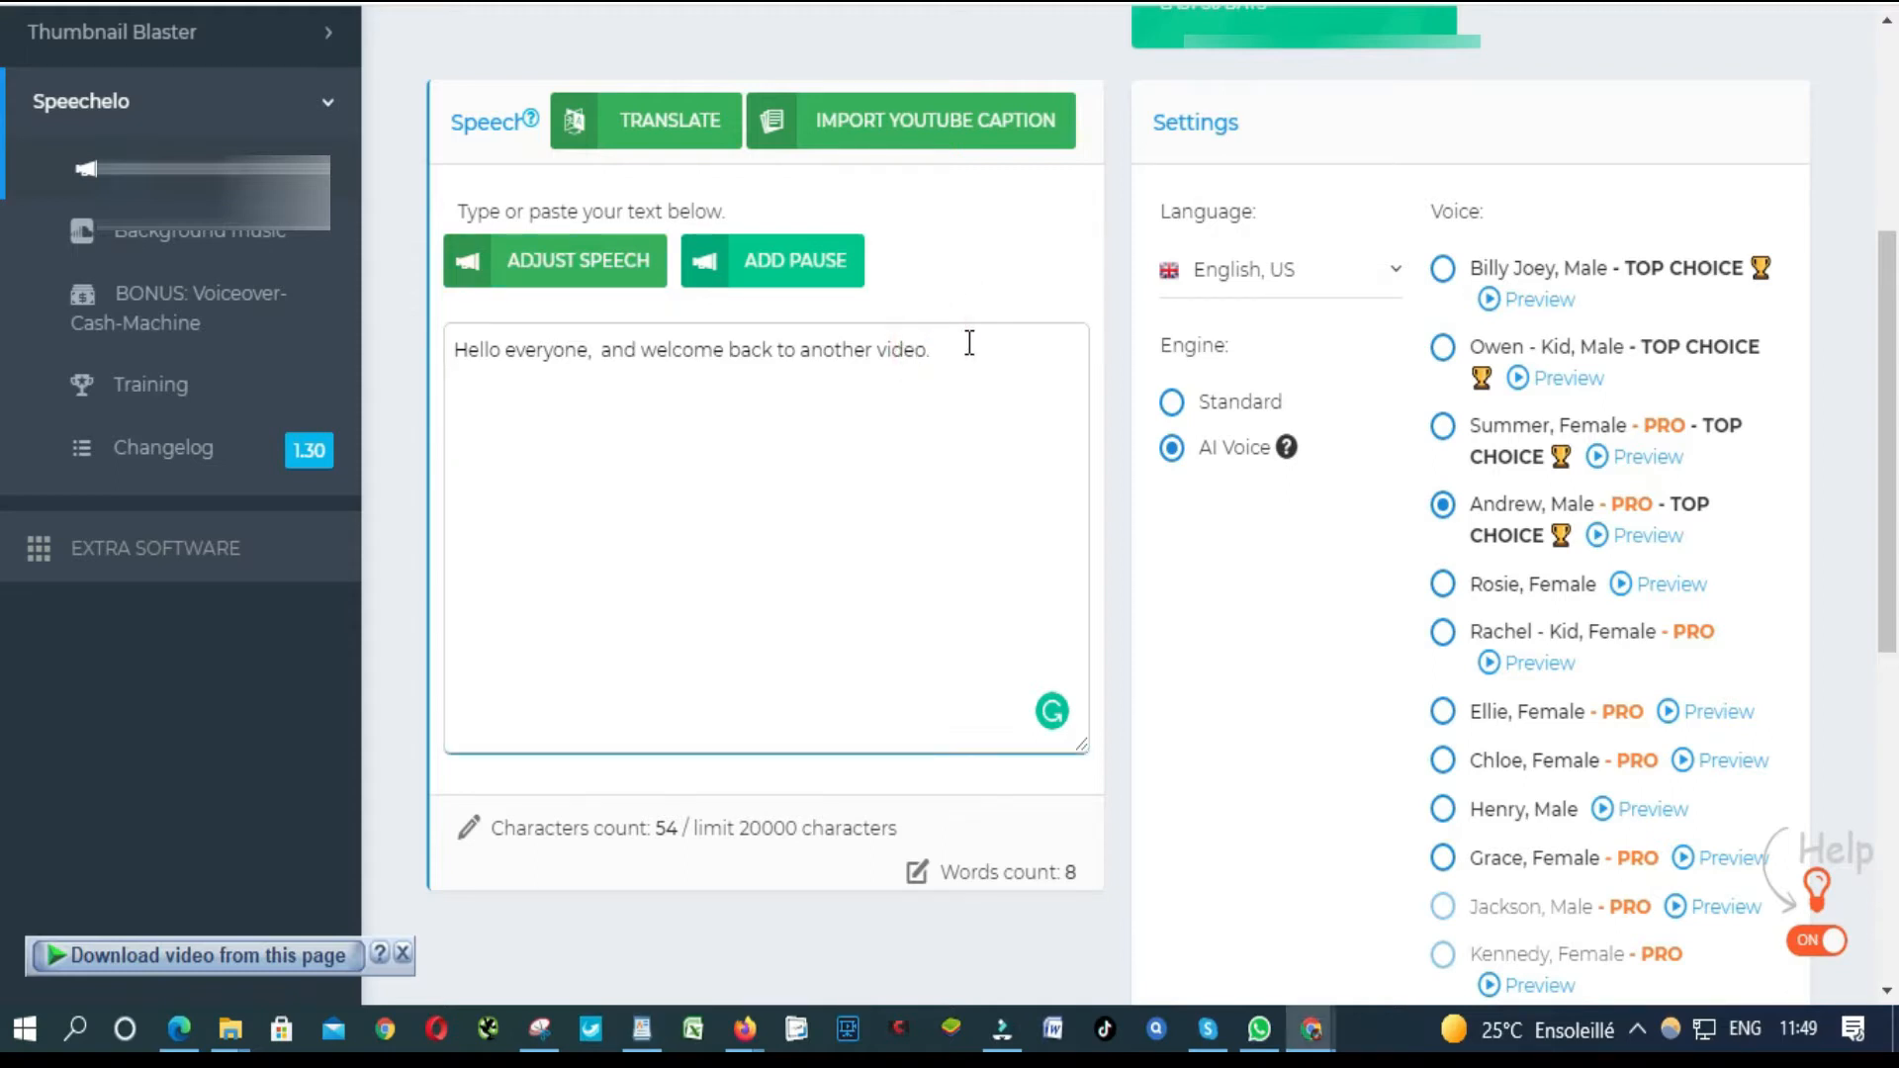
pyautogui.write("The Where to Invest in Africa 2021 research by Rand Merchant Bank (RMB) evaluates the investment possibilities of each African economy. According to the most current report, Egypt is the continent's top investment destination, followed by Morocco and South Africa.")
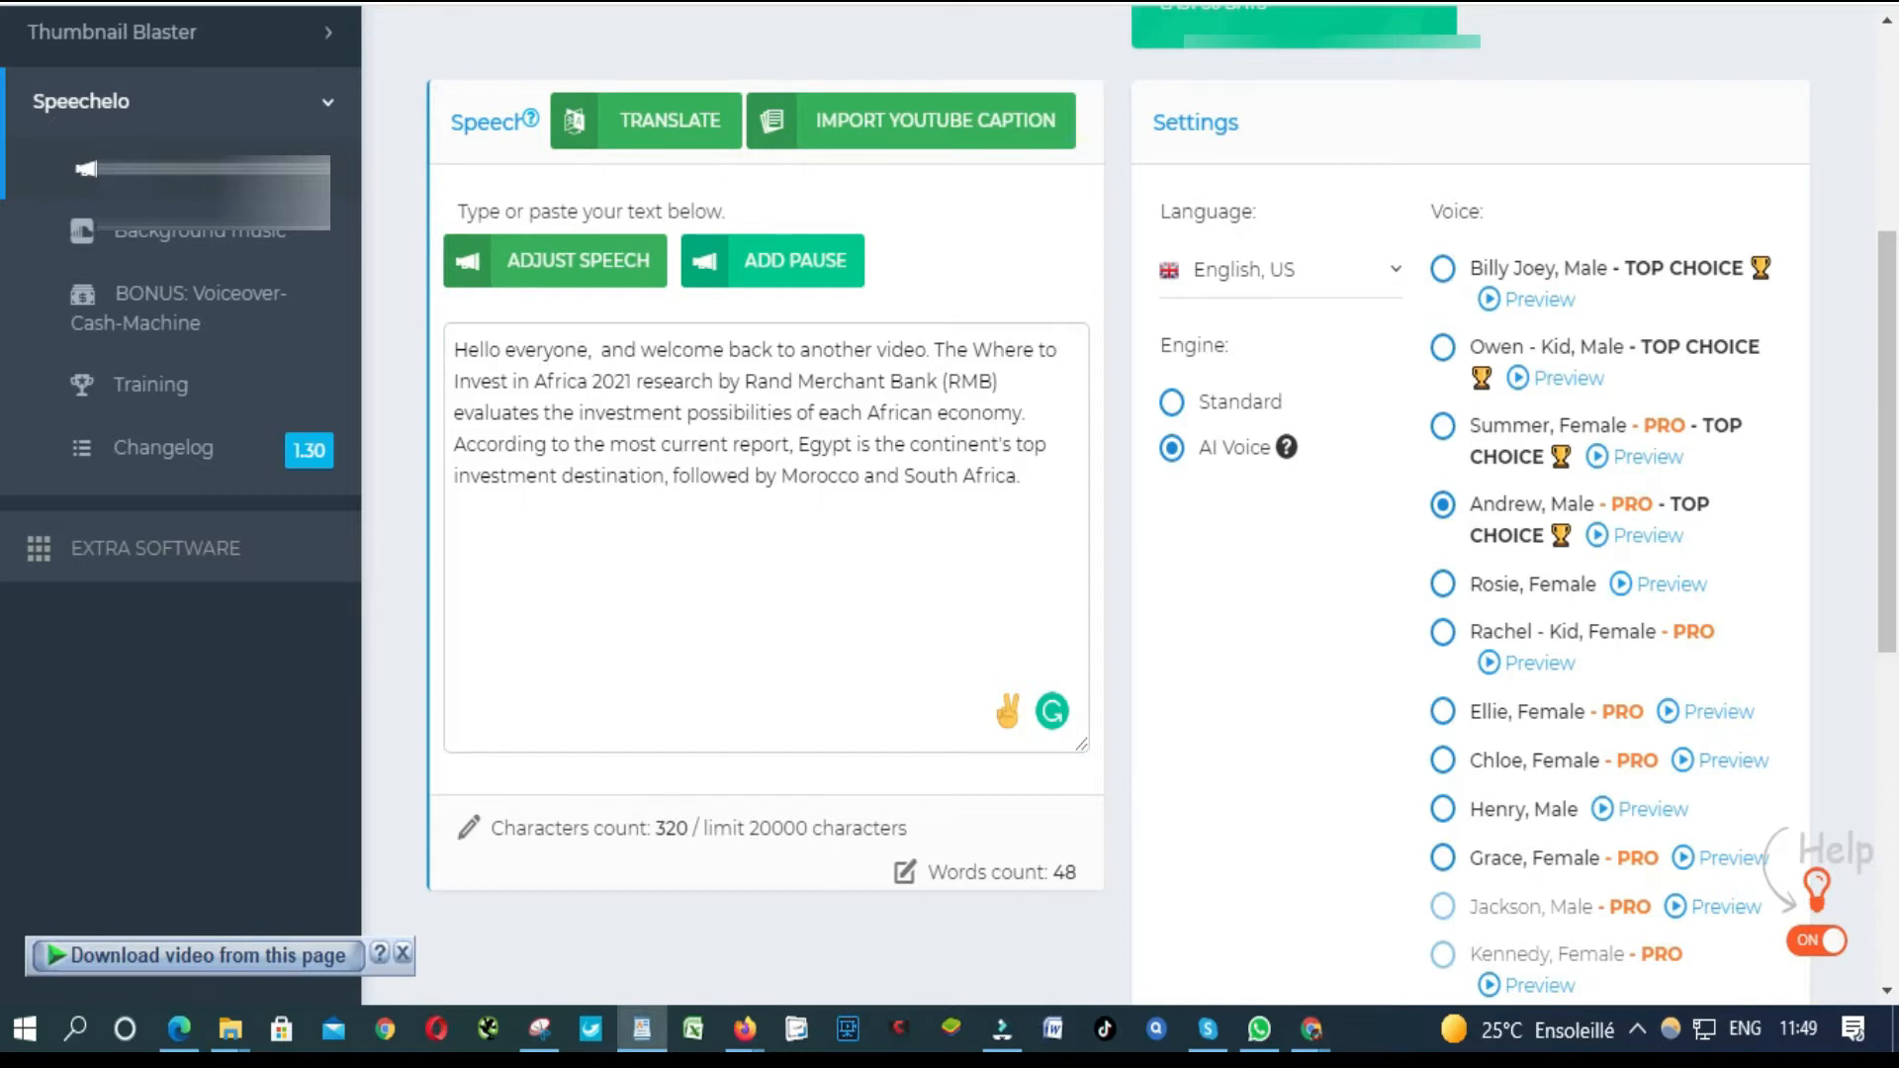
pyautogui.moveTo(1453, 676)
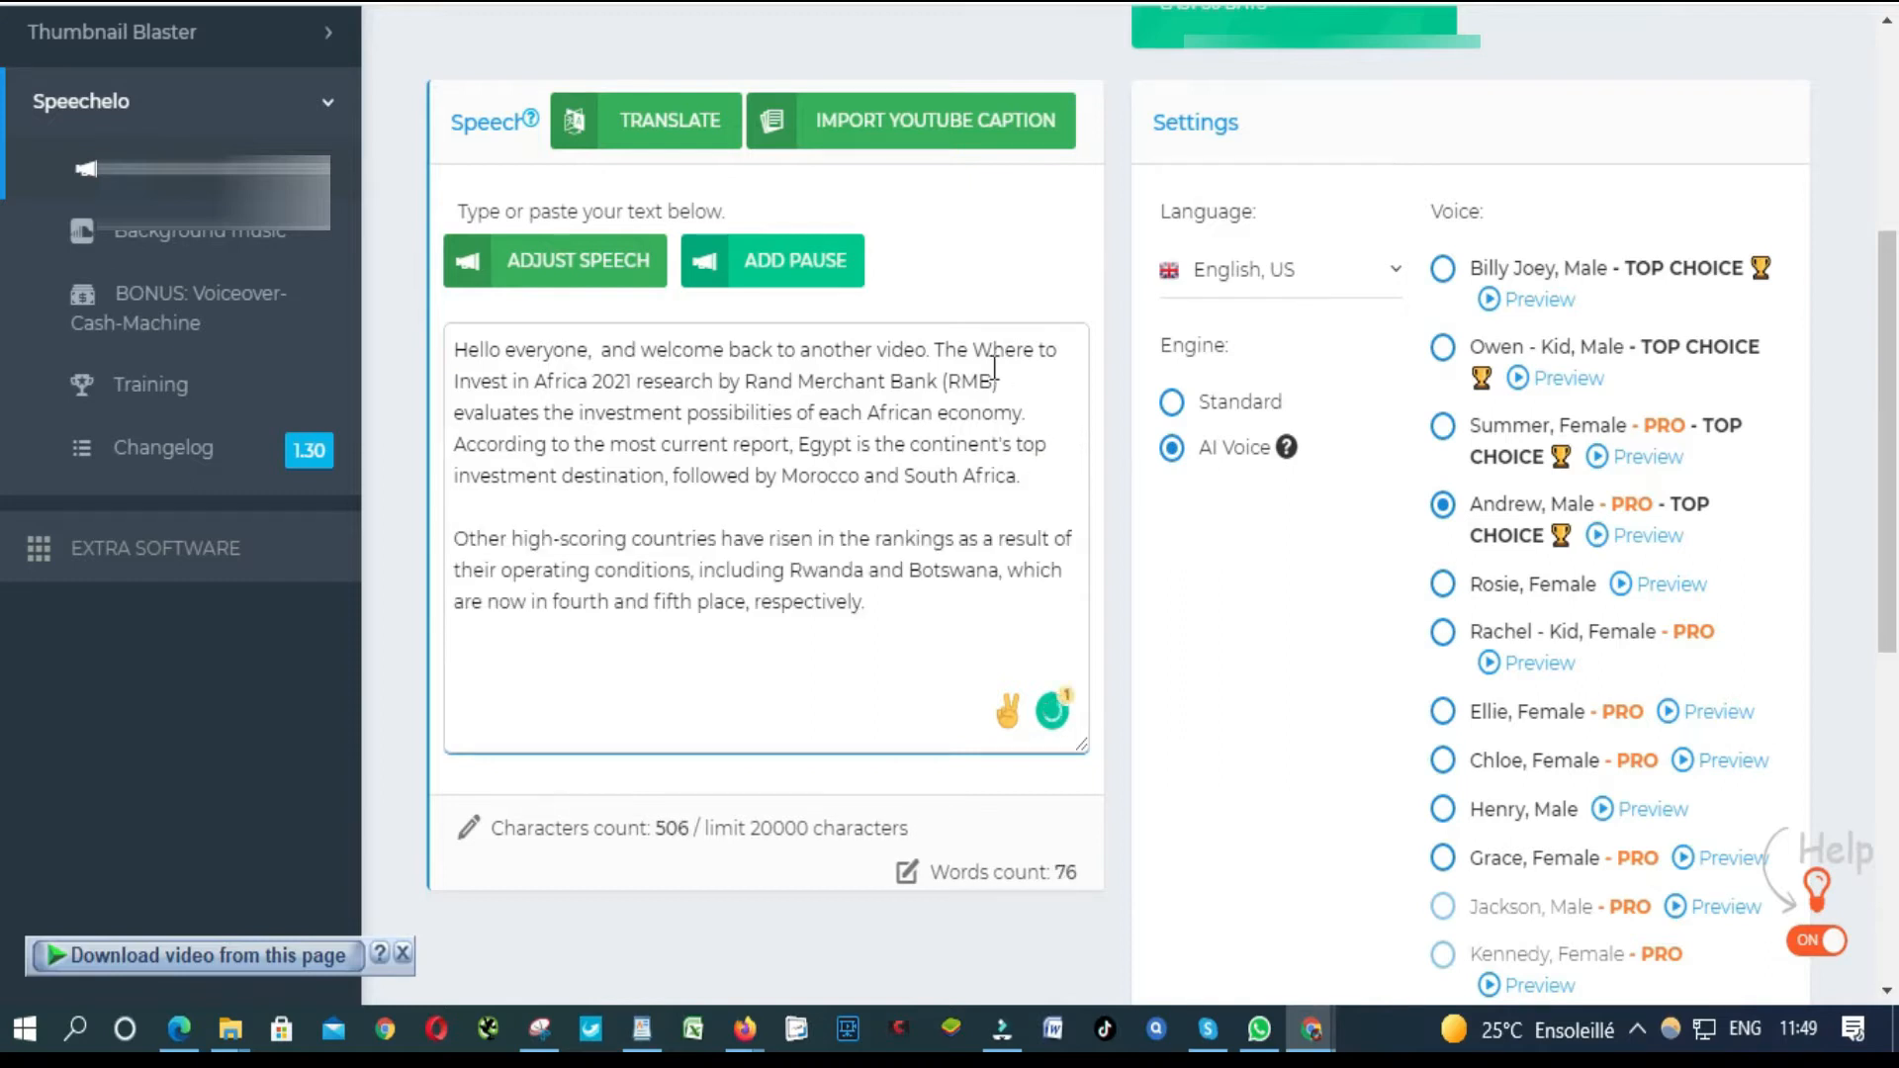
pyautogui.scroll(-3)
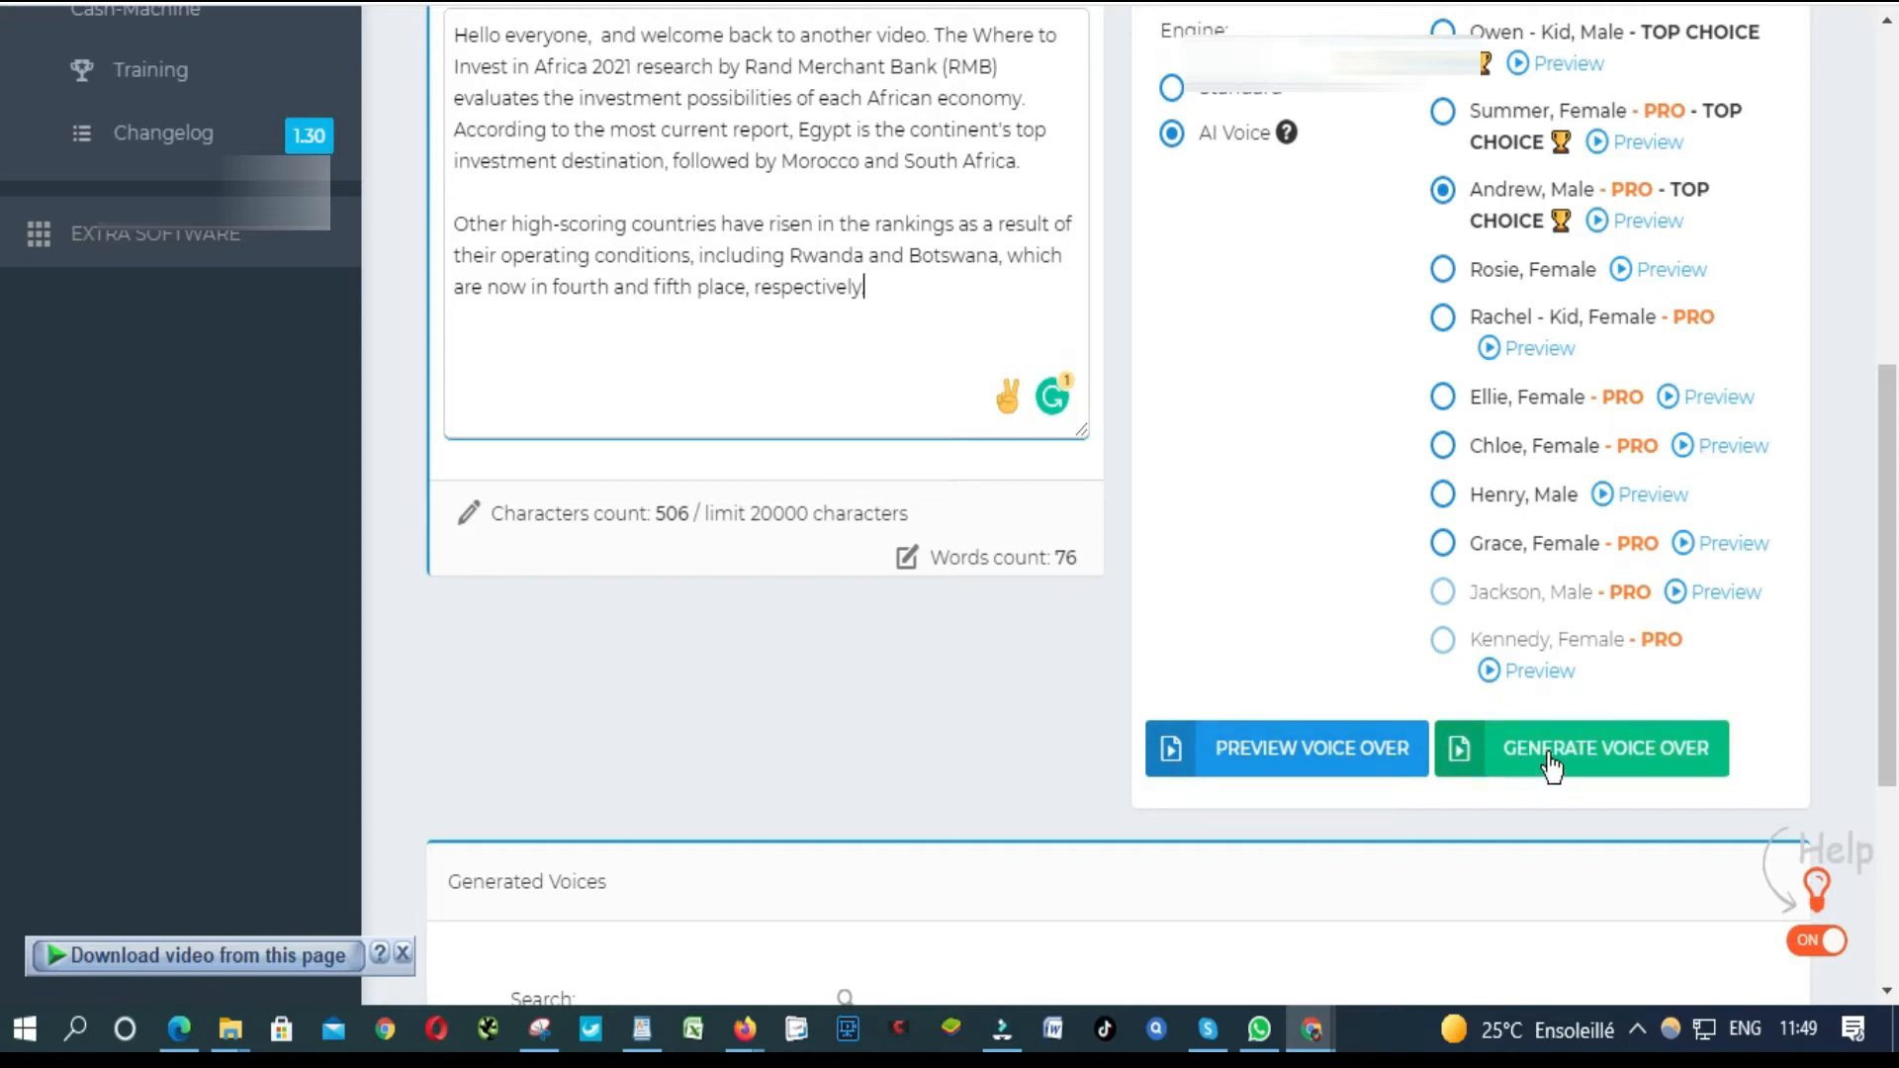
# Step: Generate the Andrew voiceover, confirm, and play its 31-second preview
pyautogui.click(1607, 747)
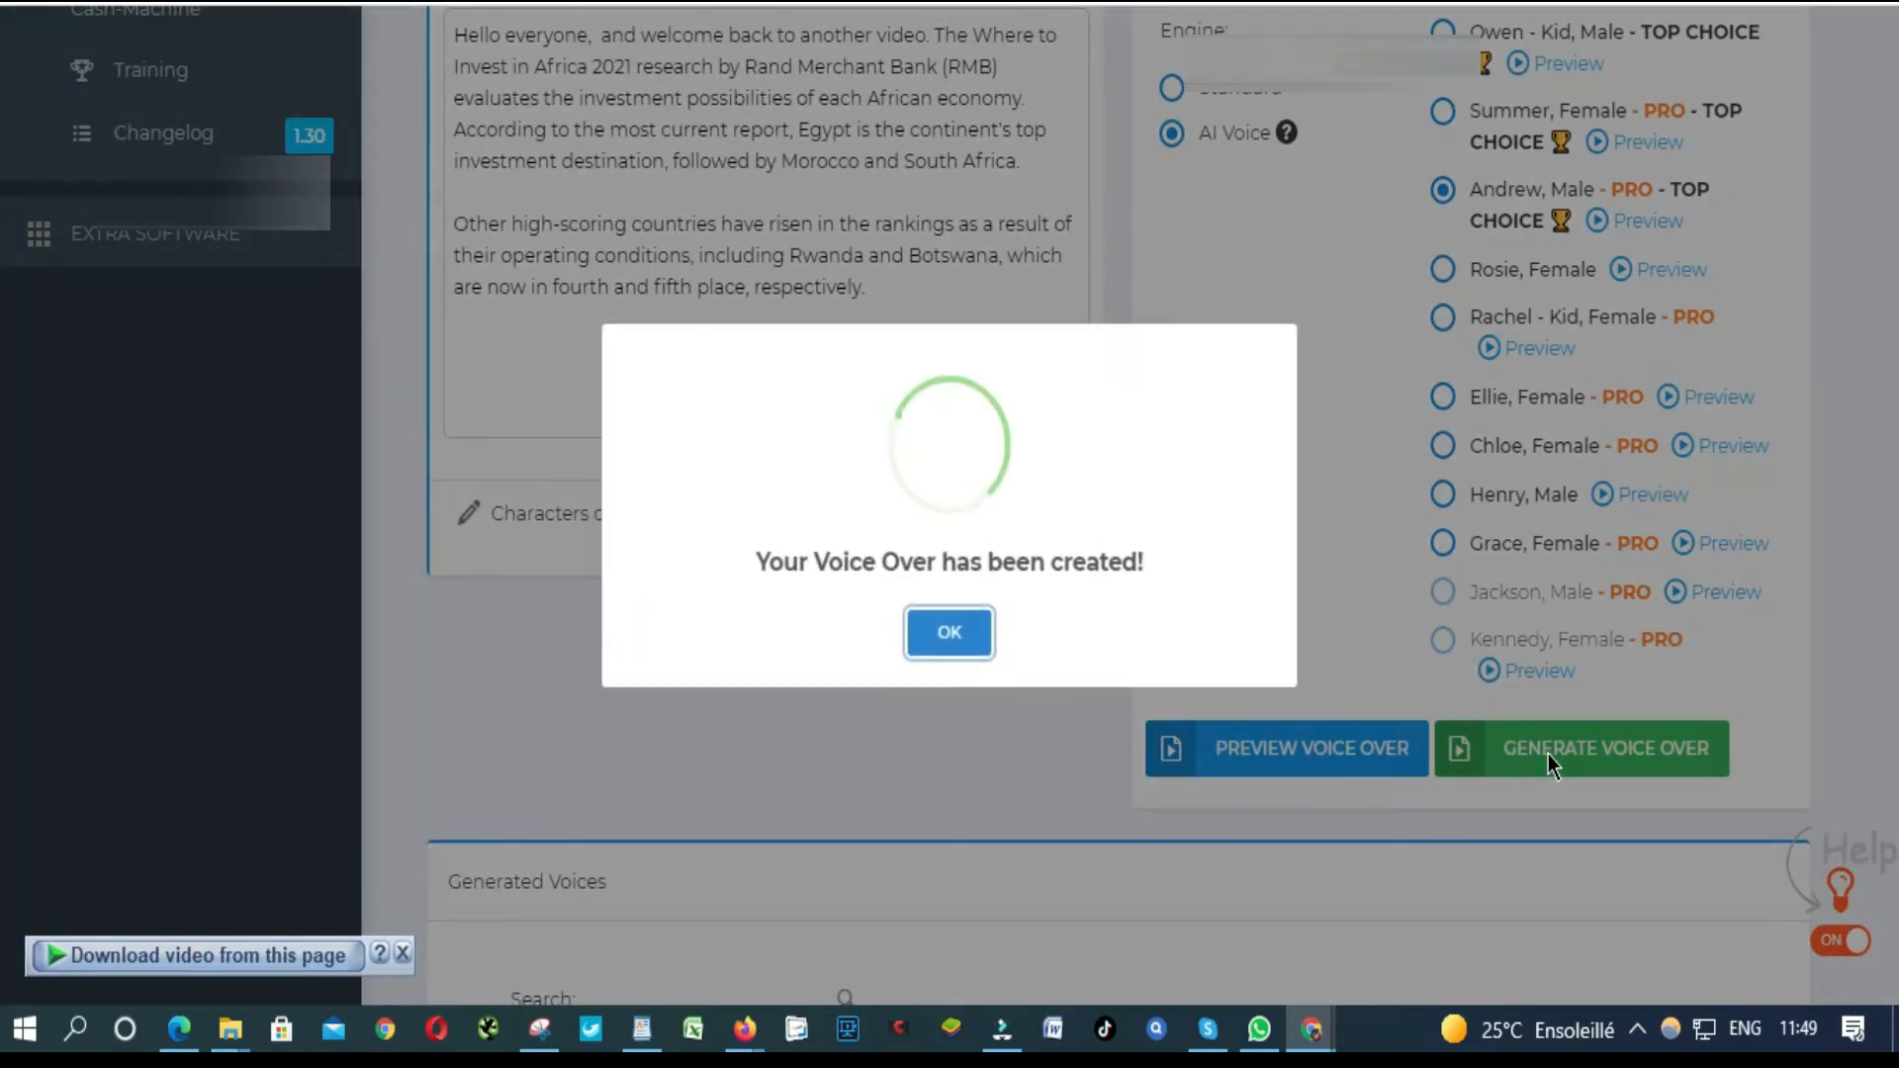
pyautogui.click(949, 632)
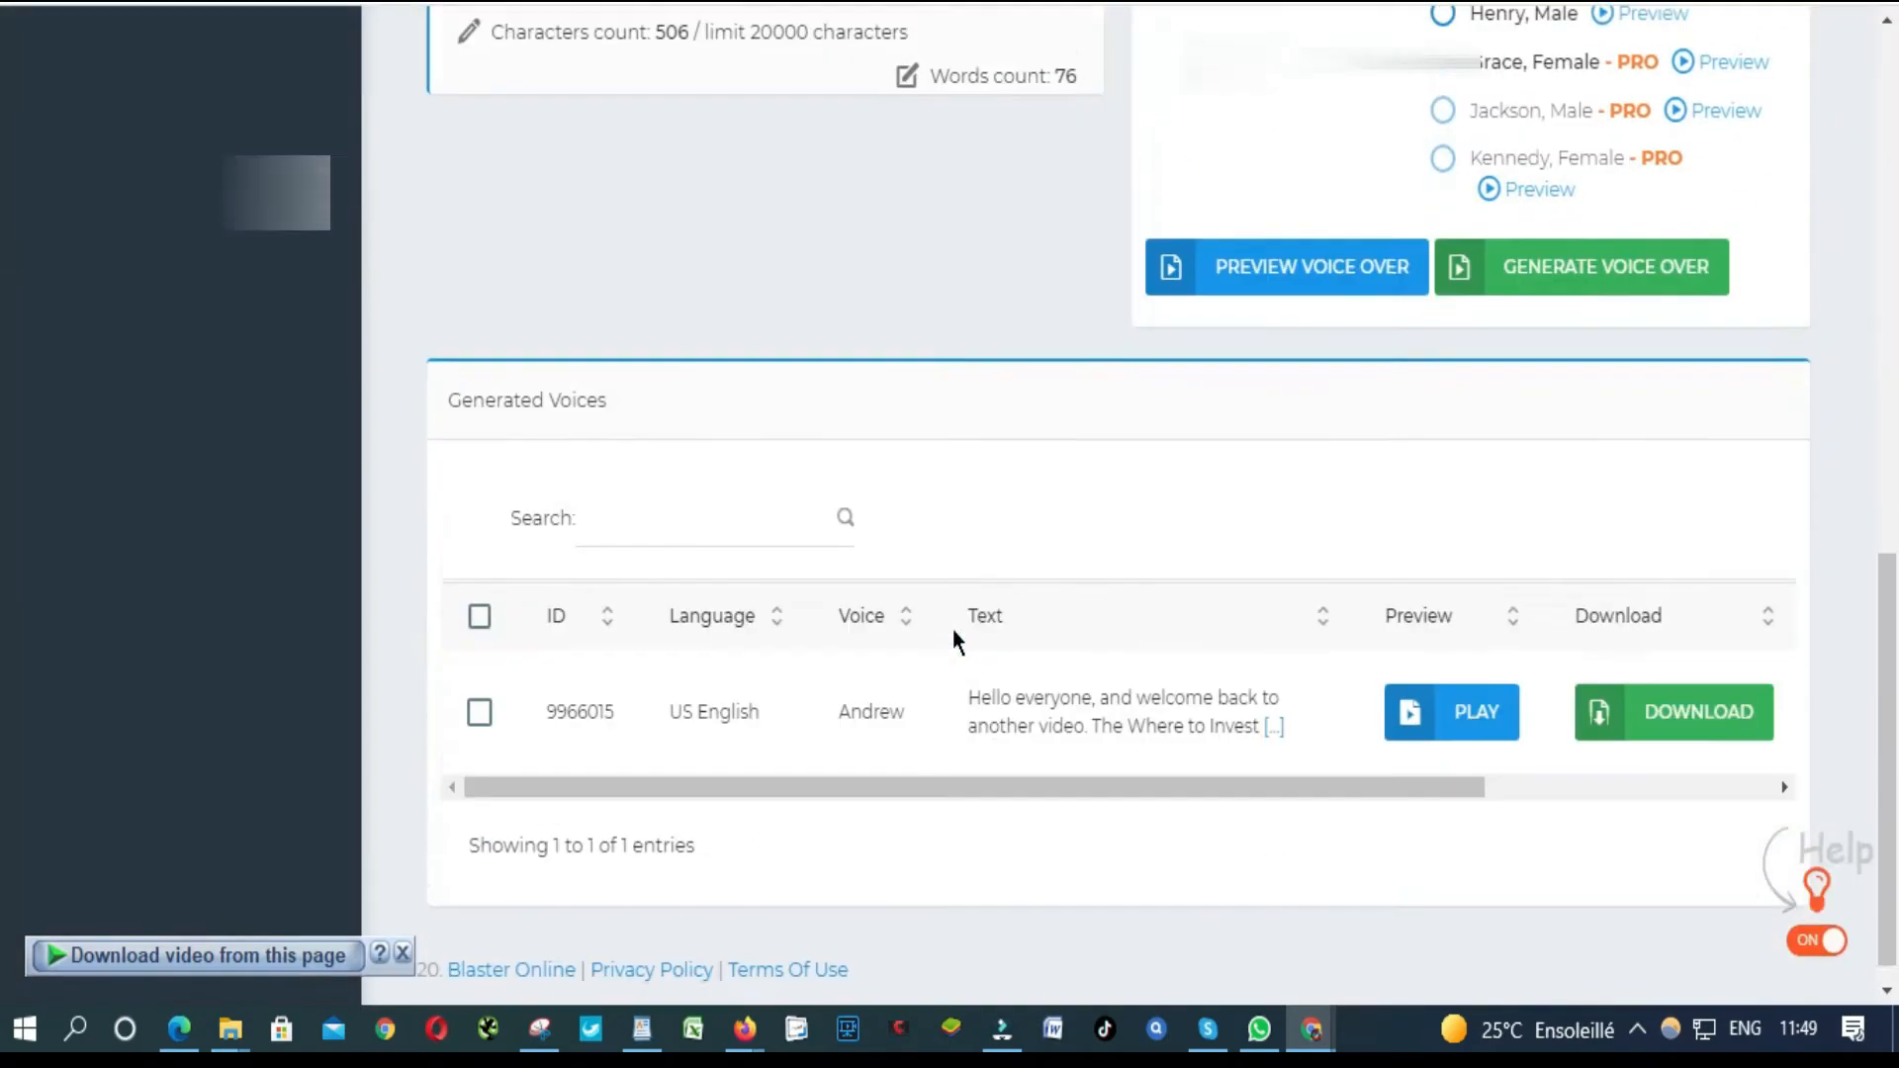
pyautogui.click(1450, 713)
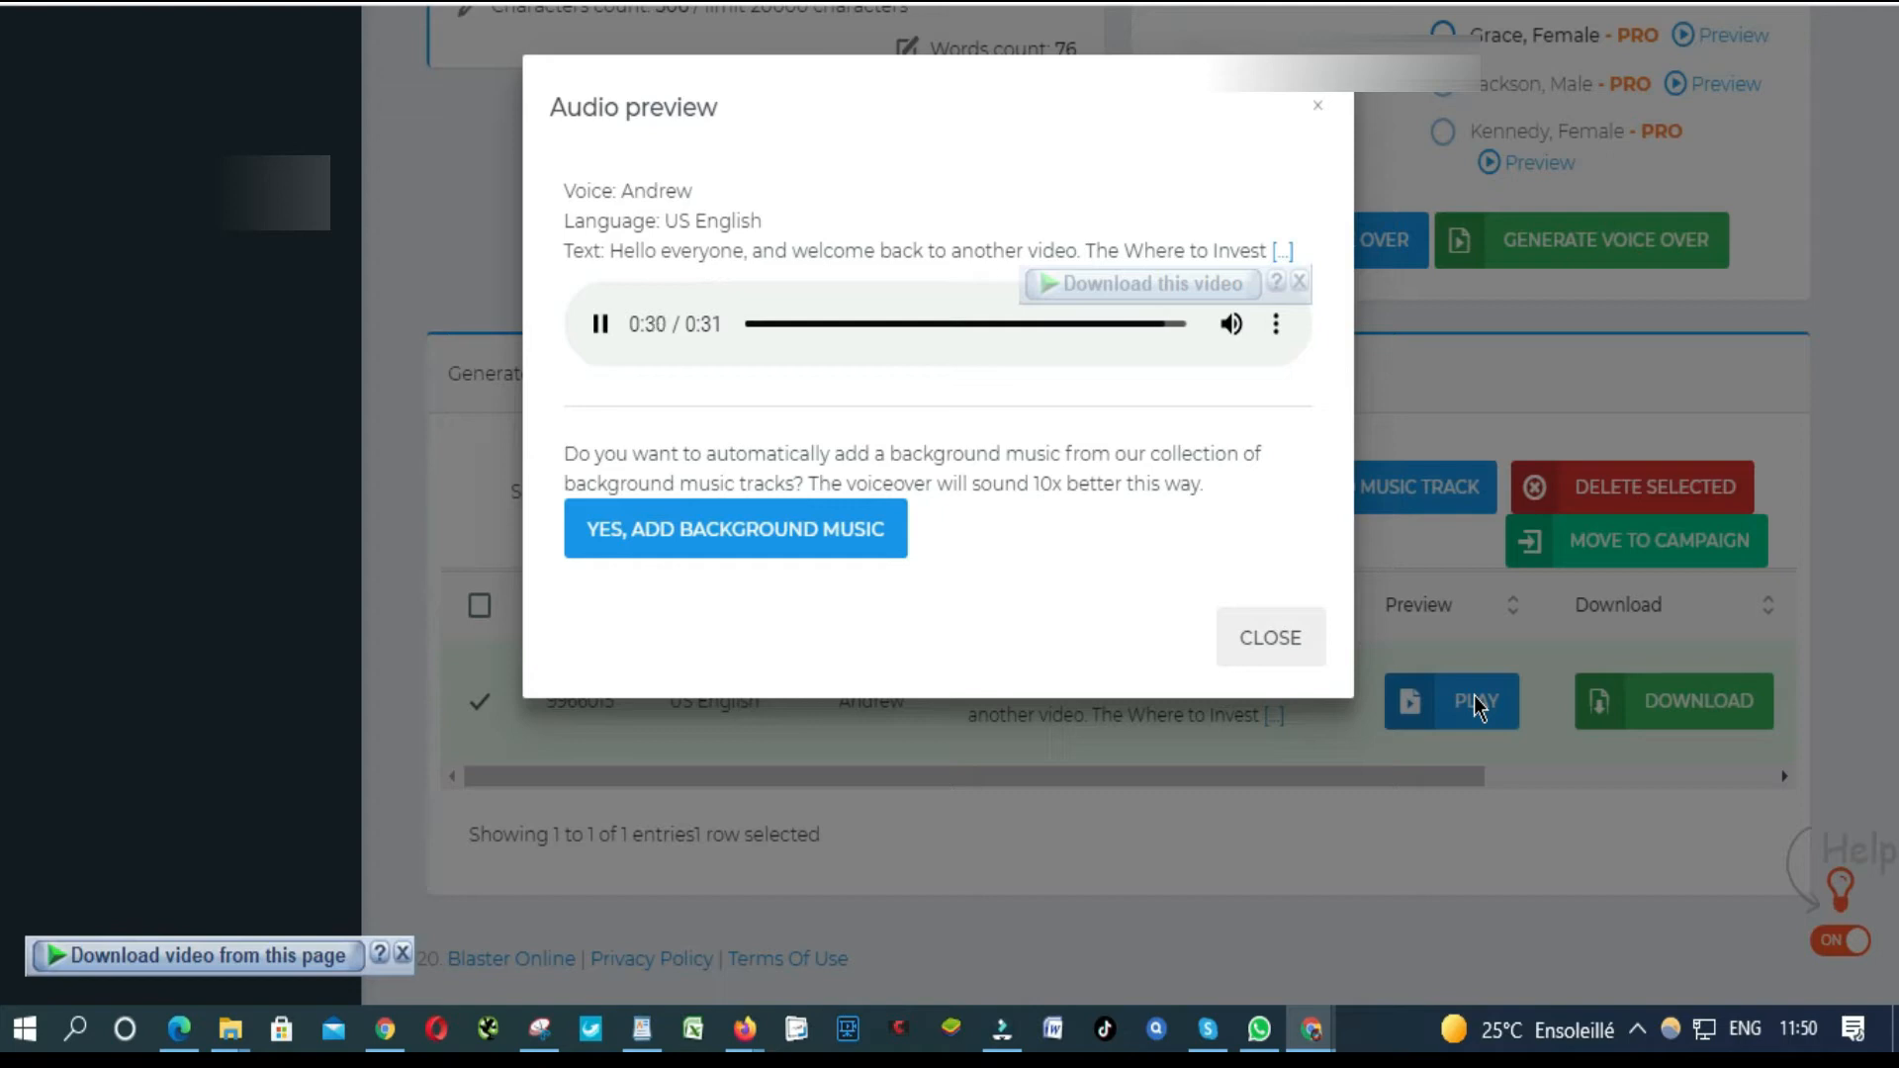
# Step: Close the audio preview dialog
pyautogui.click(1269, 637)
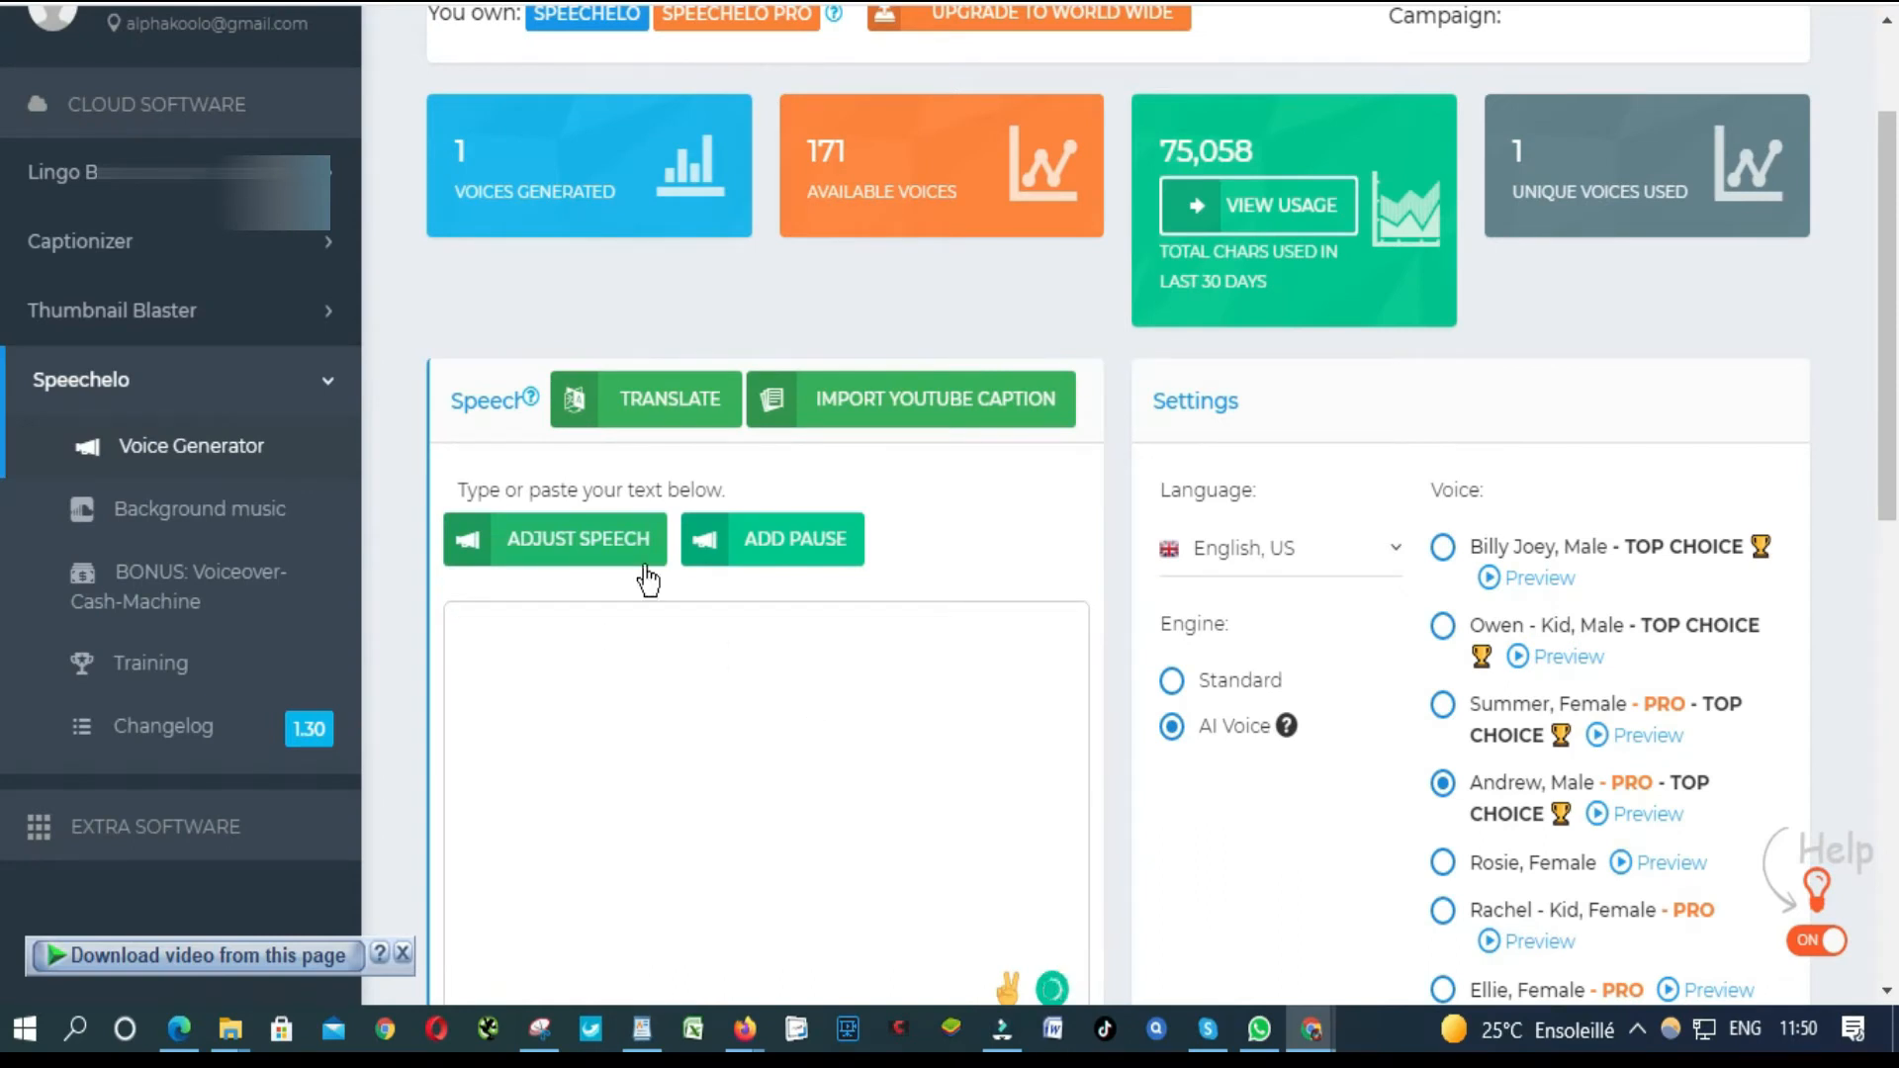
# Step: Type the 'Top 10 countries ranked according to investment attractiveness' list text
pyautogui.write('Top 10 countries ranked according to investment attractiveness.')
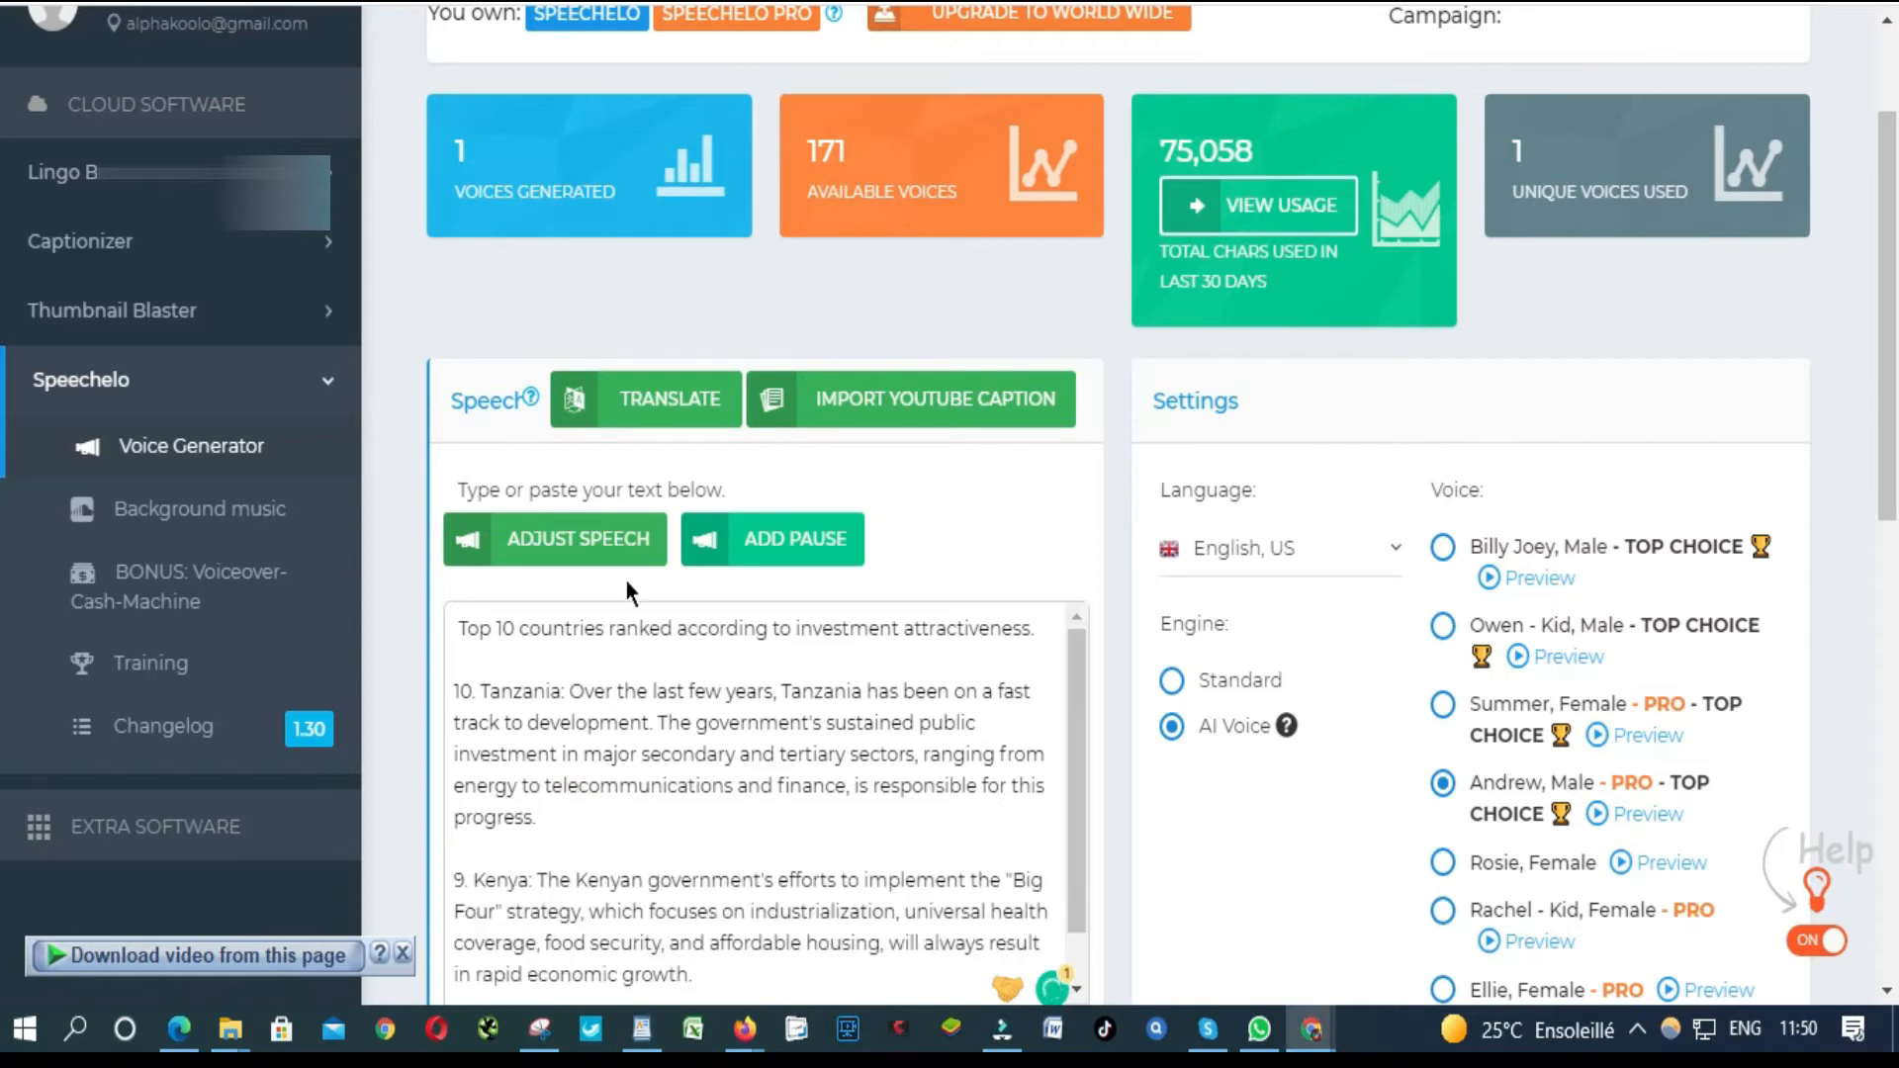
pyautogui.scroll(-3)
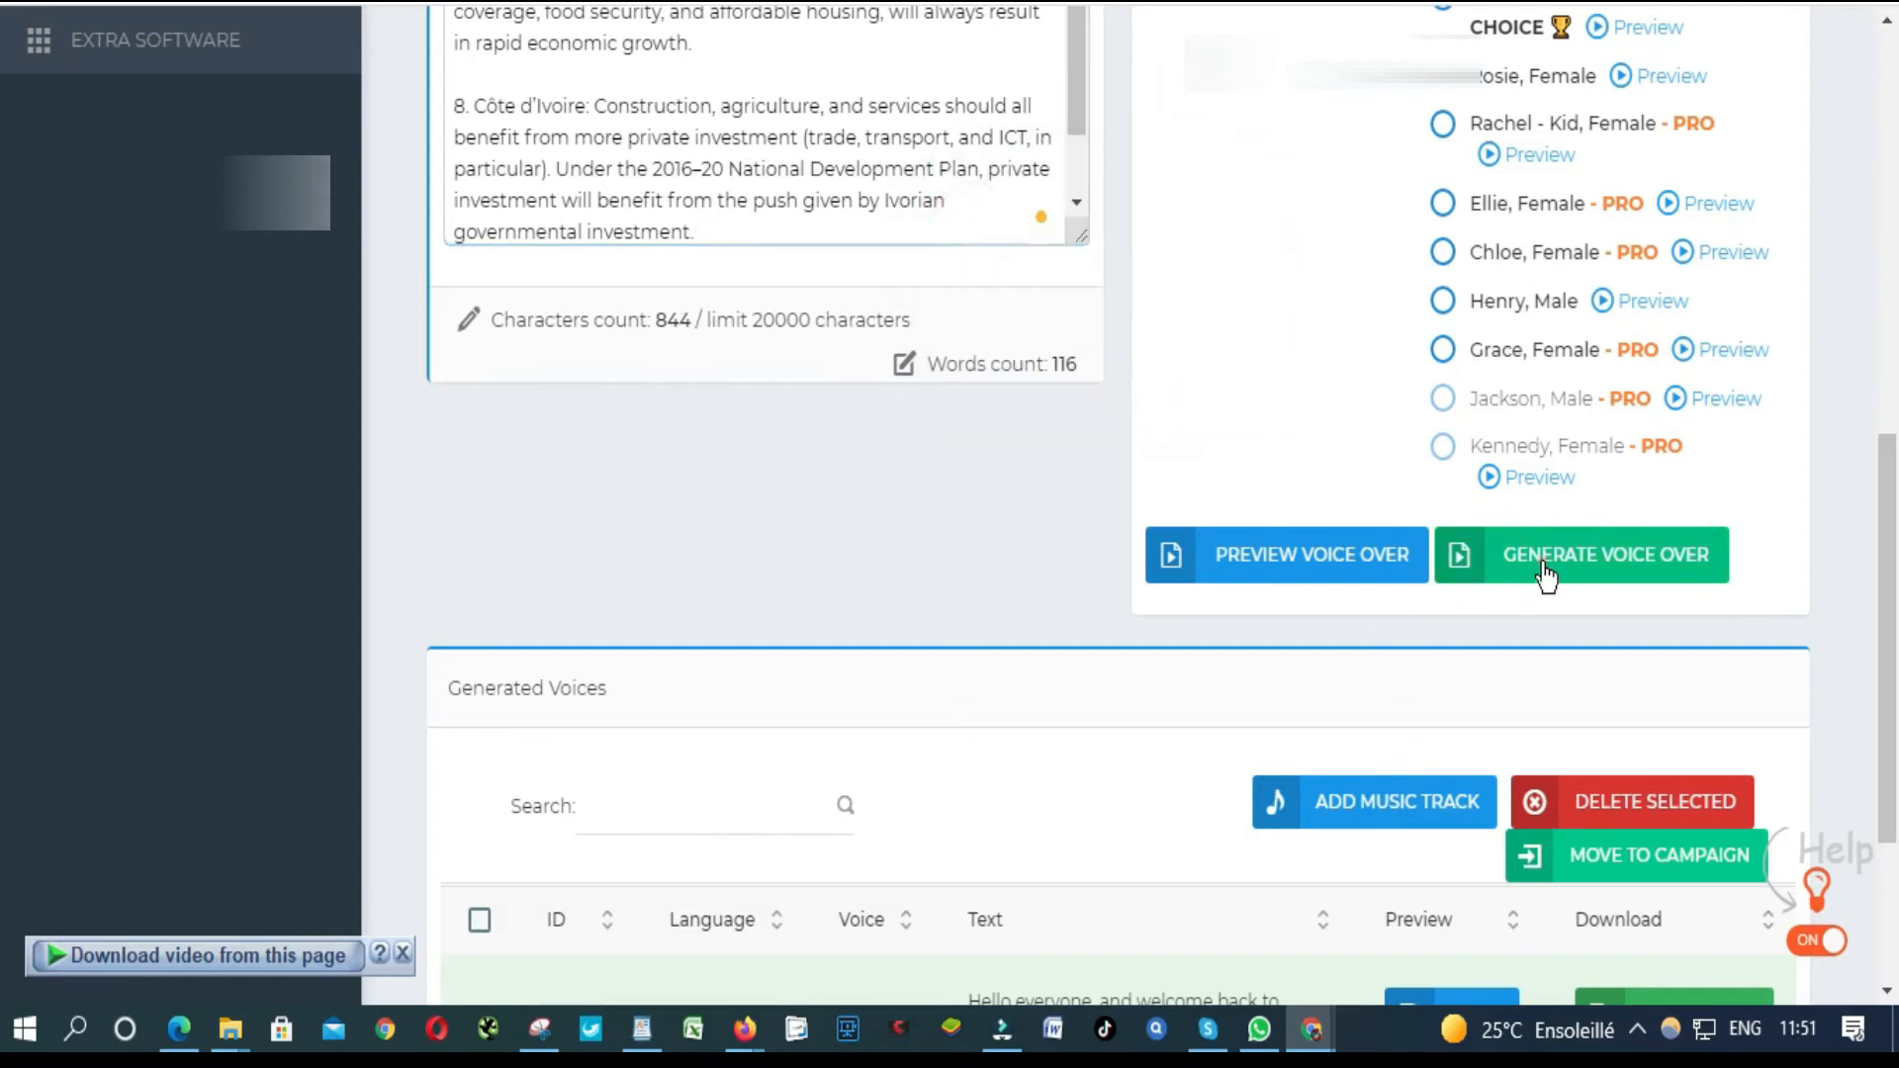
# Step: Generate the top 10 countries voiceover and dismiss the confirmation
pyautogui.click(1603, 555)
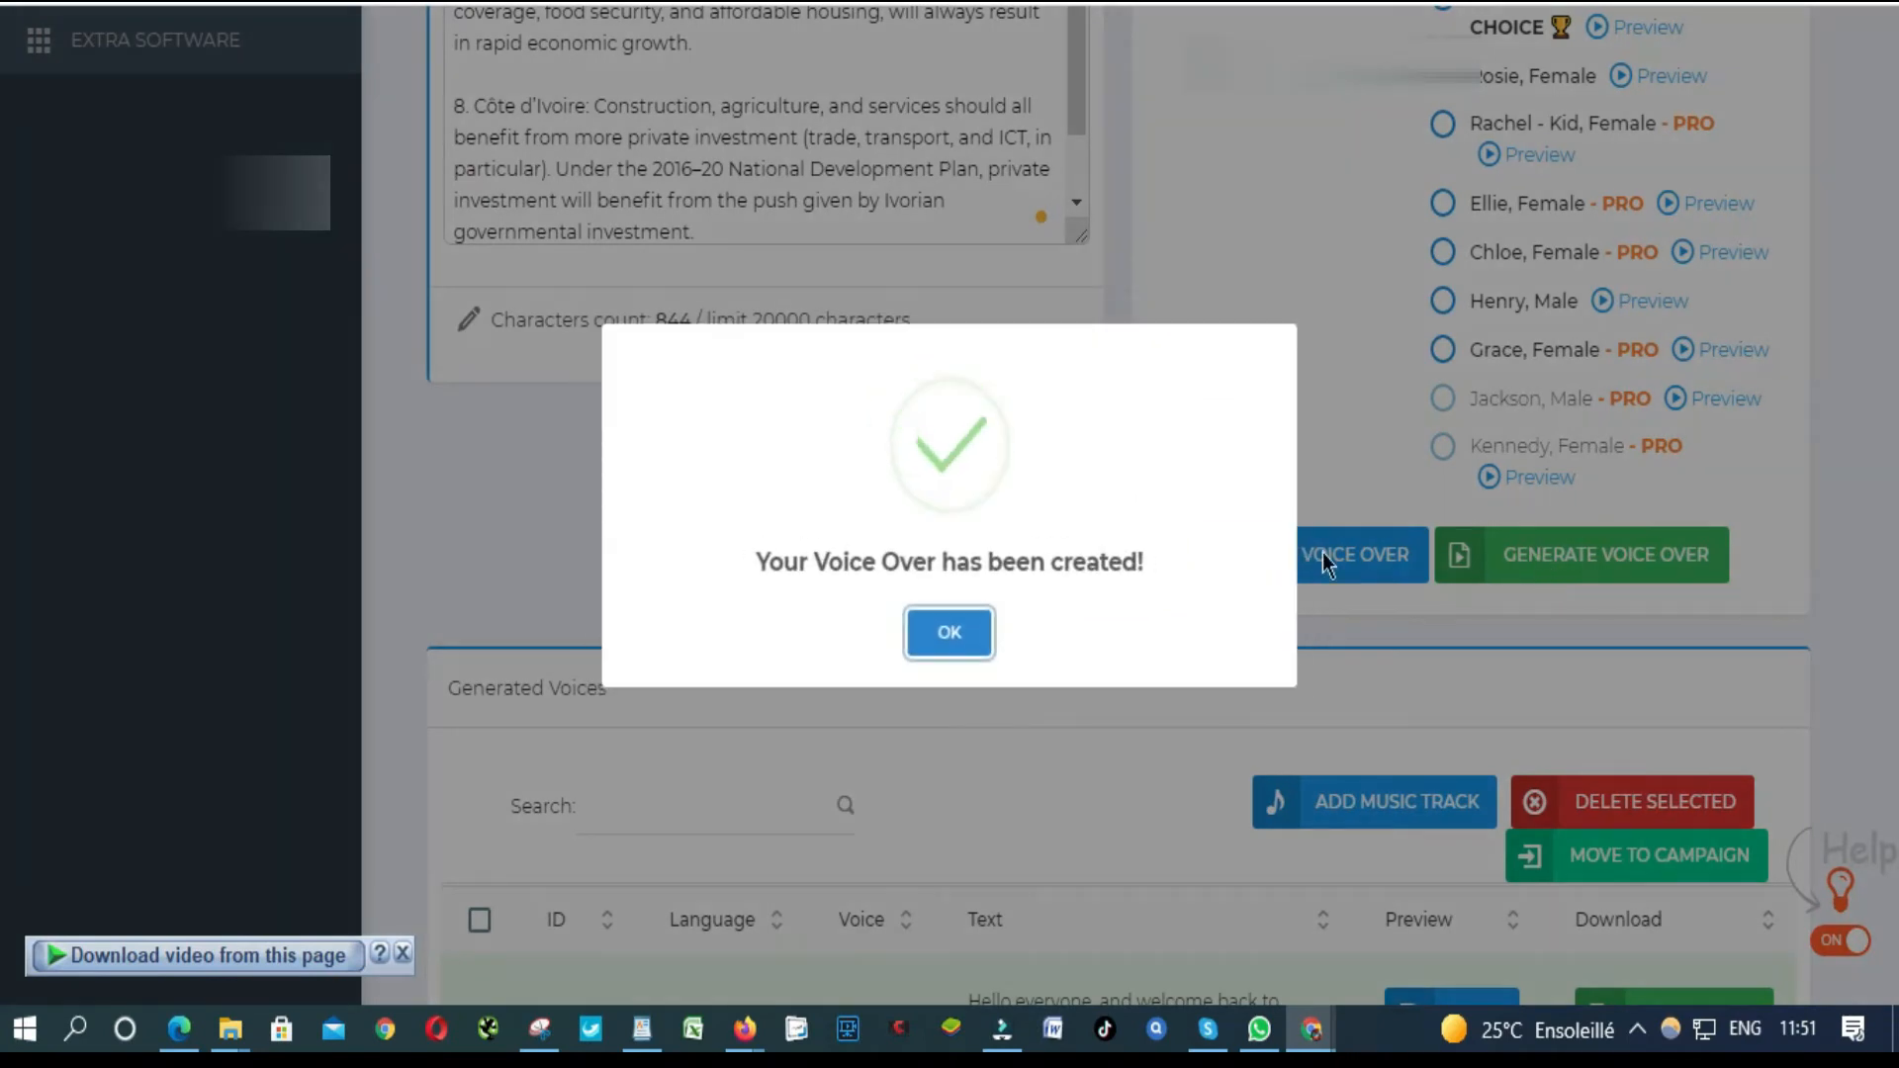
pyautogui.click(949, 632)
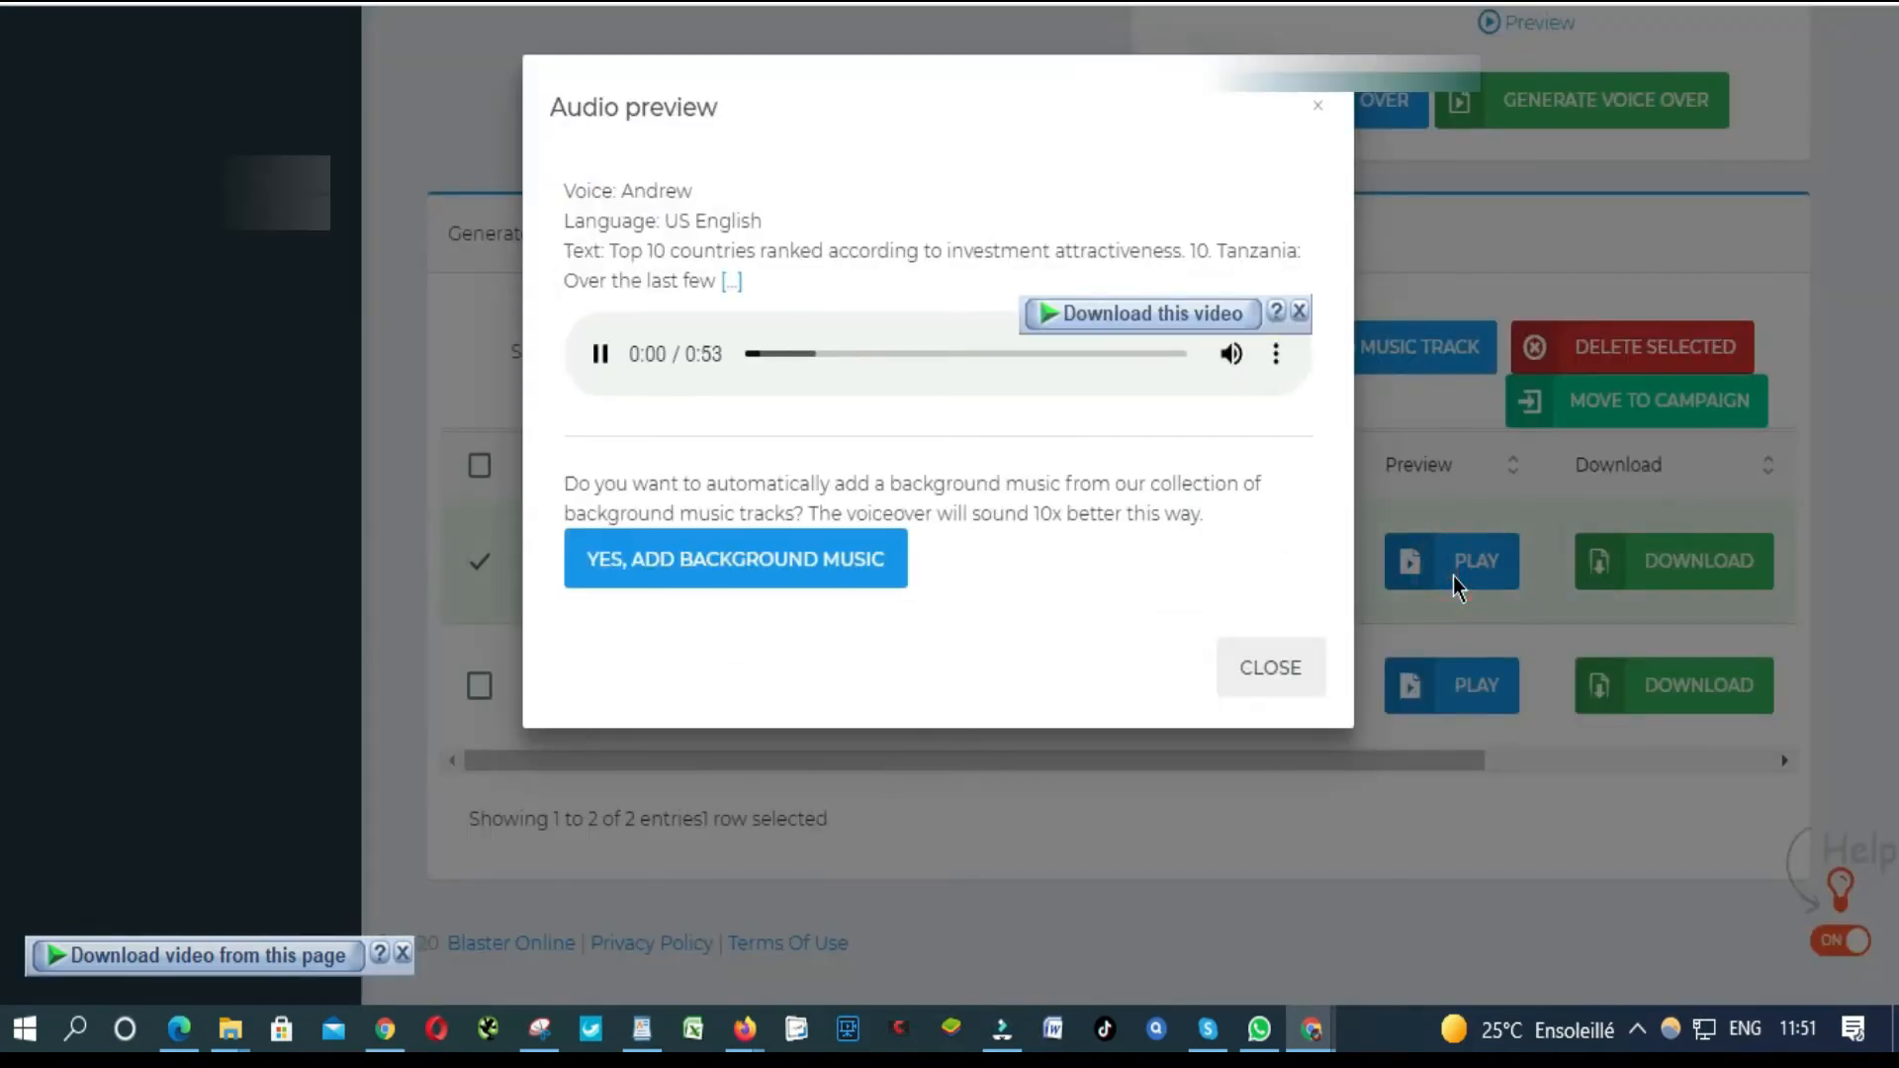
# Step: Play the 53-second top 10 countries voiceover, then close the preview
pyautogui.click(599, 352)
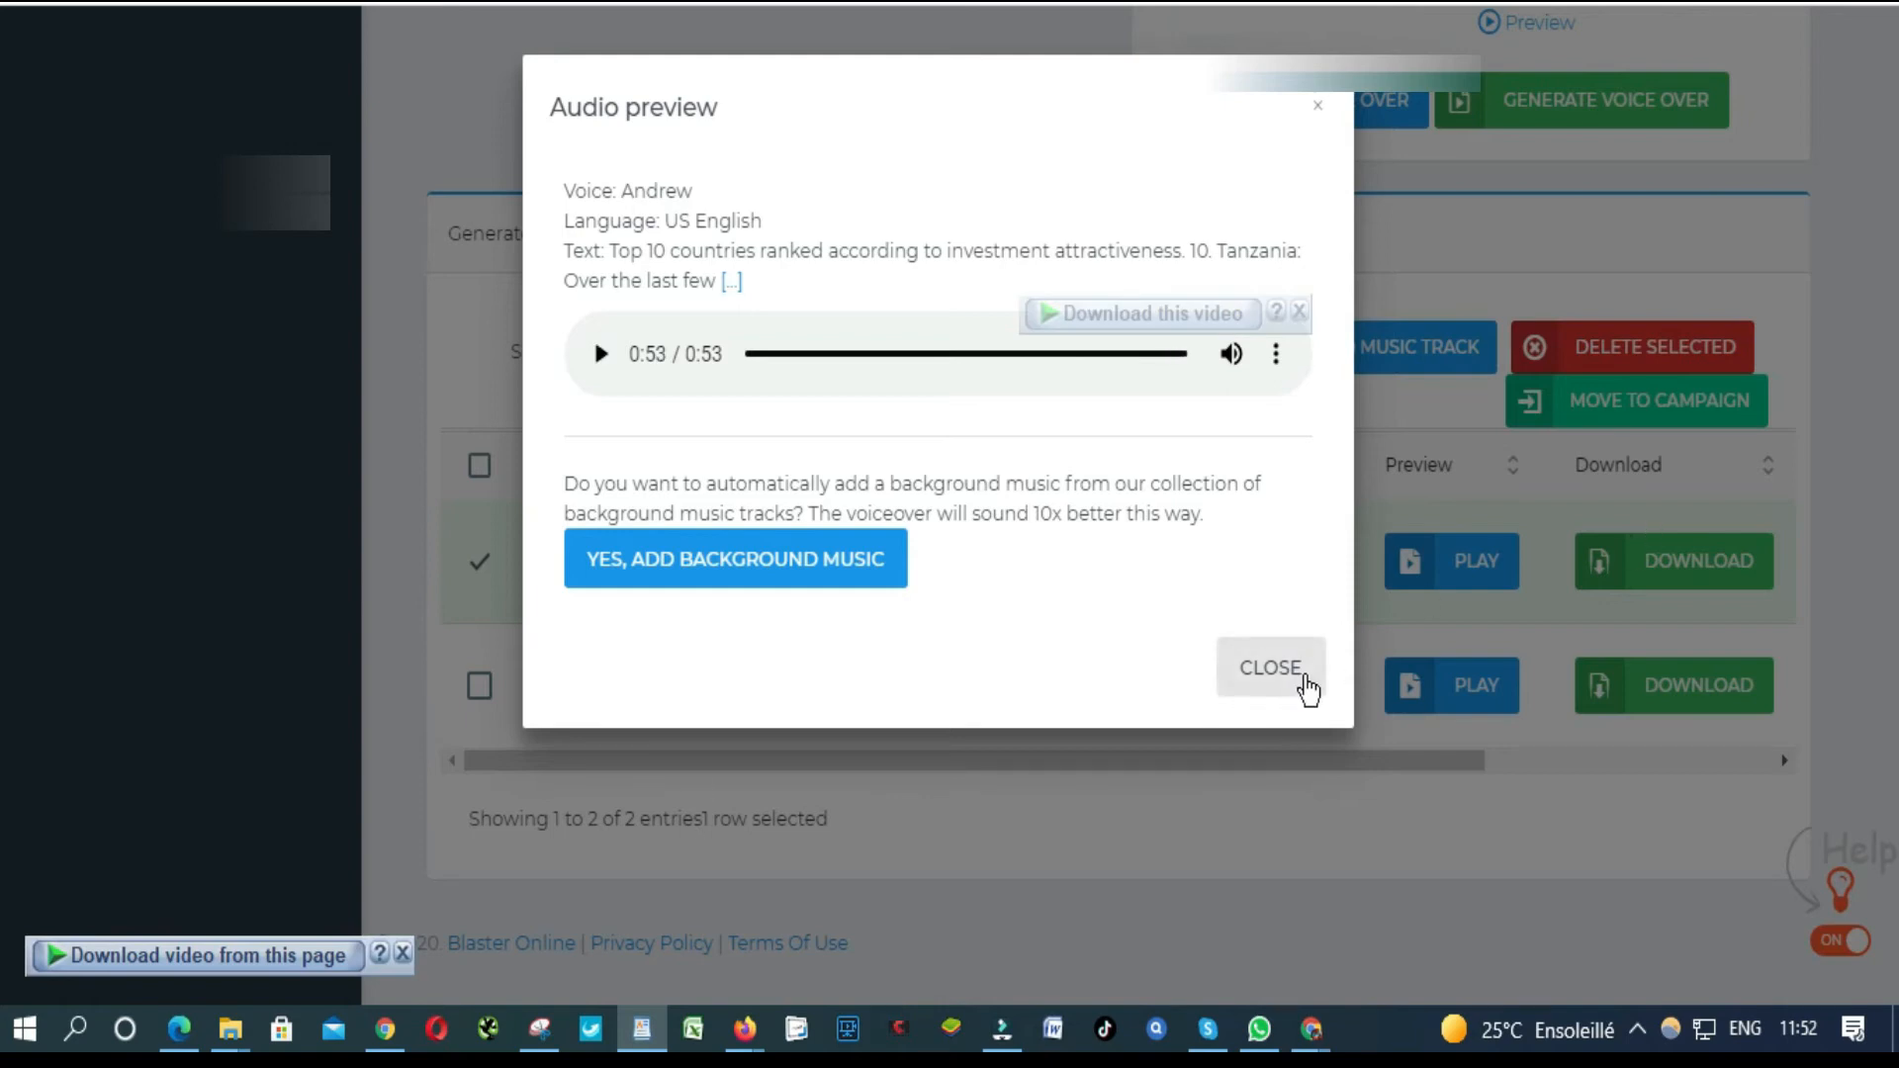
pyautogui.click(1270, 668)
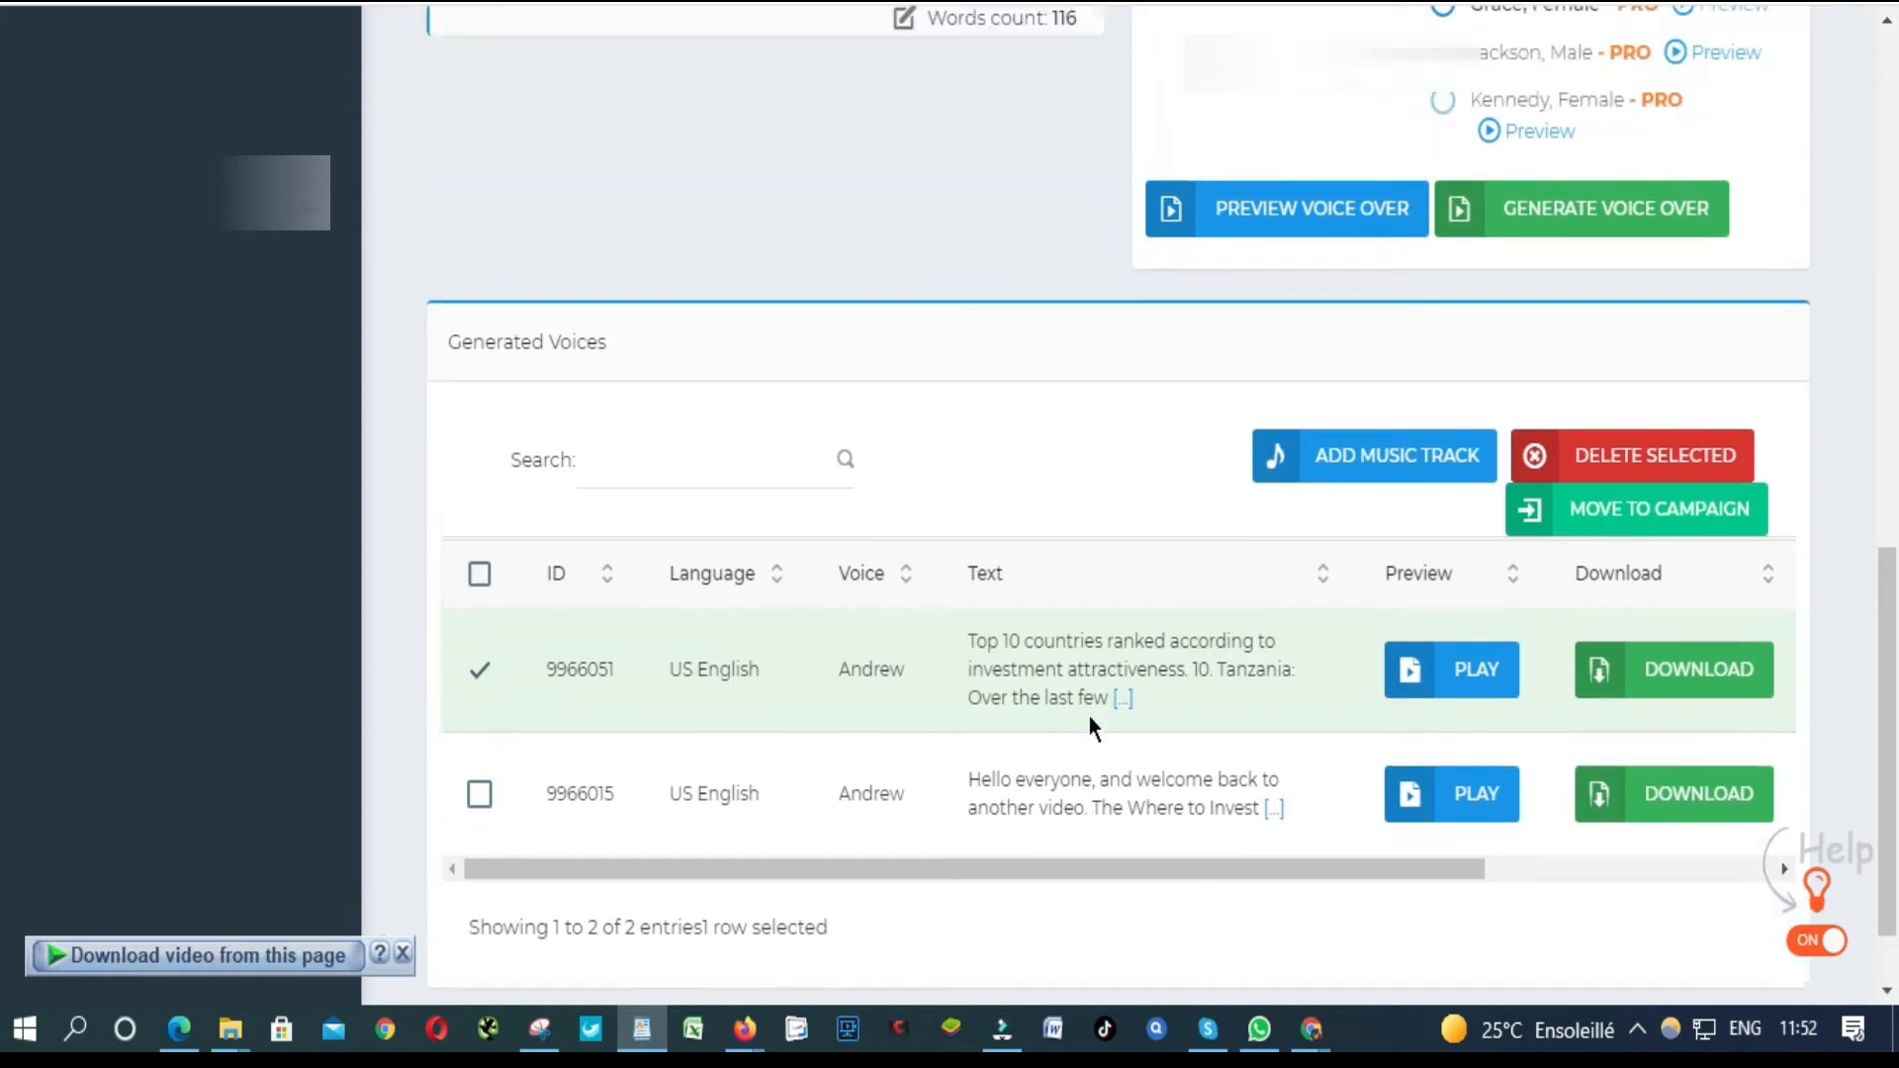
# Step: Scroll up to the script box holding the Mauritius paragraph
pyautogui.scroll(3)
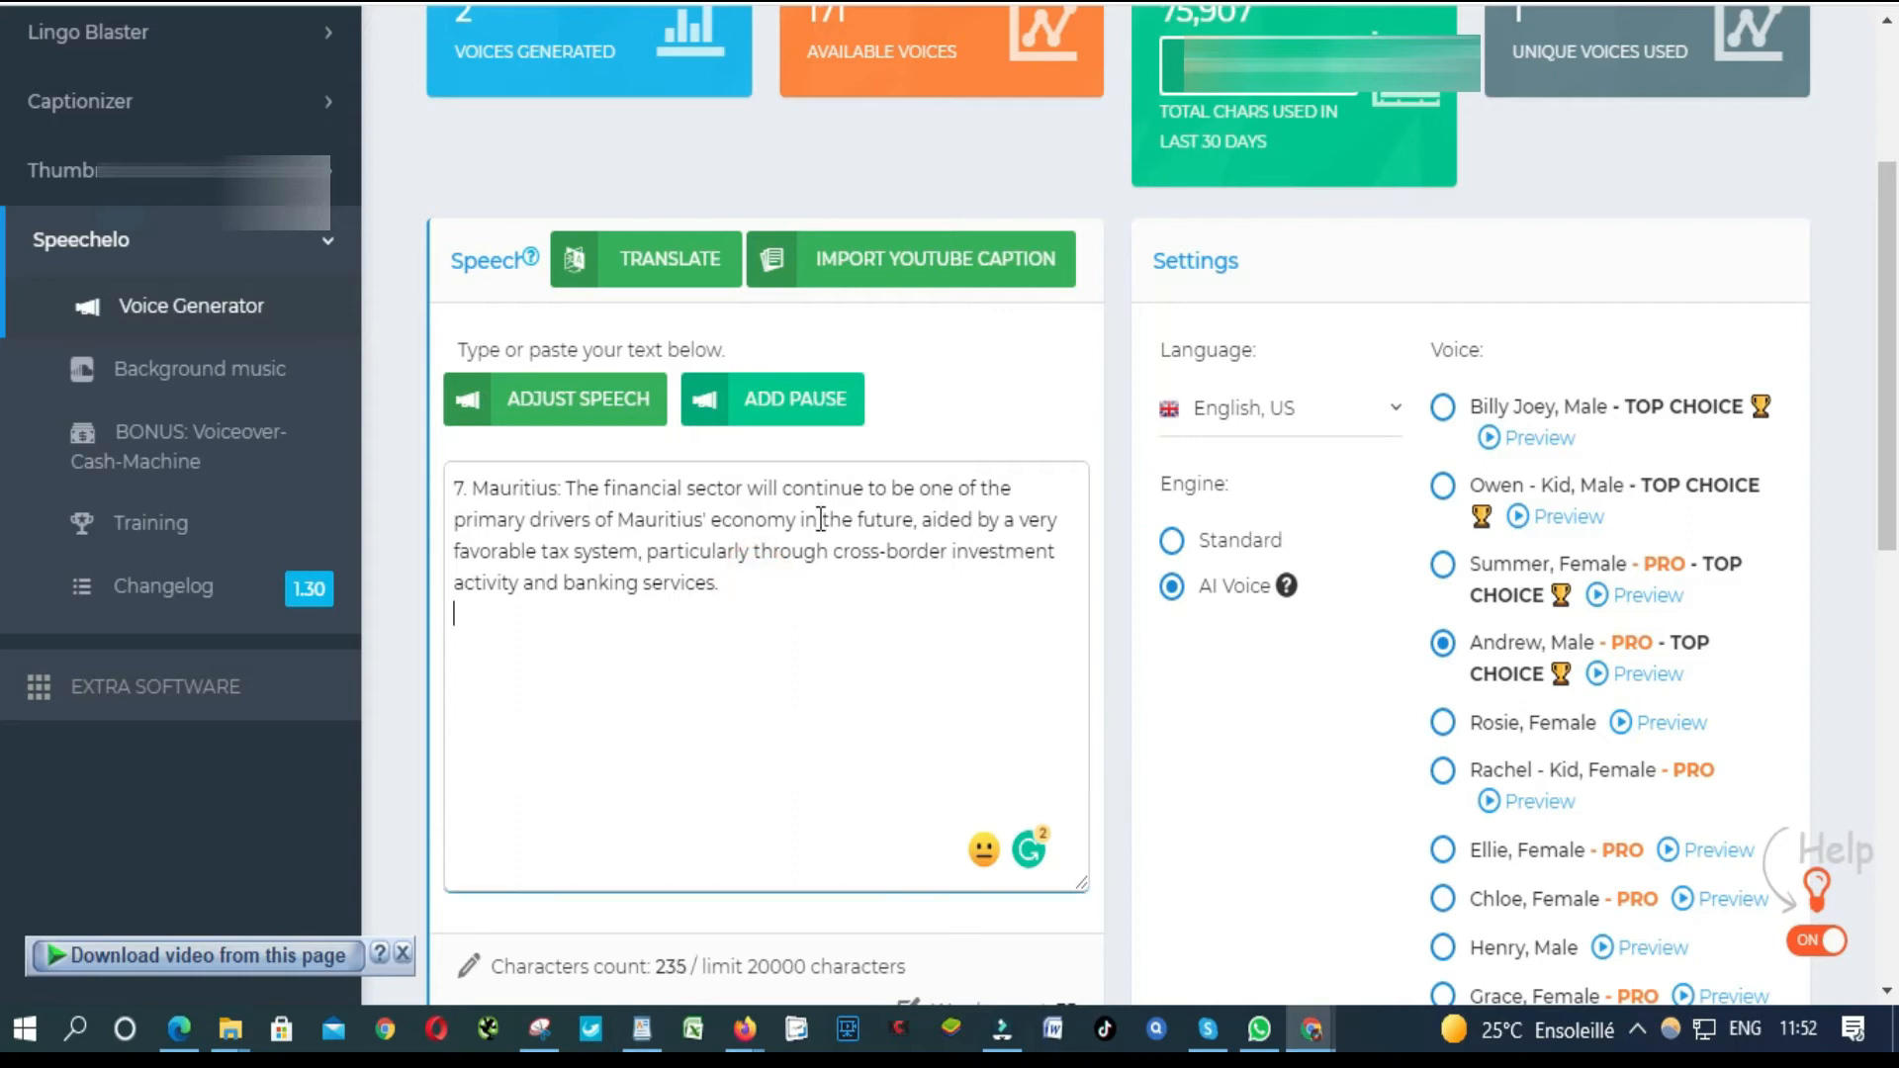
# Step: Type the Ghana-to-Egypt country entries, separating them with blank lines
pyautogui.write('6. Ghana: Ghana began the current crisis on a more solid platform than many of its African counterparts. Its economy has undergone huge structural changes in recent years, setting it for strong future growth. This is aided not only by primary-sector sectors such as oil and gold, but also by faster tertiary-sector development')
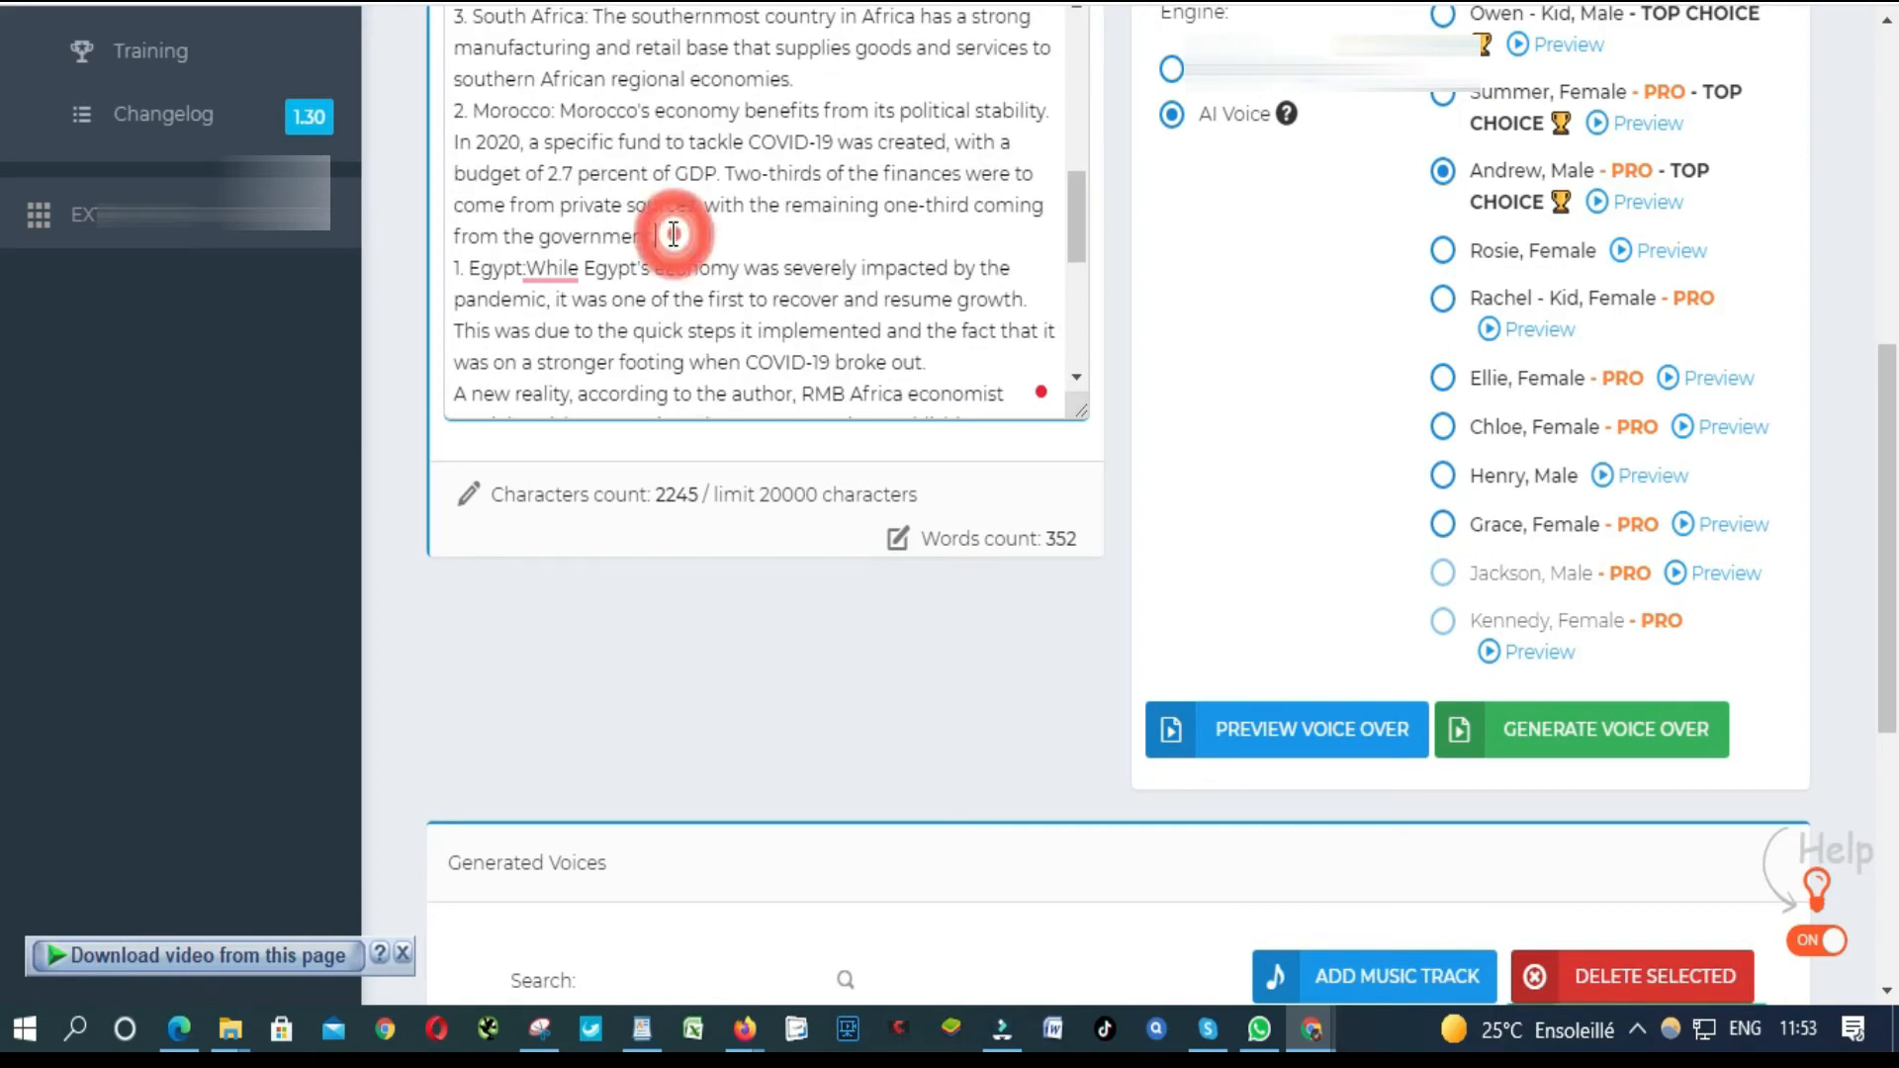
pyautogui.press('enter')
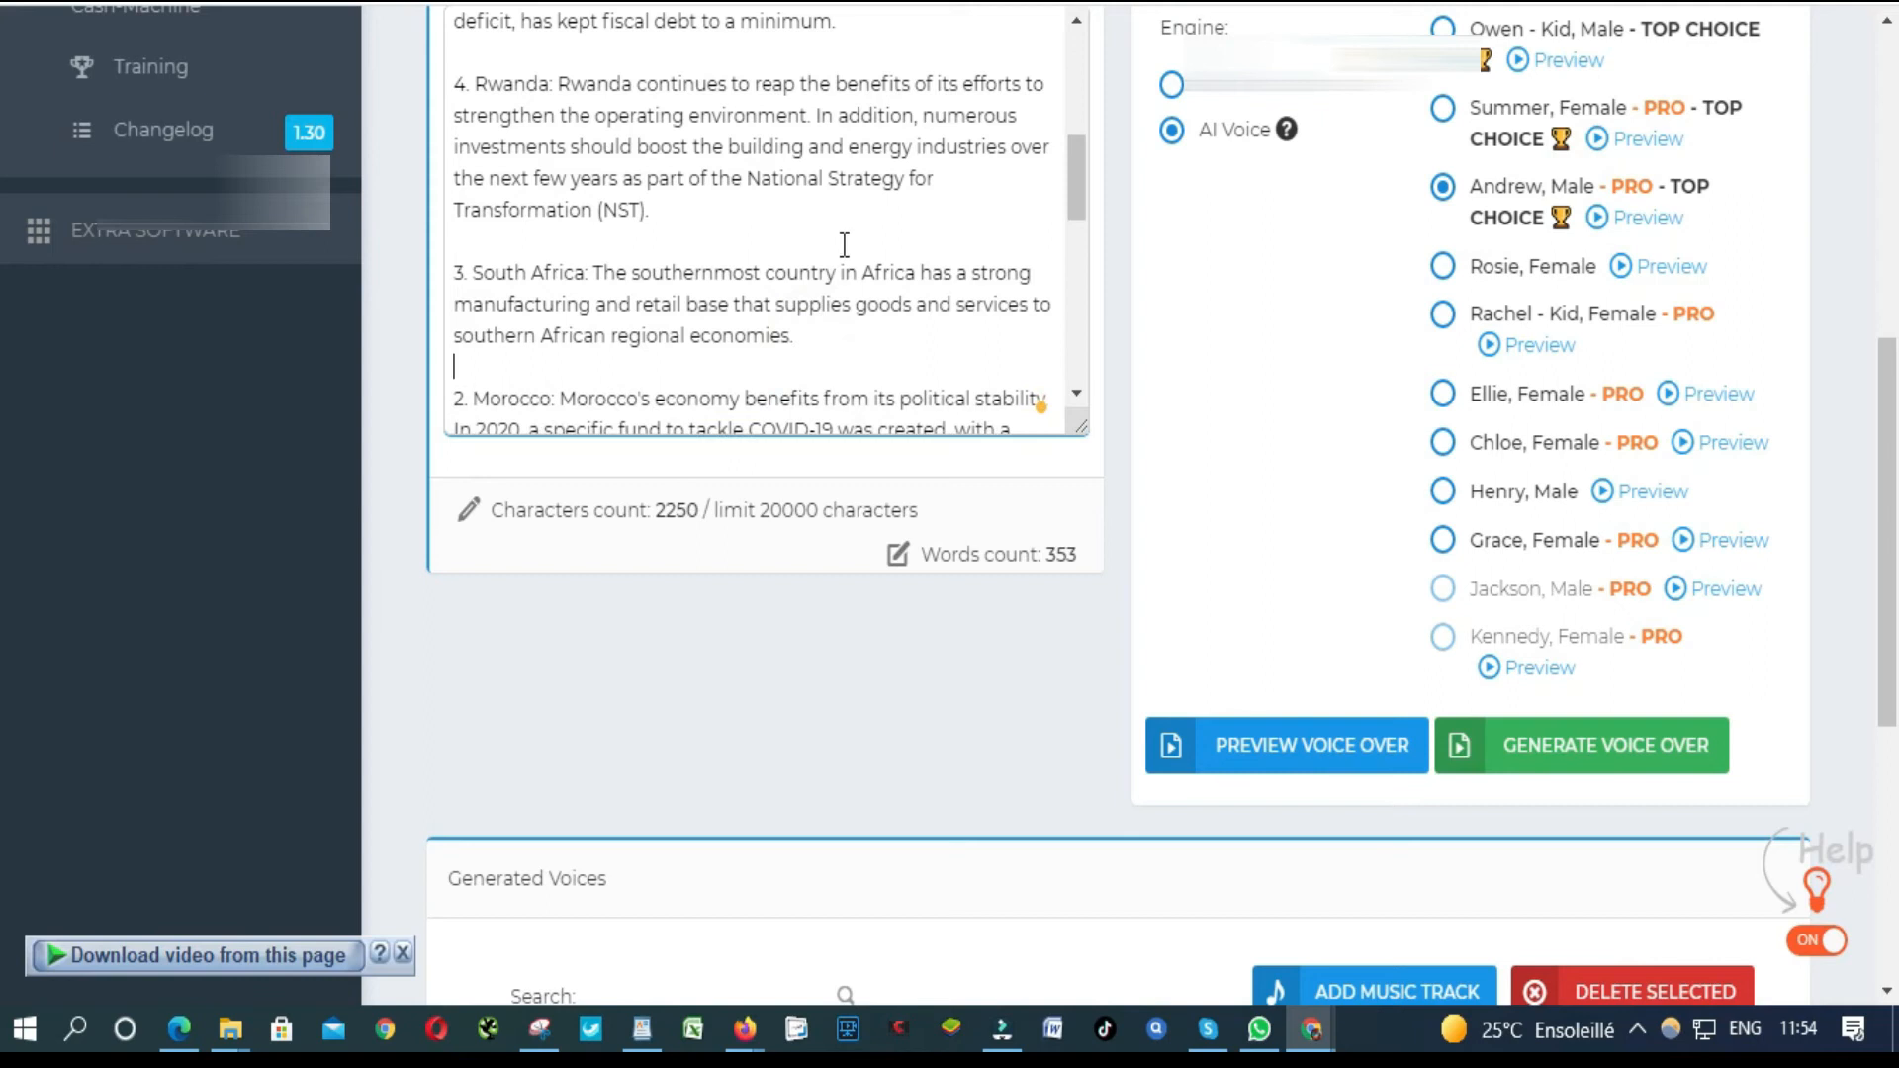
pyautogui.moveTo(646, 547)
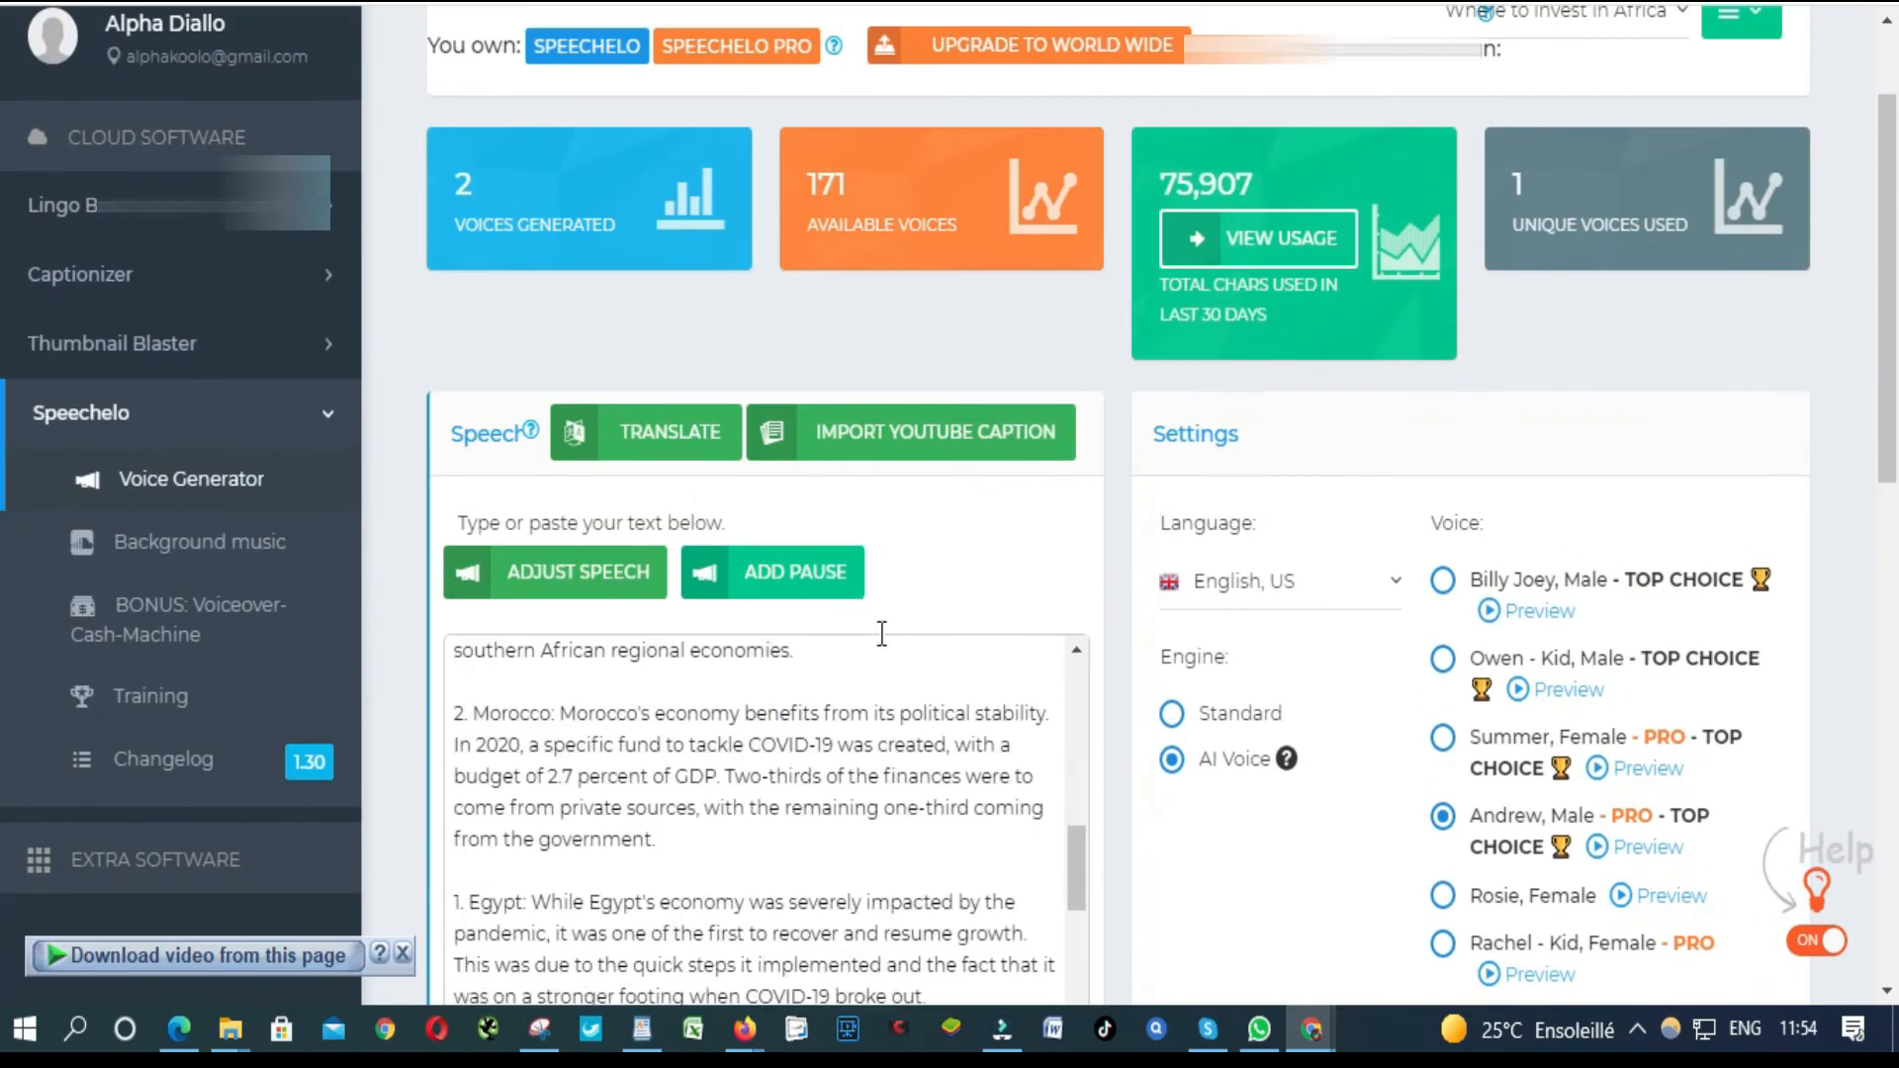
# Step: Generate the Mauritius-to-Egypt Andrew voiceover as-is, without splitting the text
pyautogui.scroll(-3)
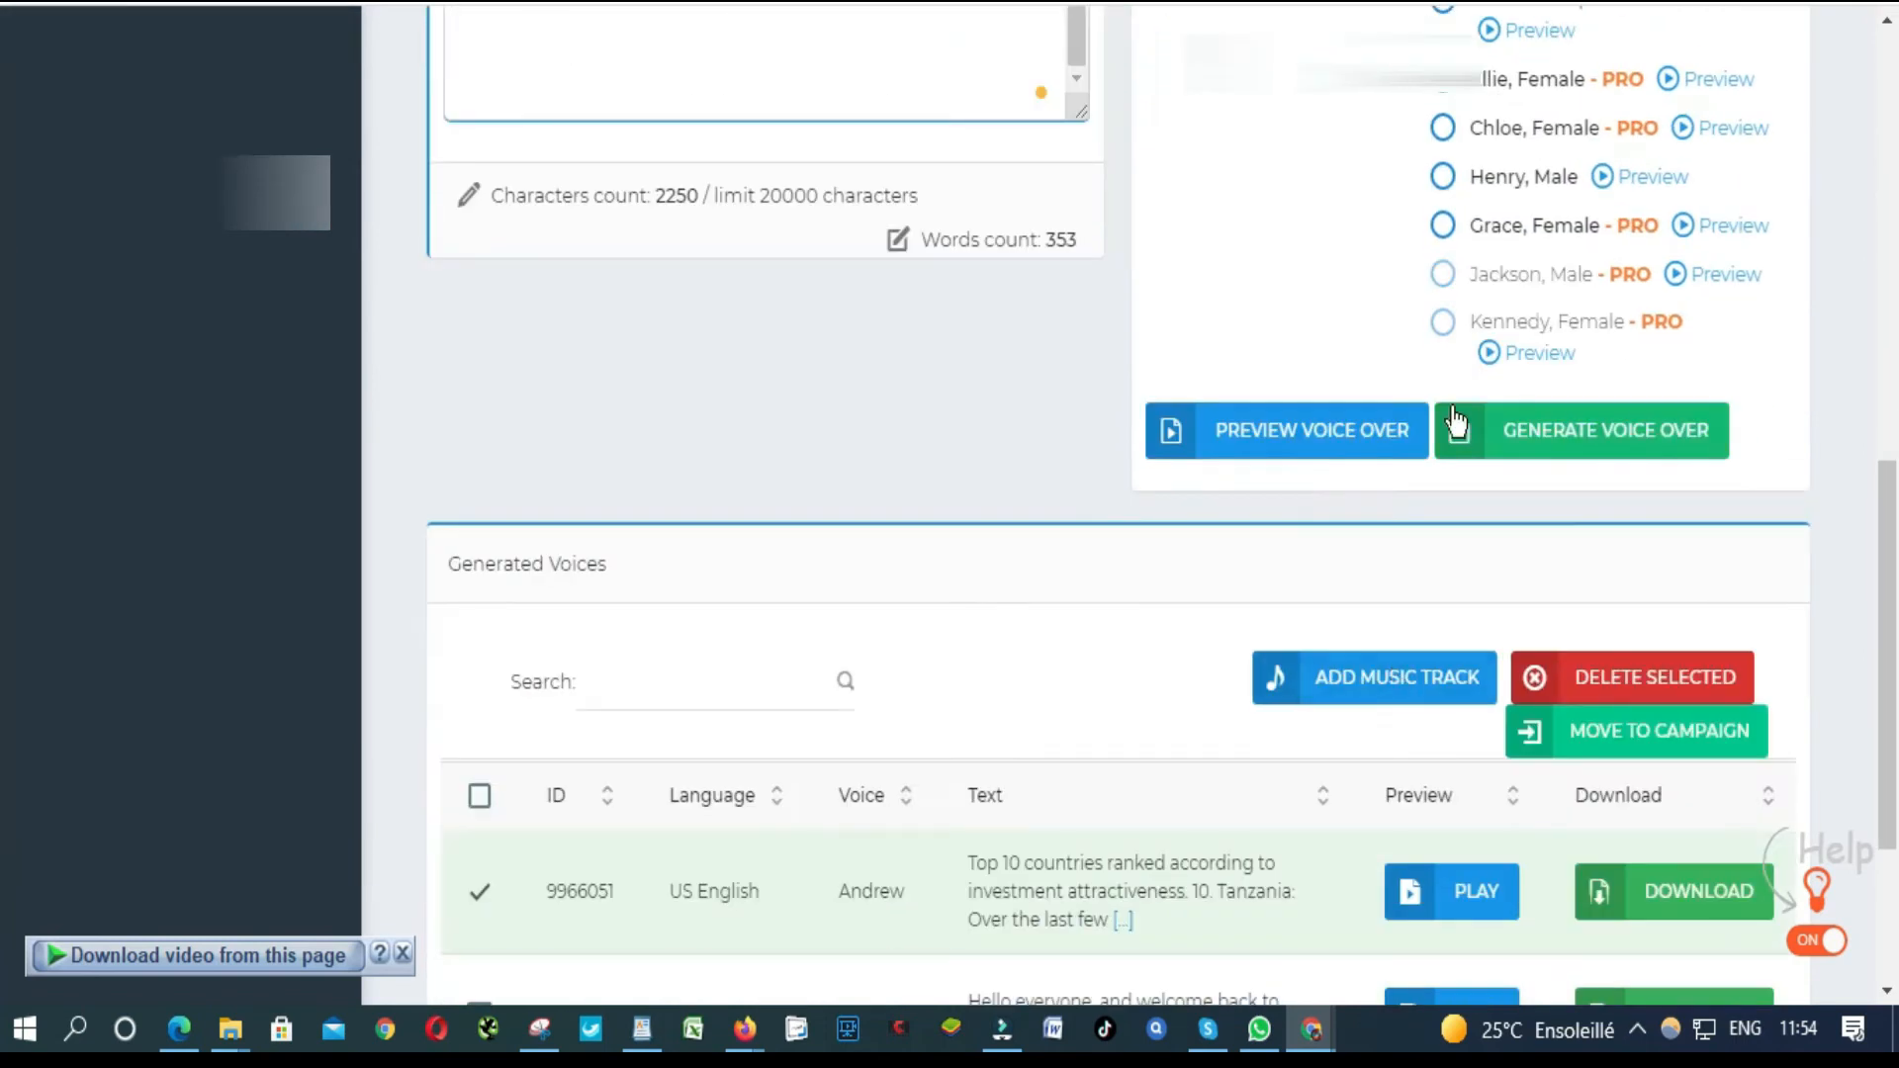
pyautogui.click(1581, 431)
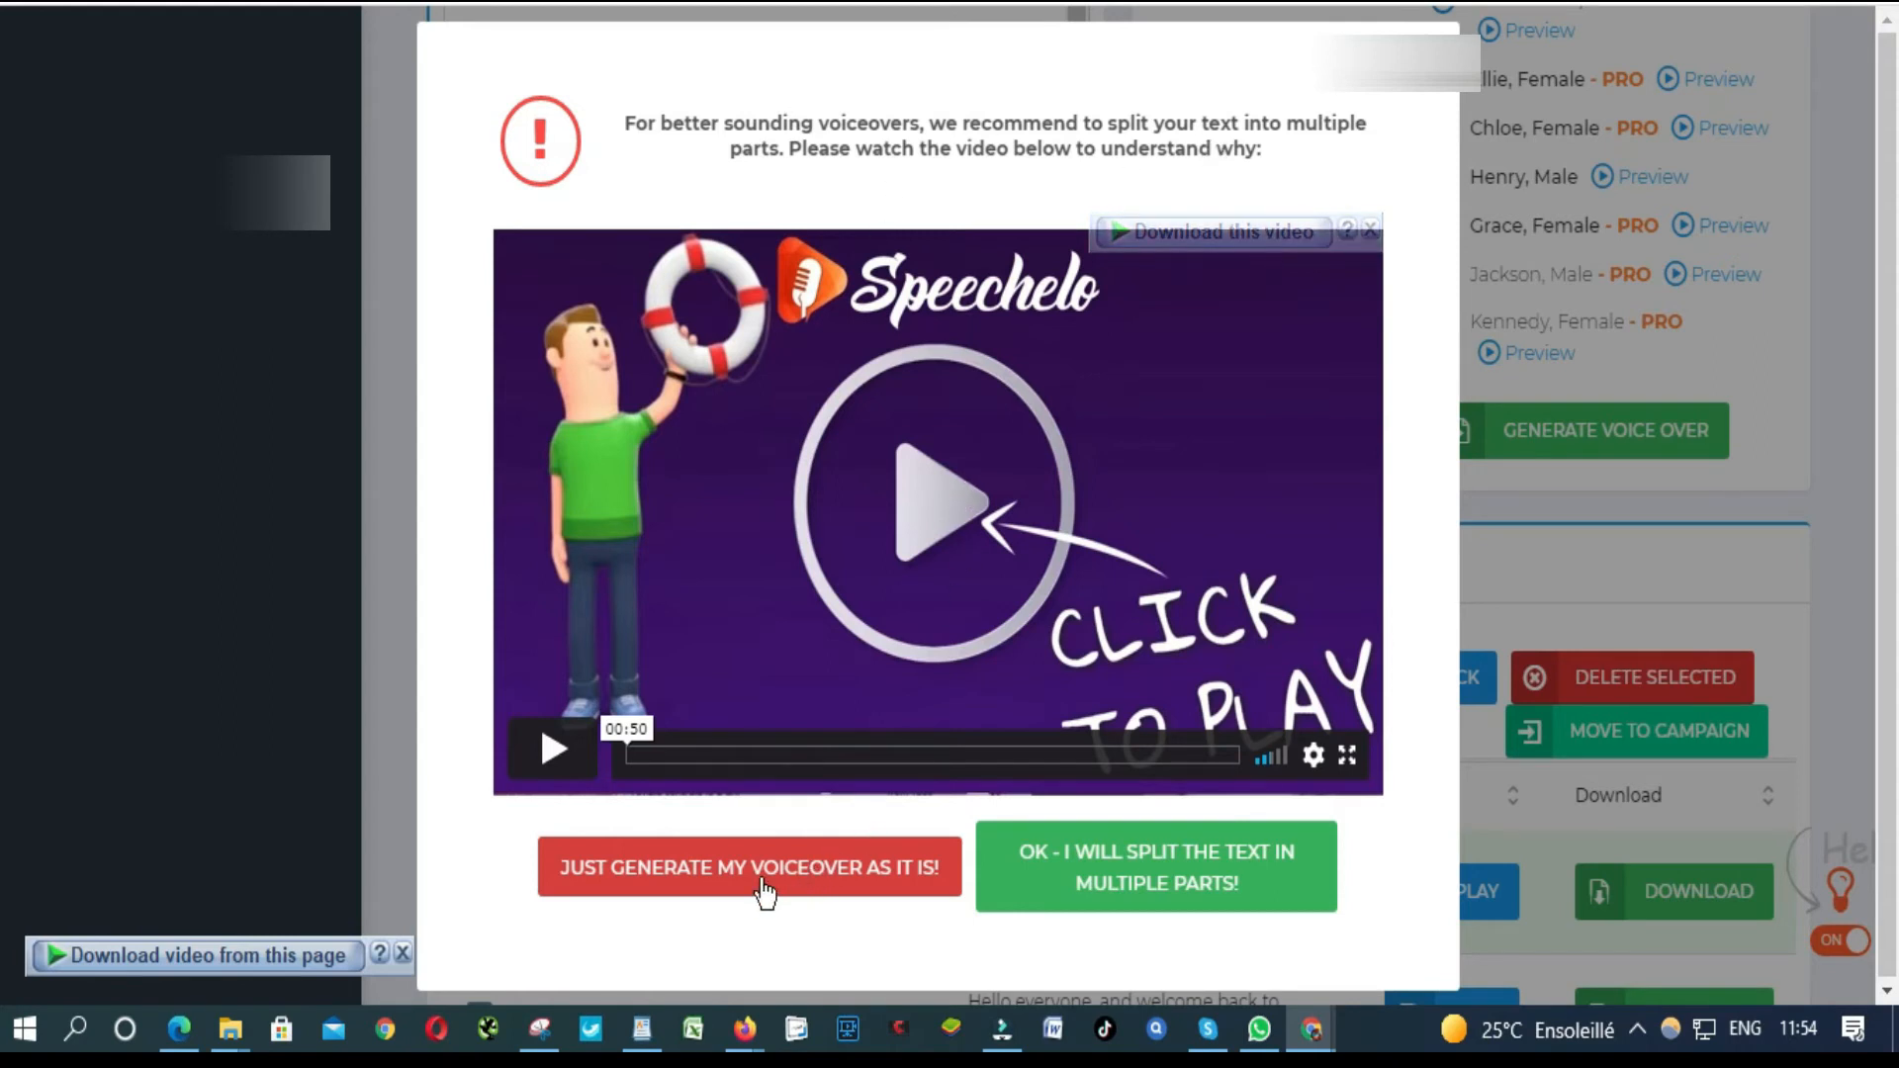
pyautogui.click(747, 867)
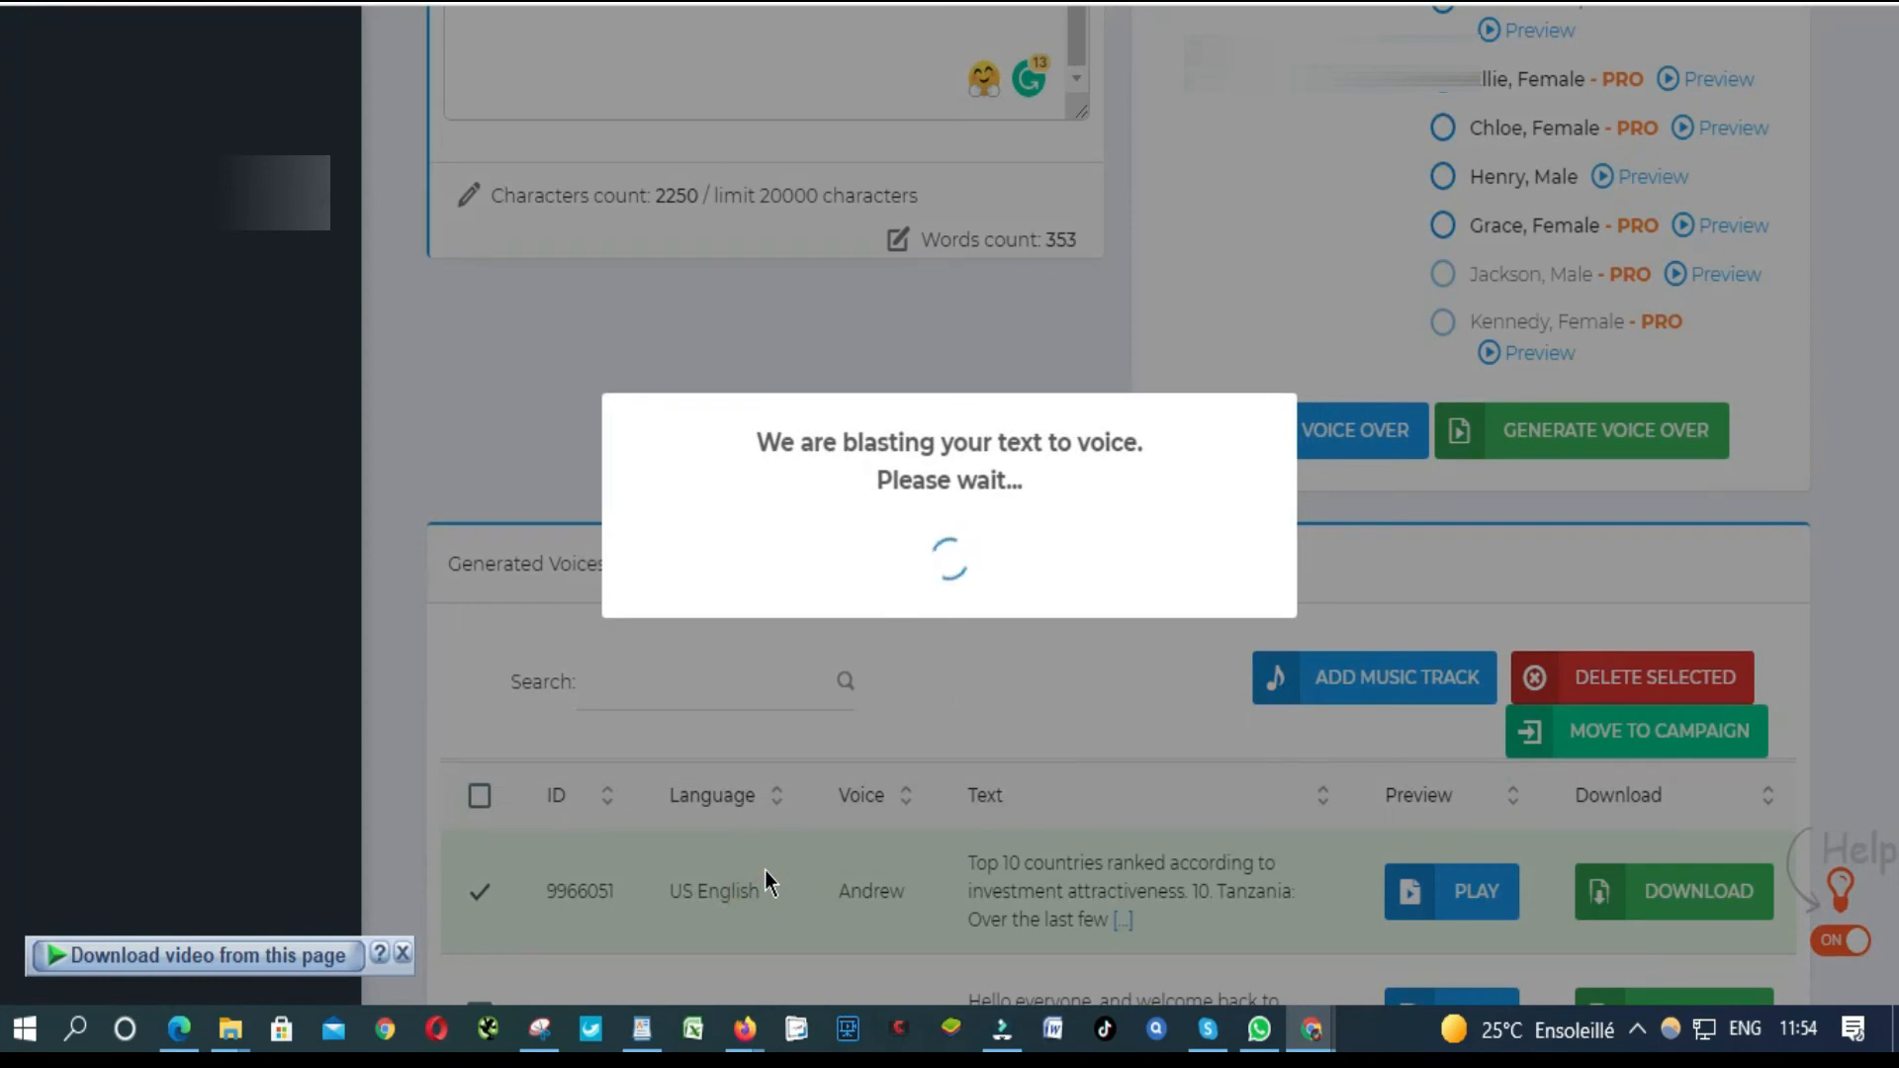
pyautogui.moveTo(1015, 768)
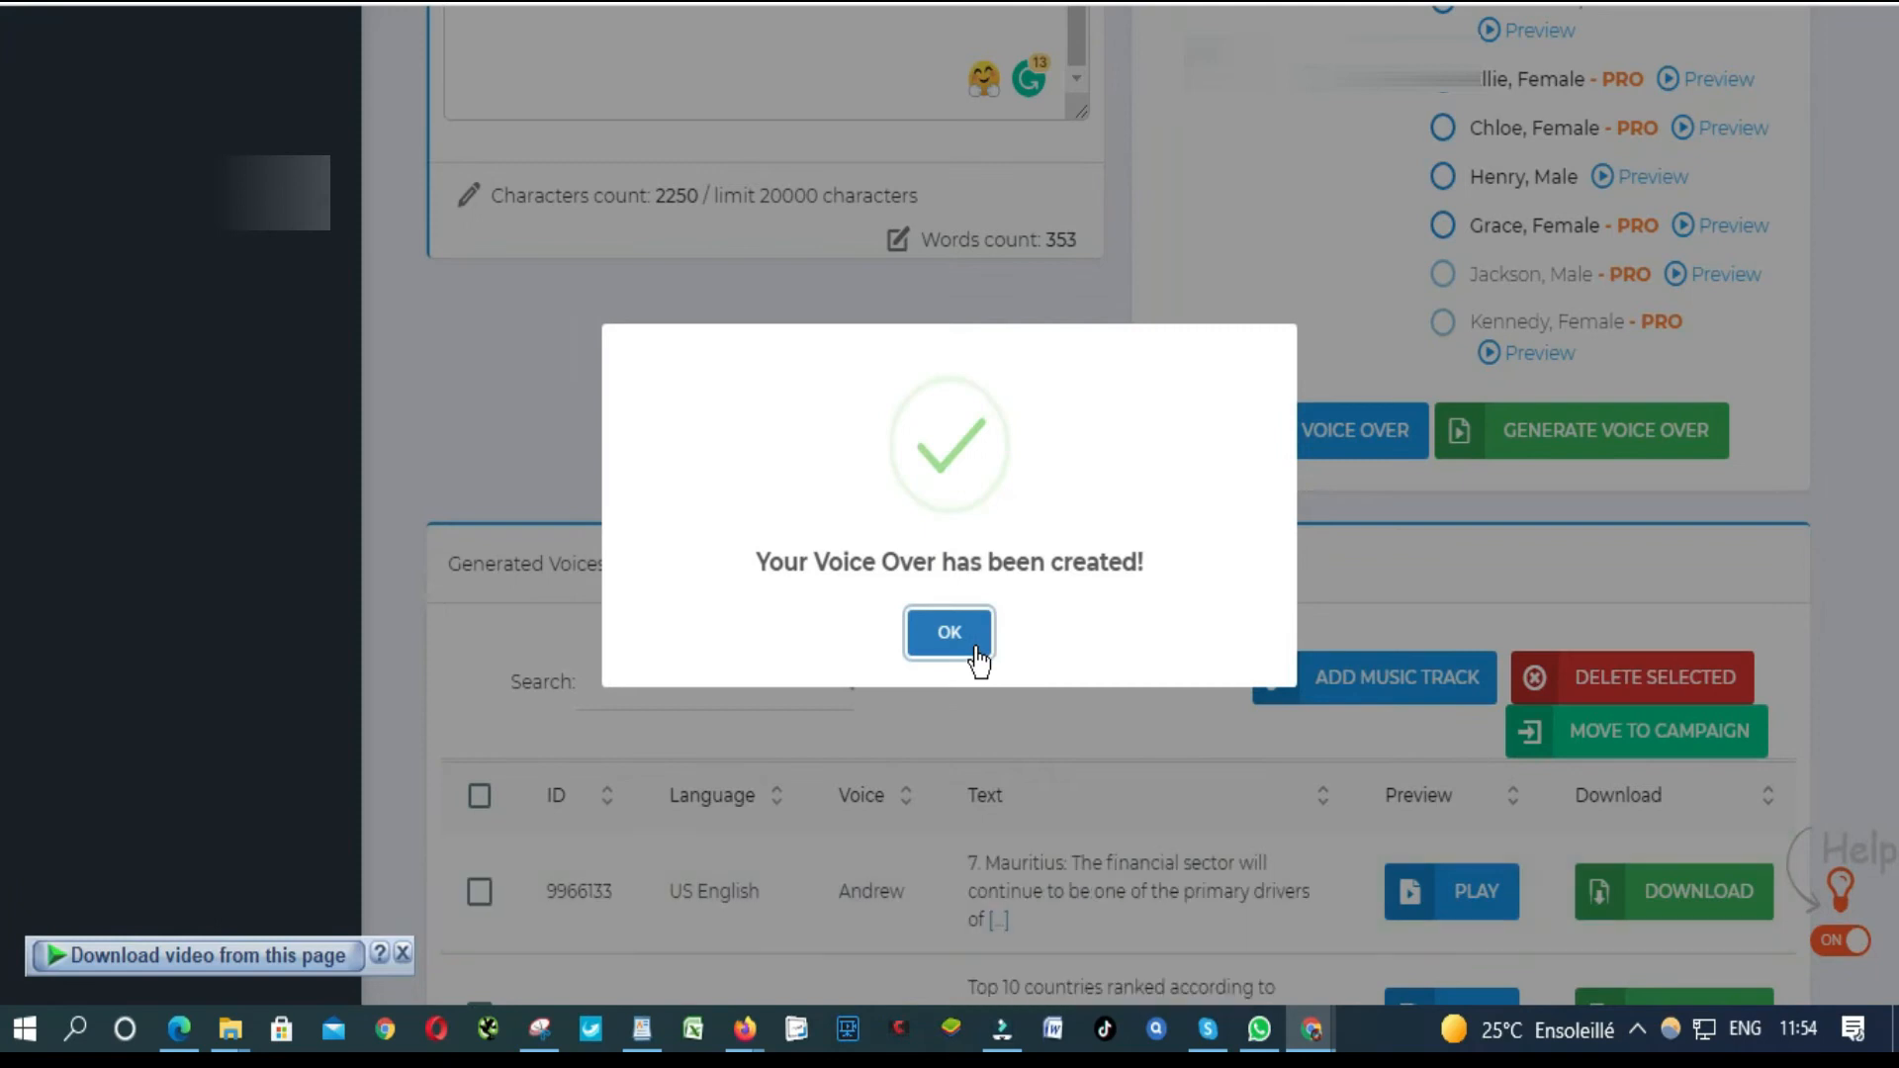
pyautogui.click(949, 632)
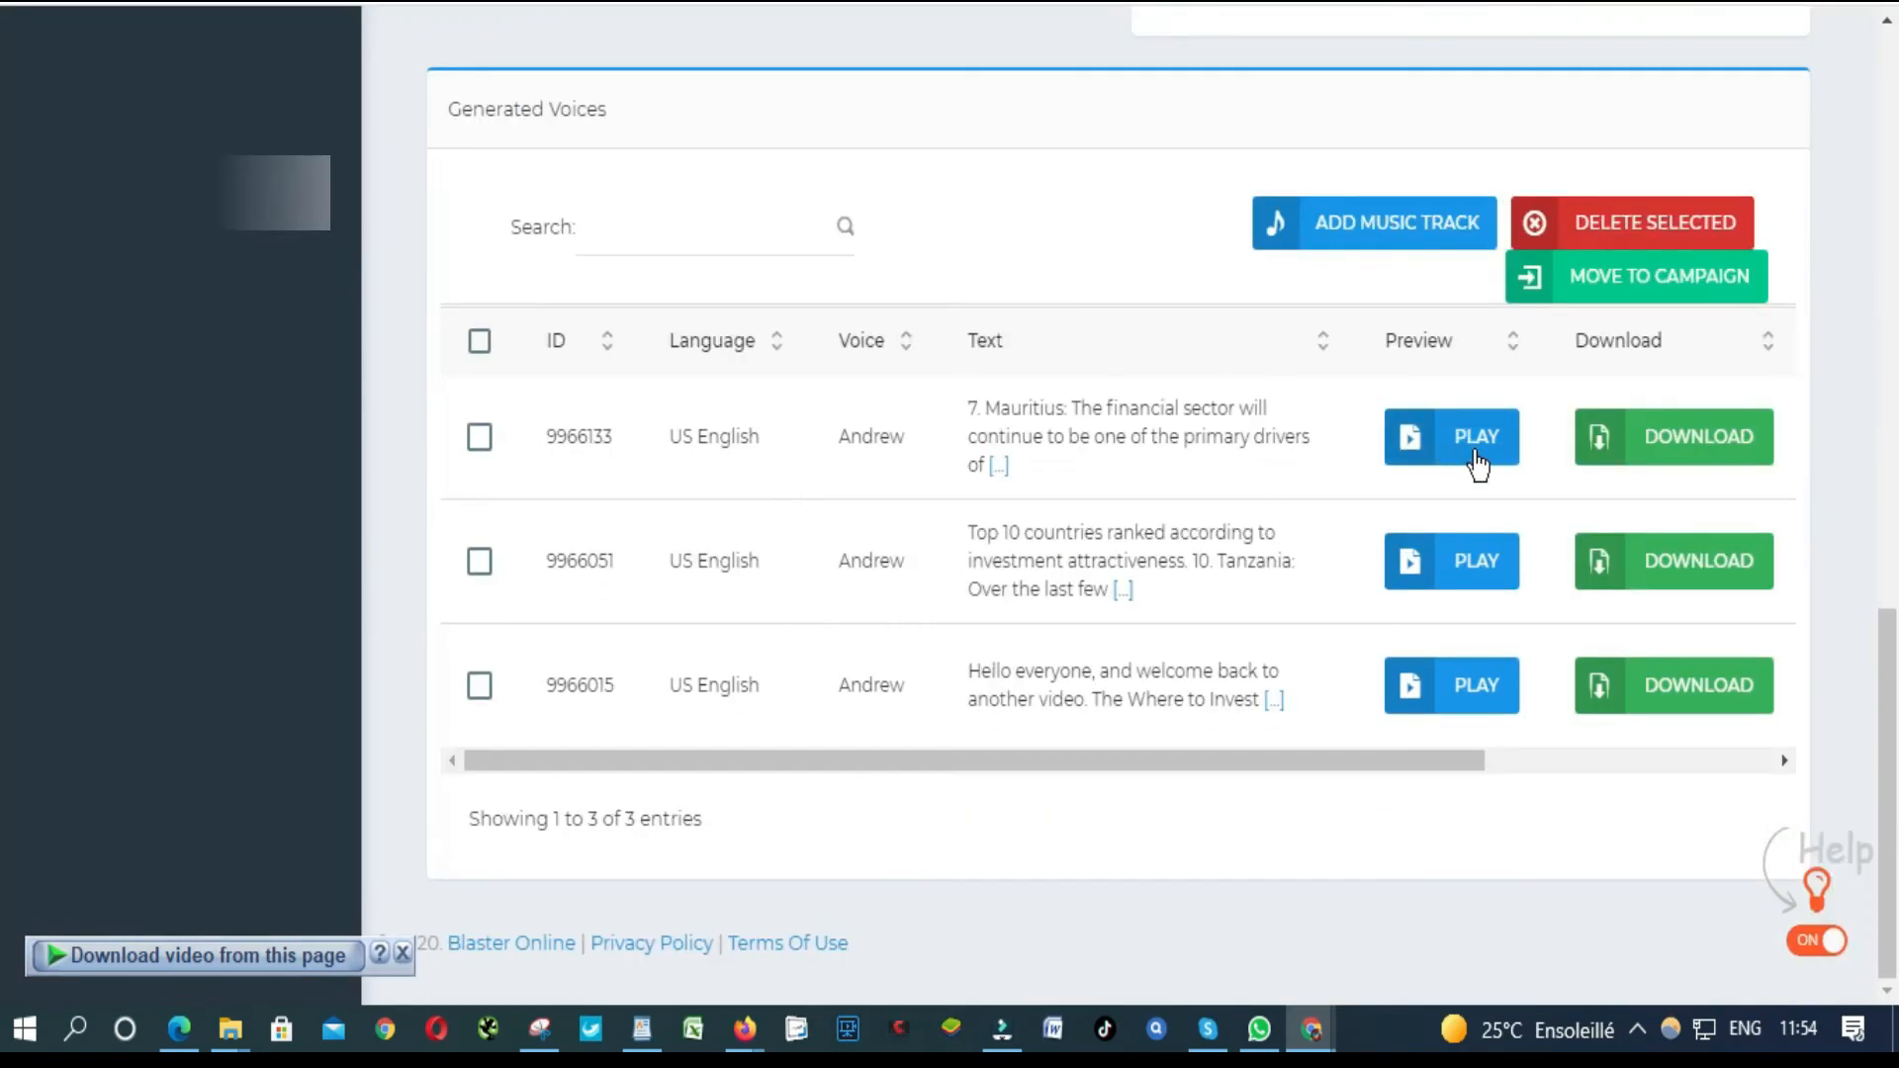
# Step: Play the new Mauritius voiceover's 2:21 preview to the end
pyautogui.click(1451, 436)
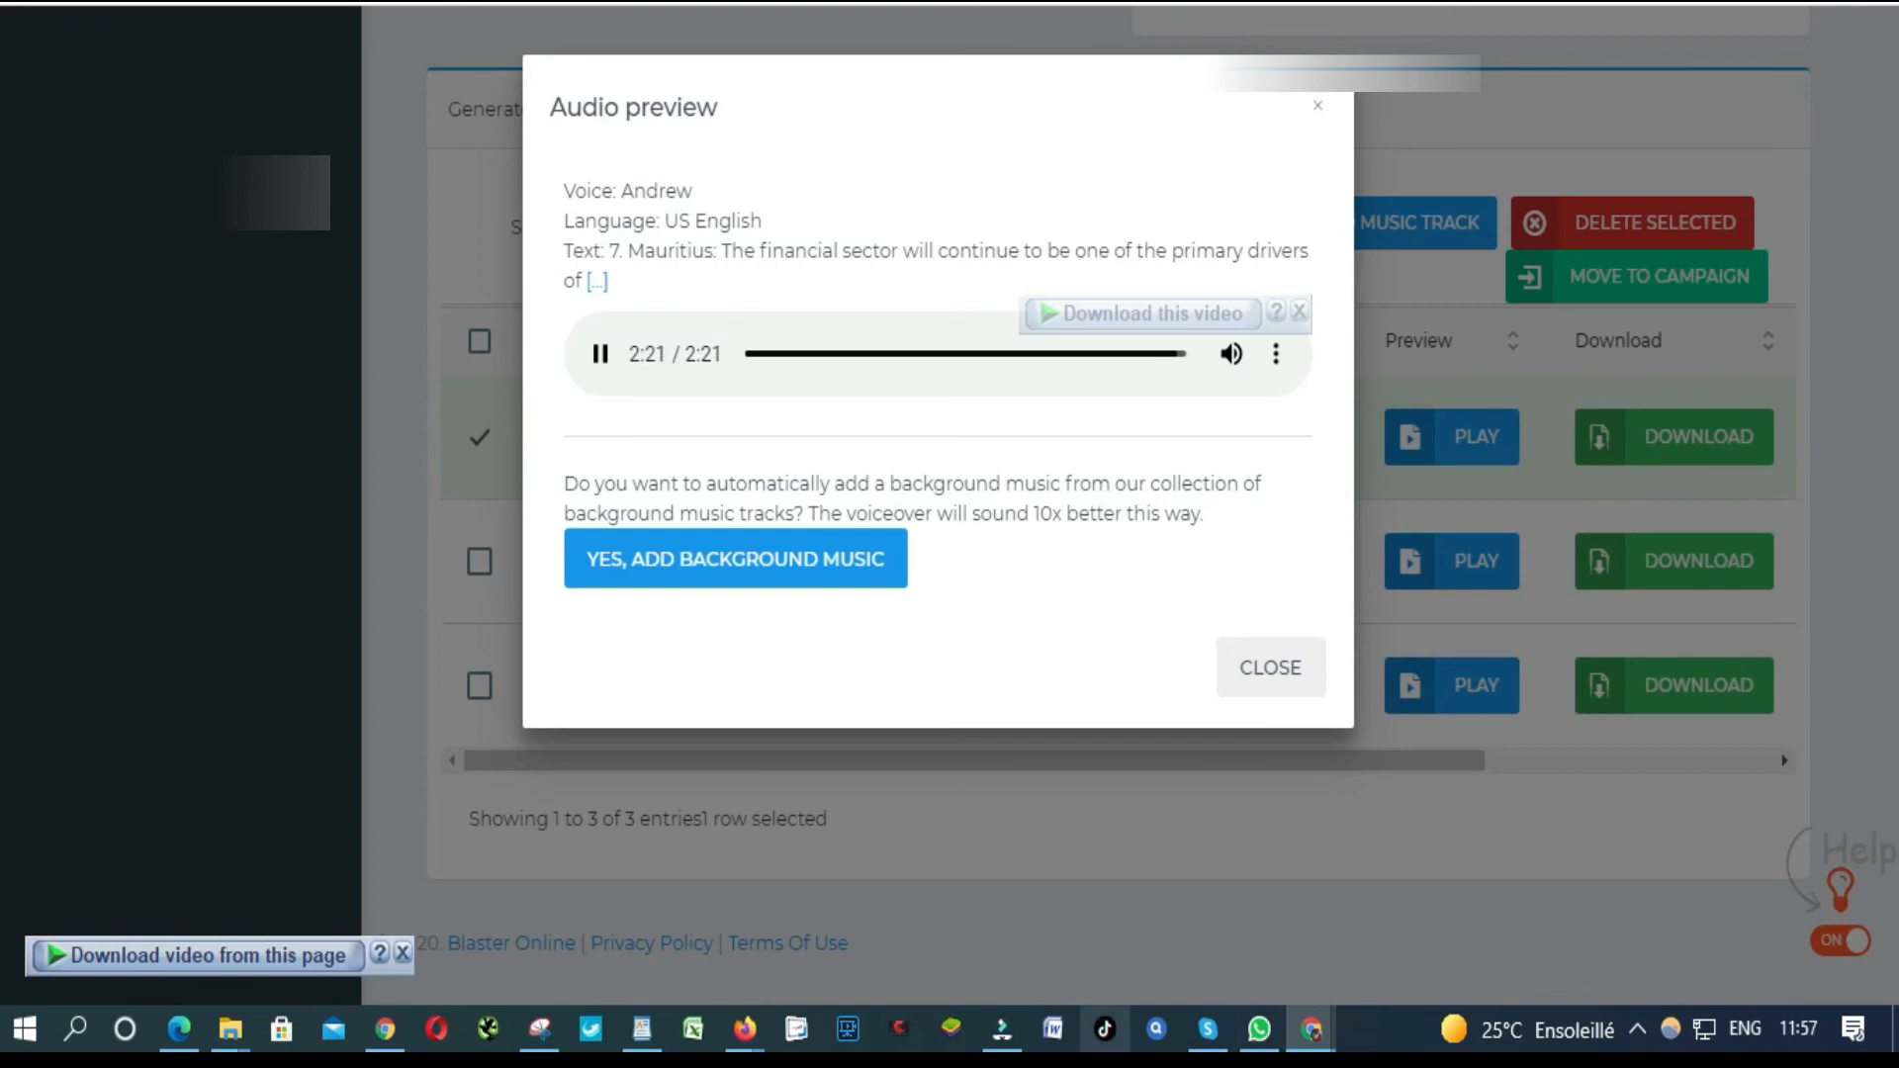
# Step: Close the preview, select all three voiceovers, and start Merge Selected
pyautogui.click(1269, 668)
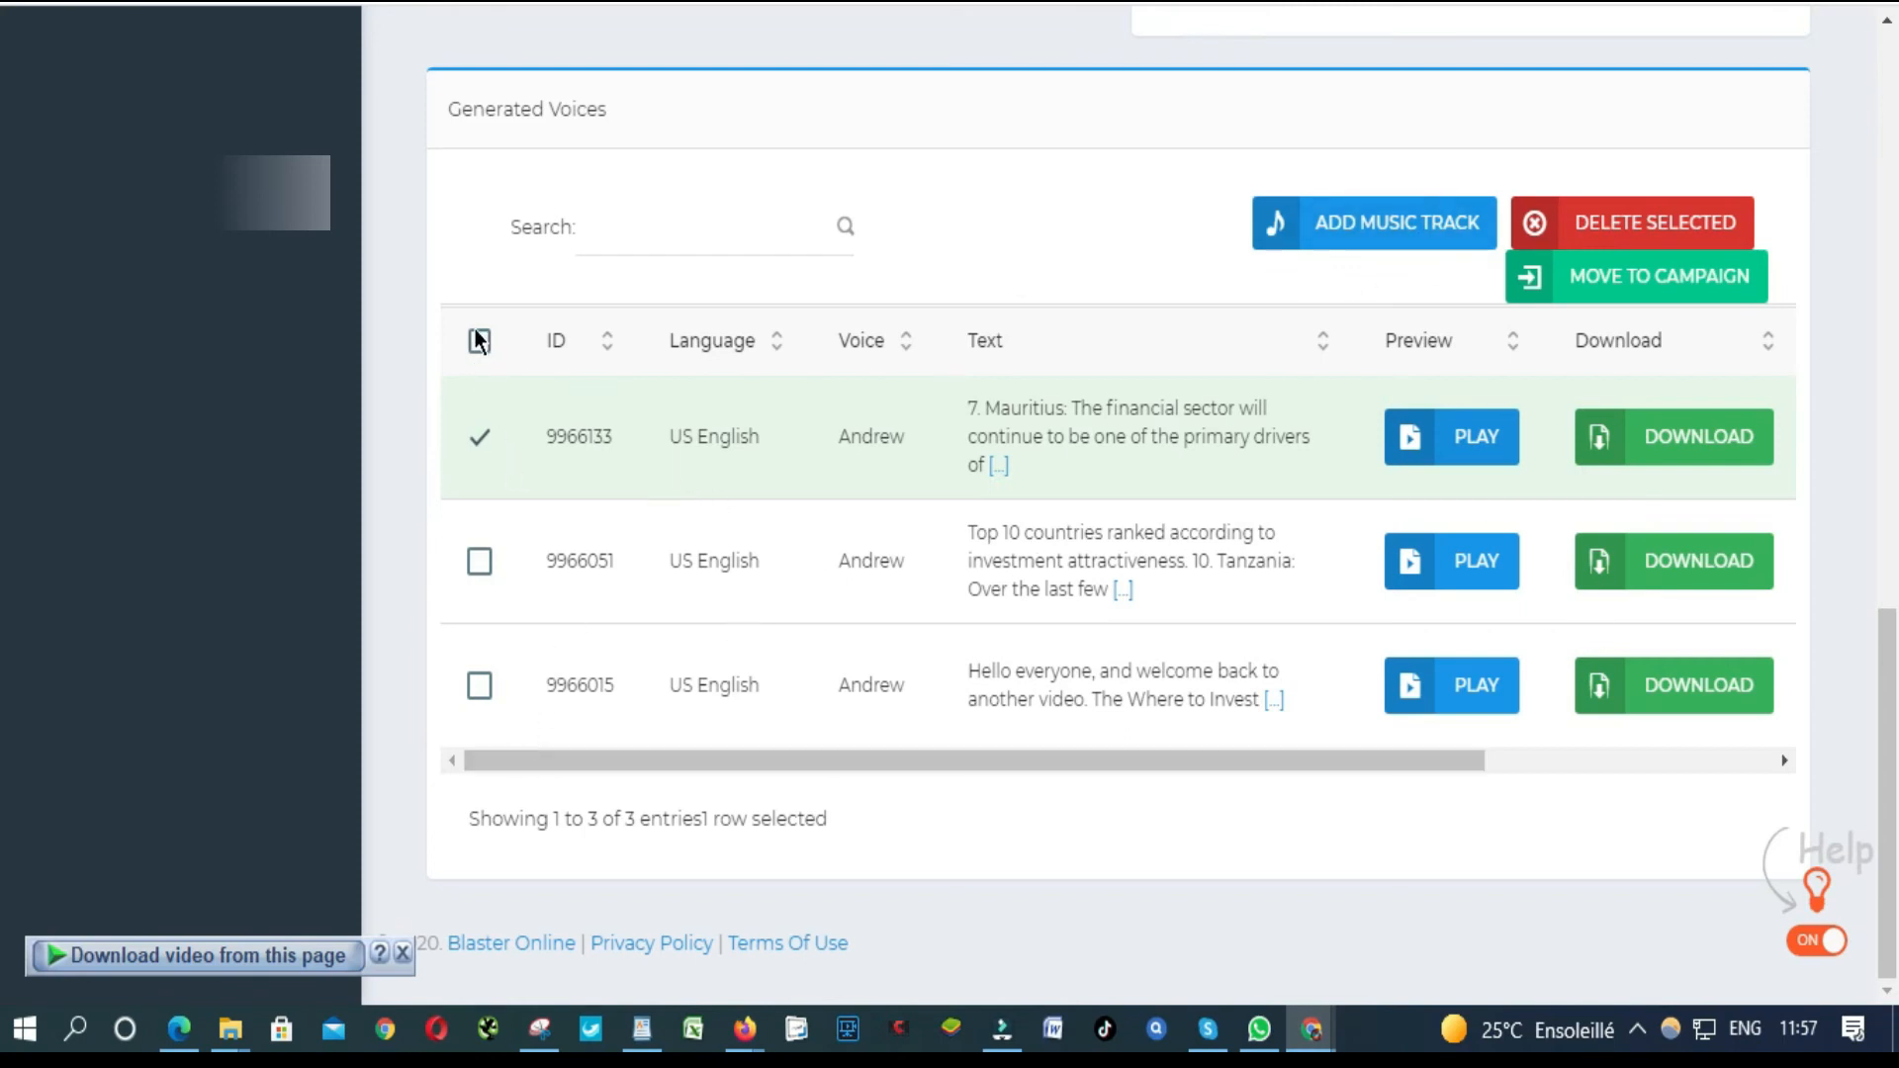
pyautogui.click(478, 341)
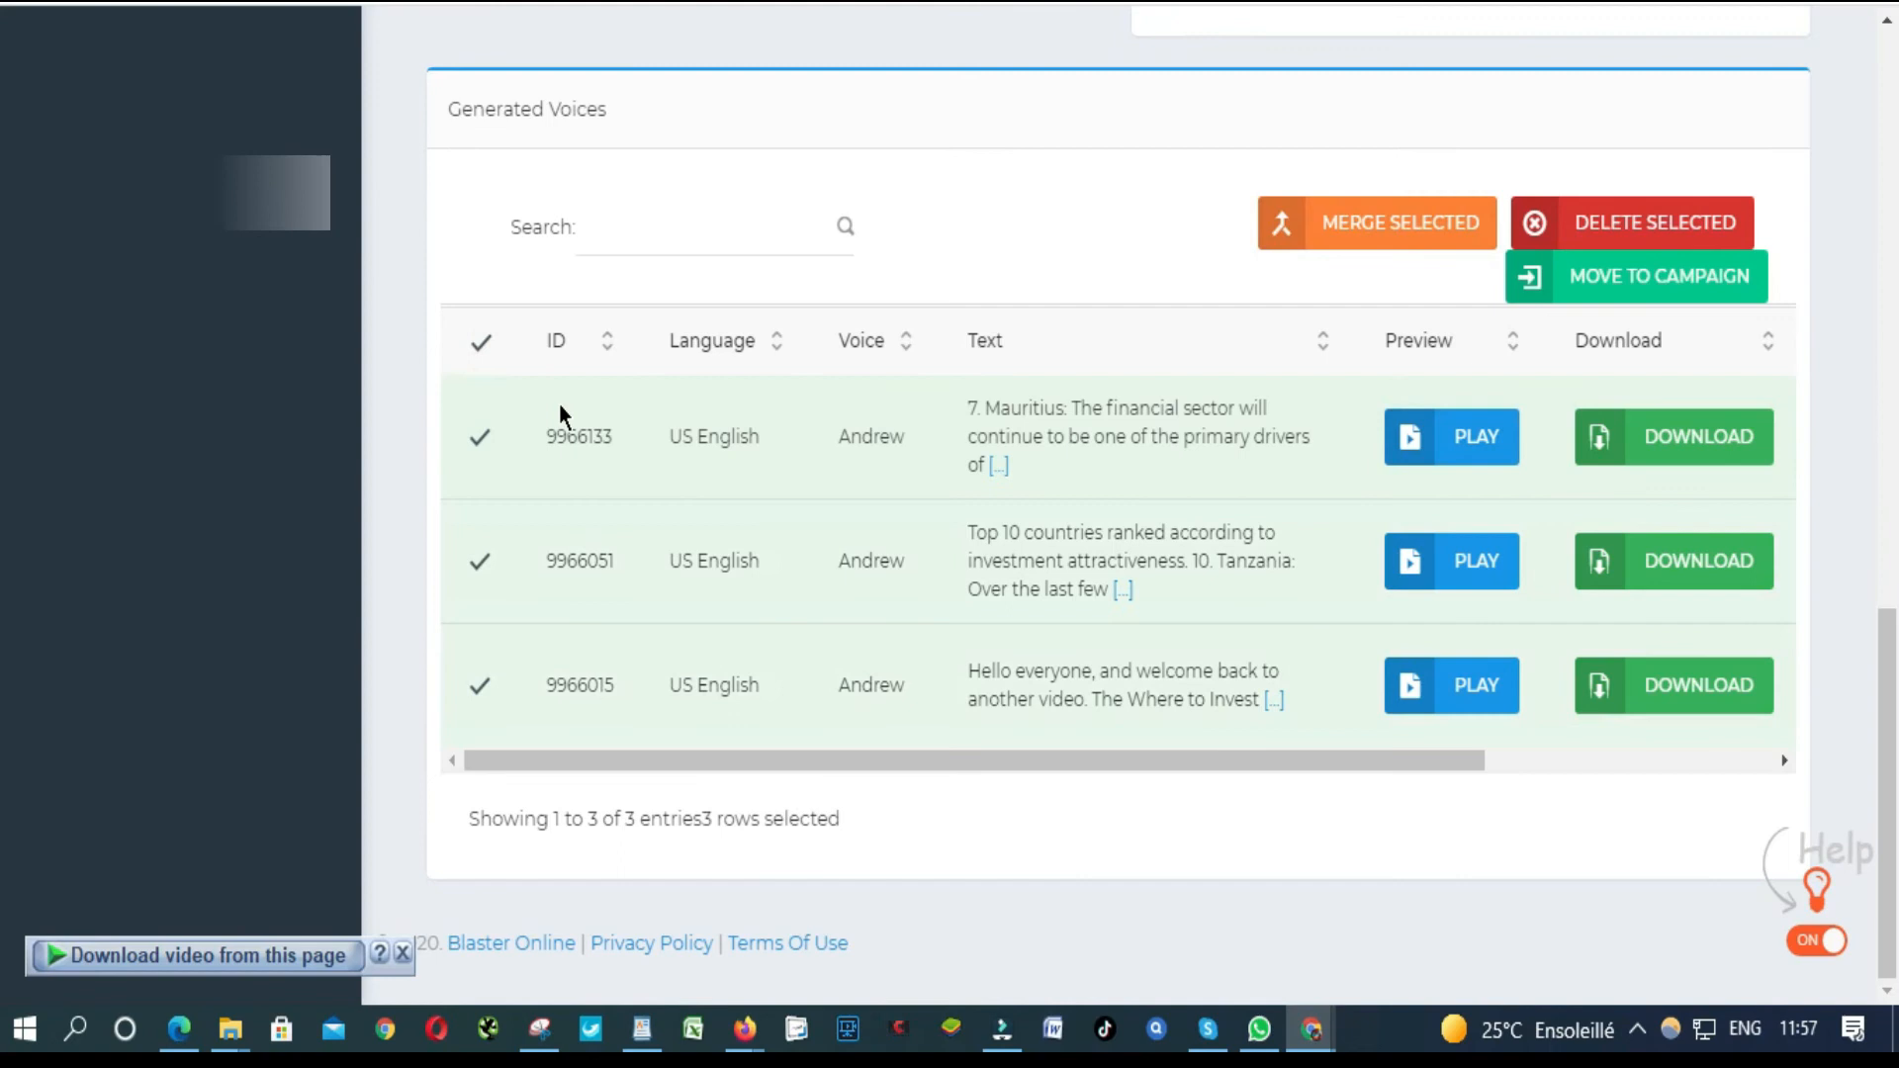
pyautogui.moveTo(727, 859)
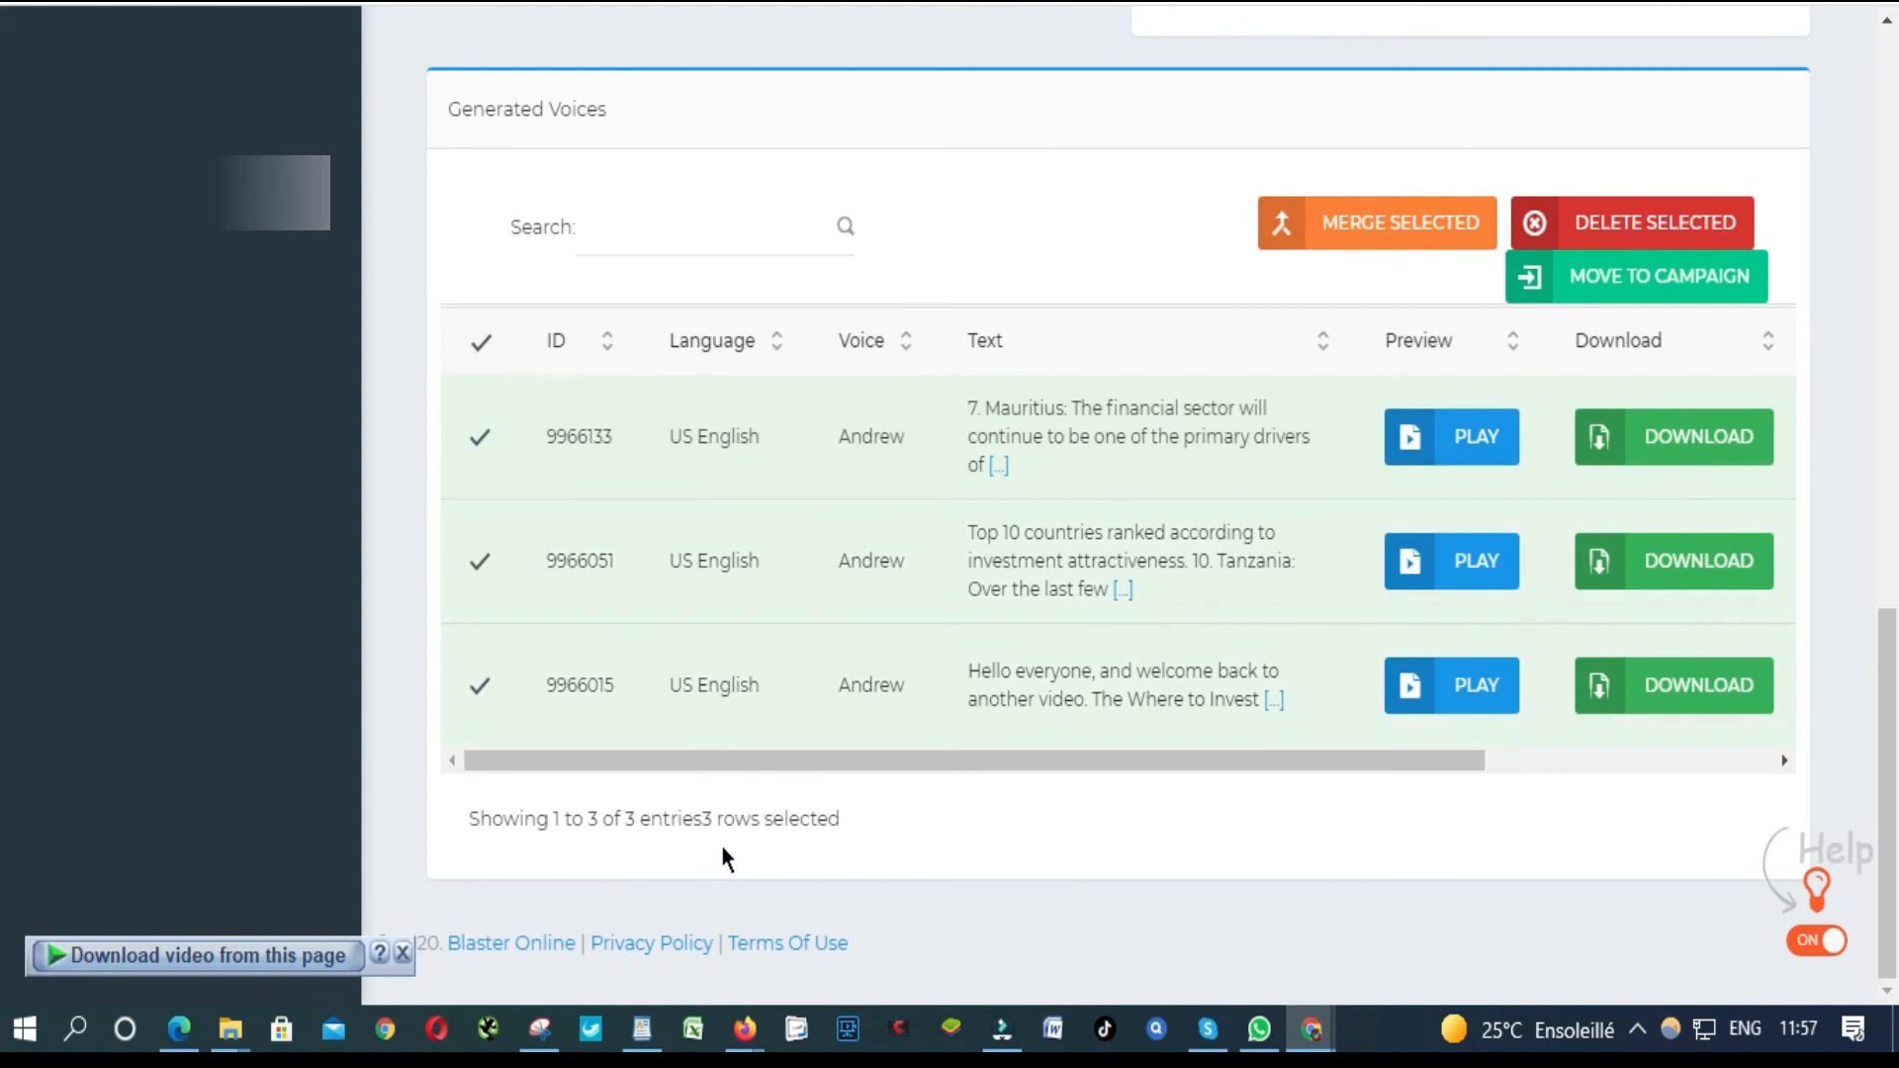
pyautogui.moveTo(624, 444)
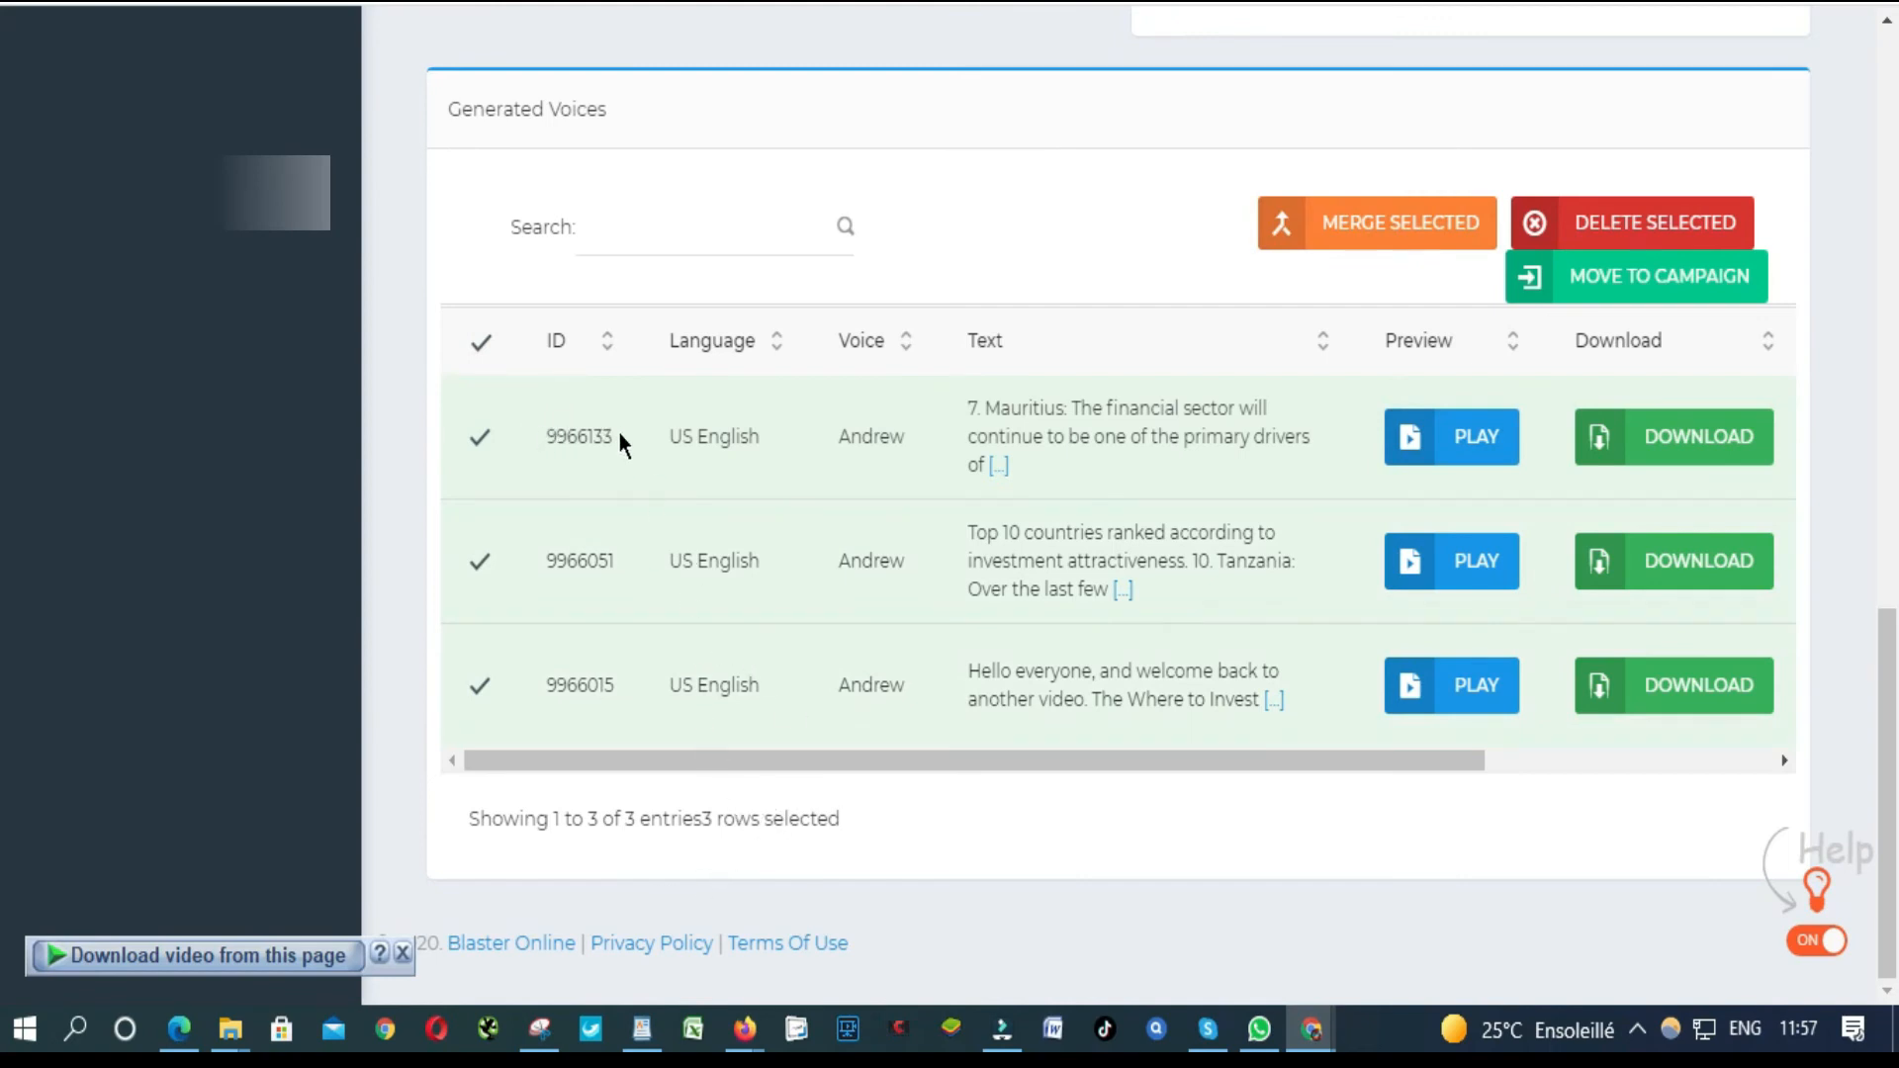
pyautogui.moveTo(808, 477)
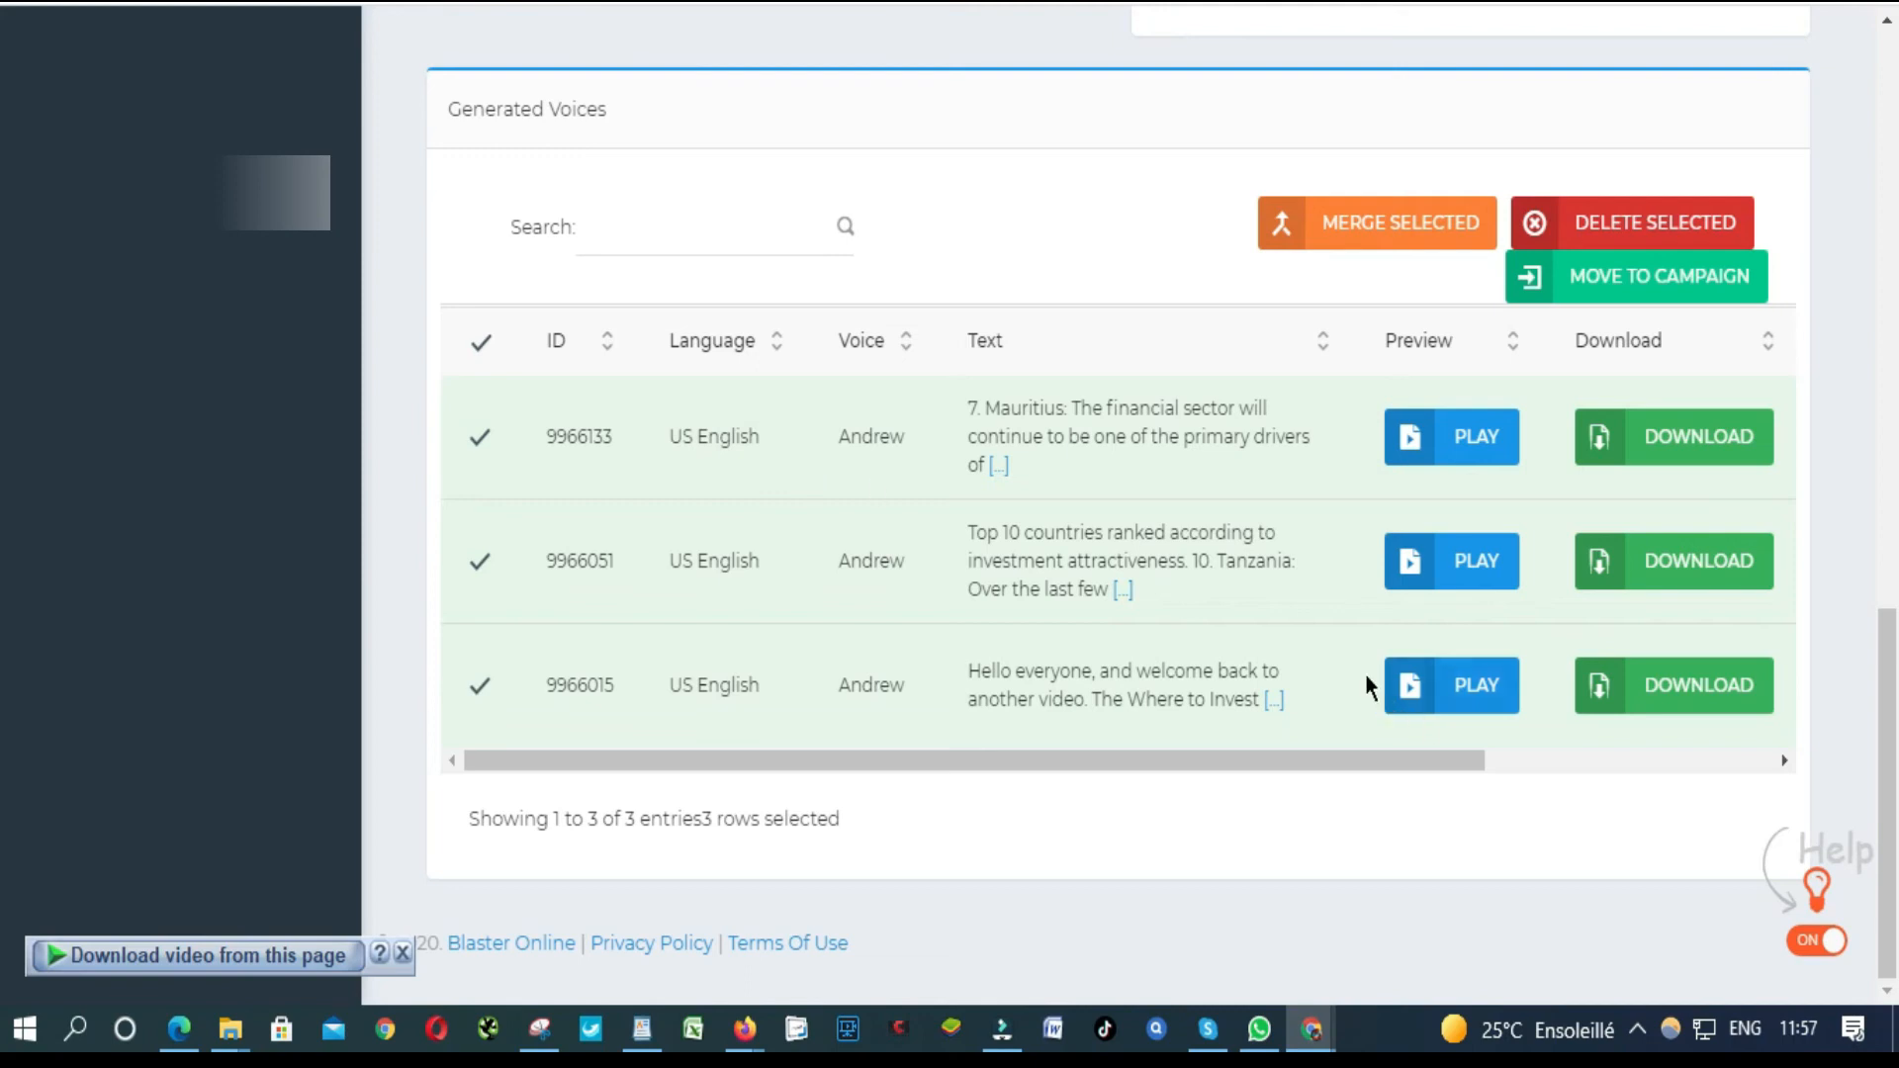
pyautogui.click(1376, 223)
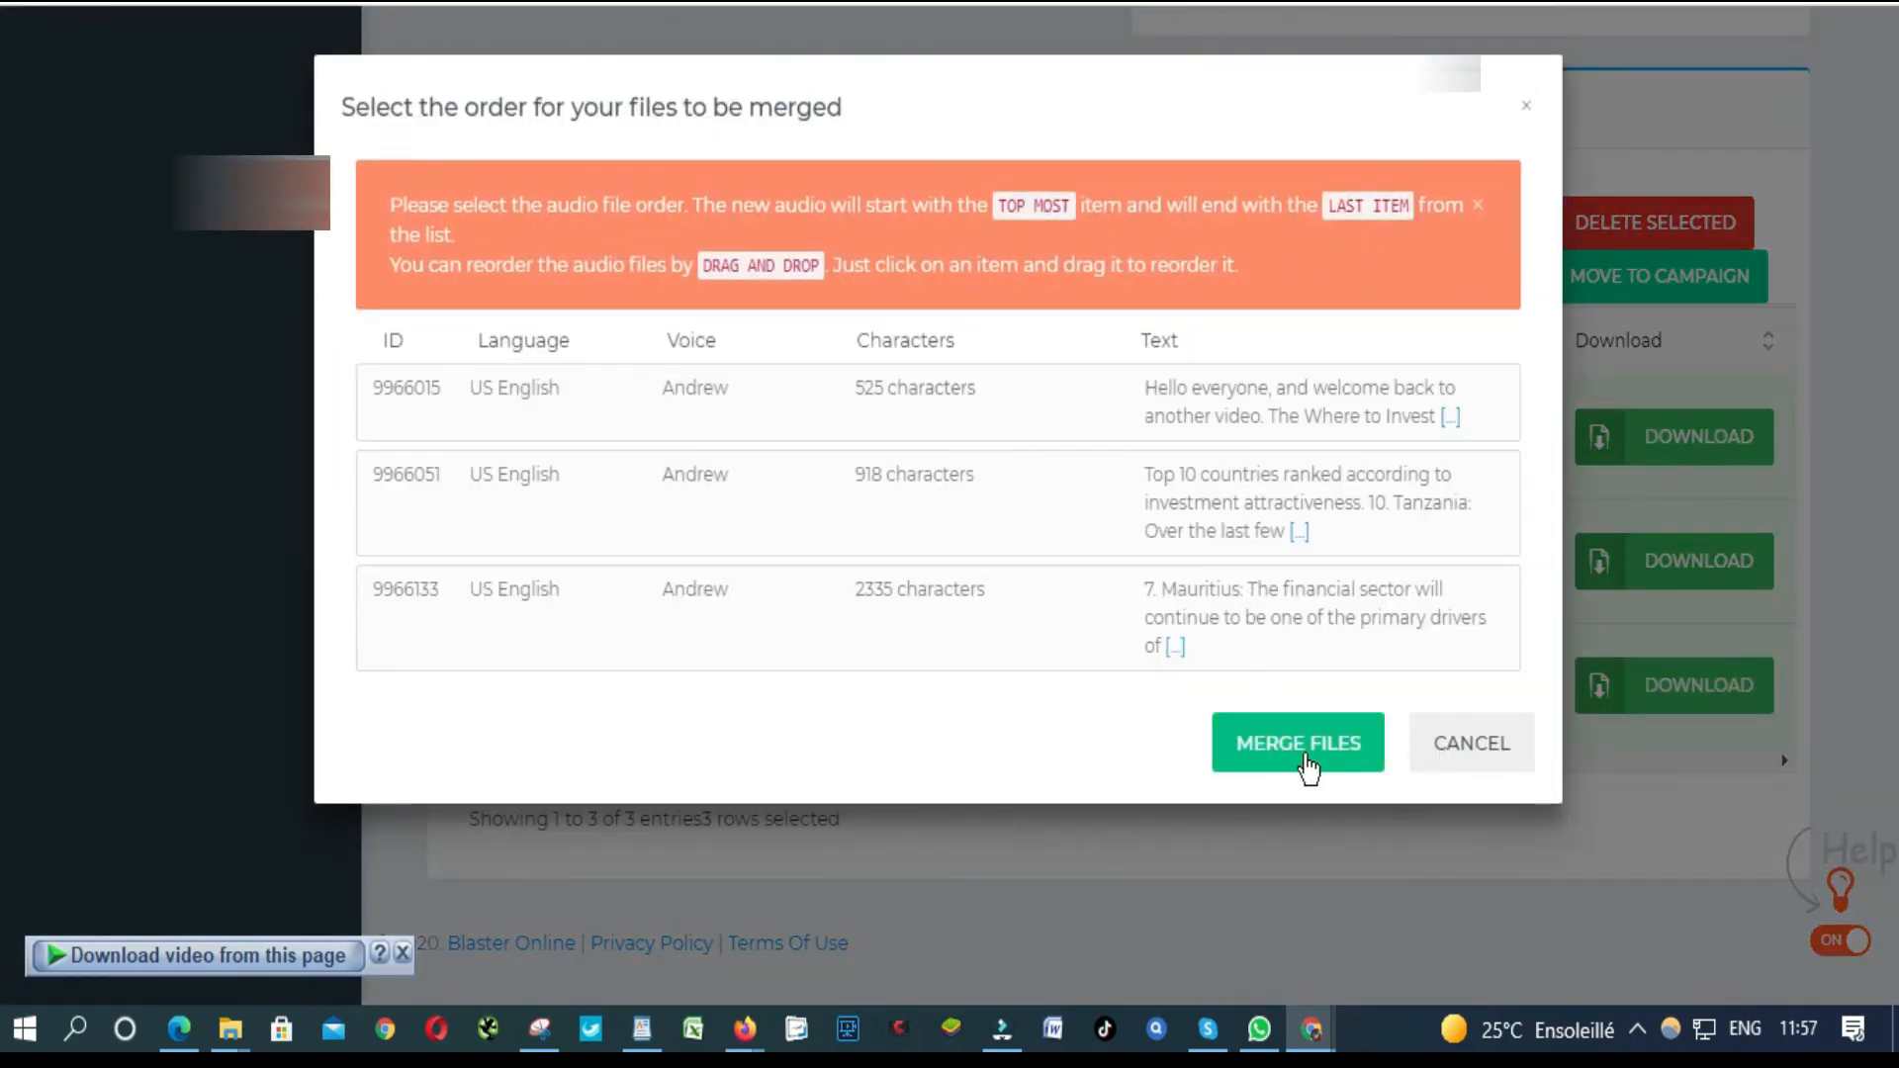
# Step: Merge the three clips as 'Where to Invest in Africa' and play the result
pyautogui.click(1296, 743)
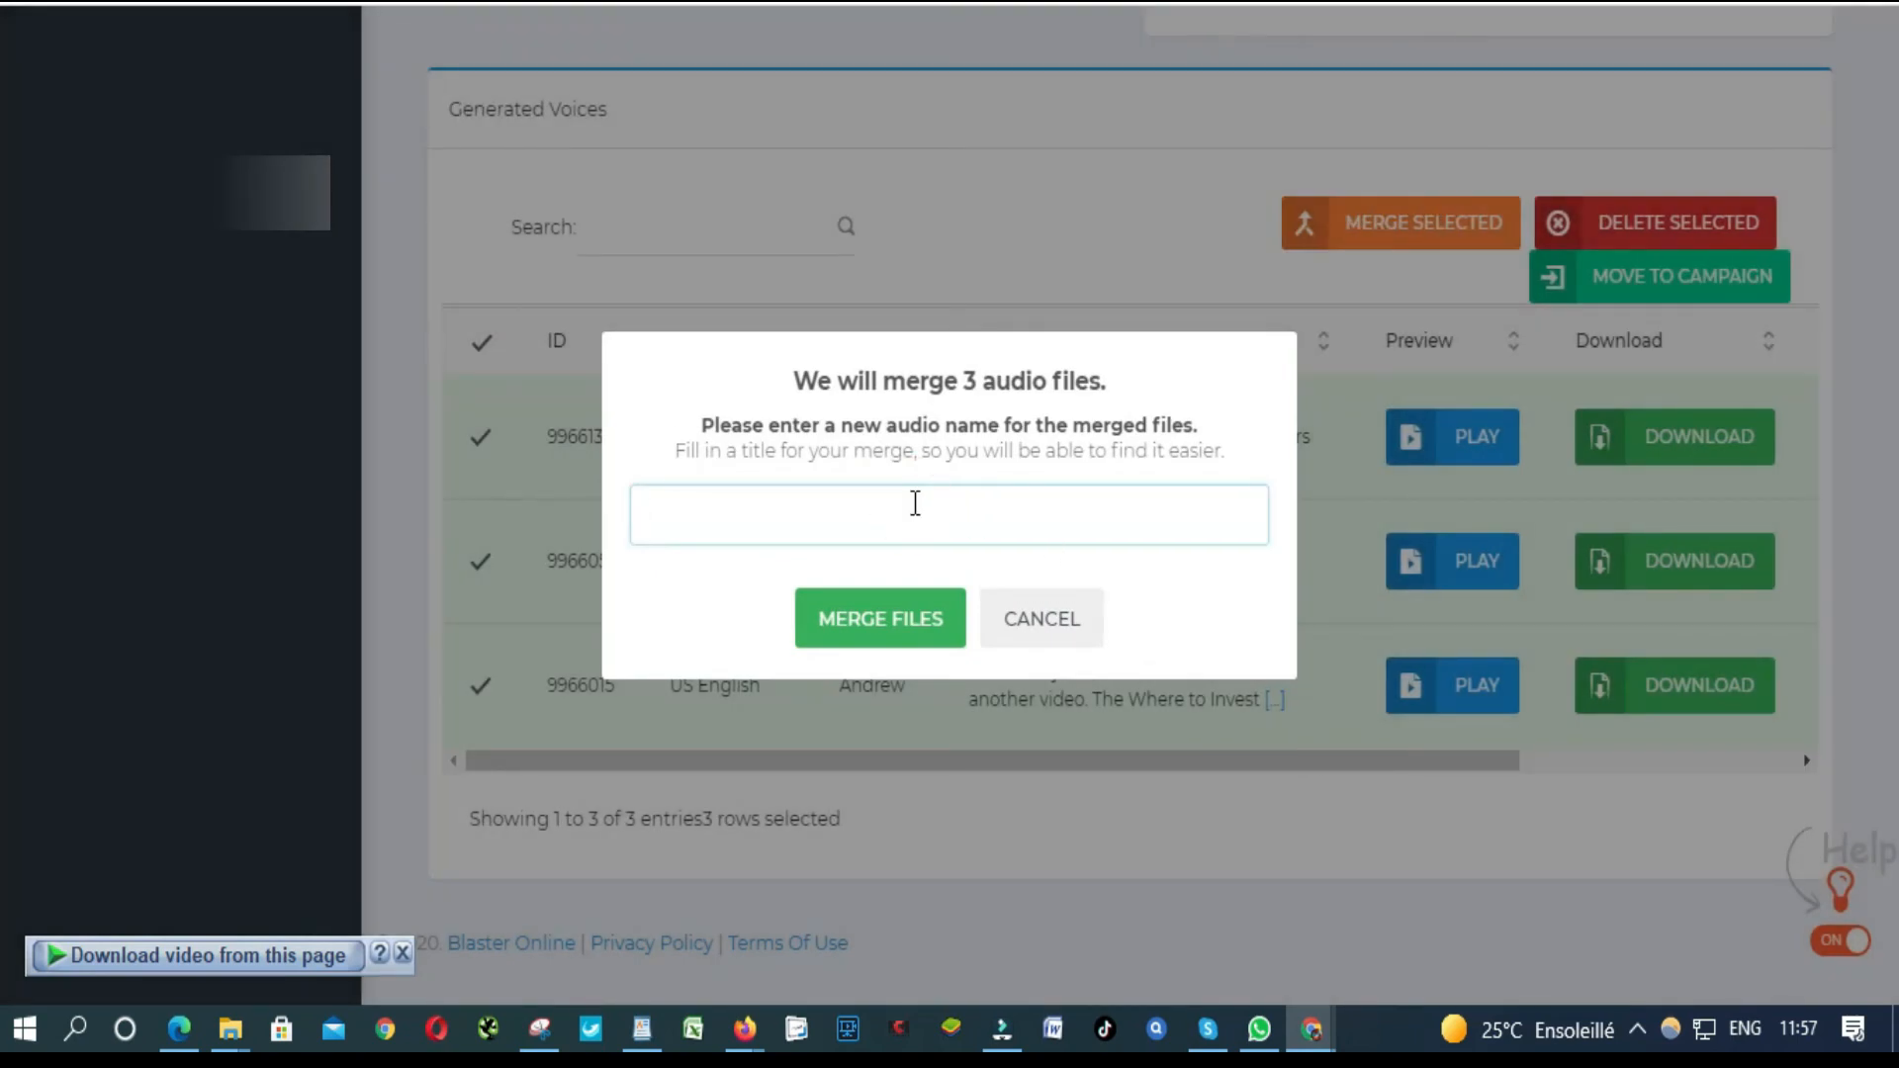
pyautogui.write('Where to Invest in Africa')
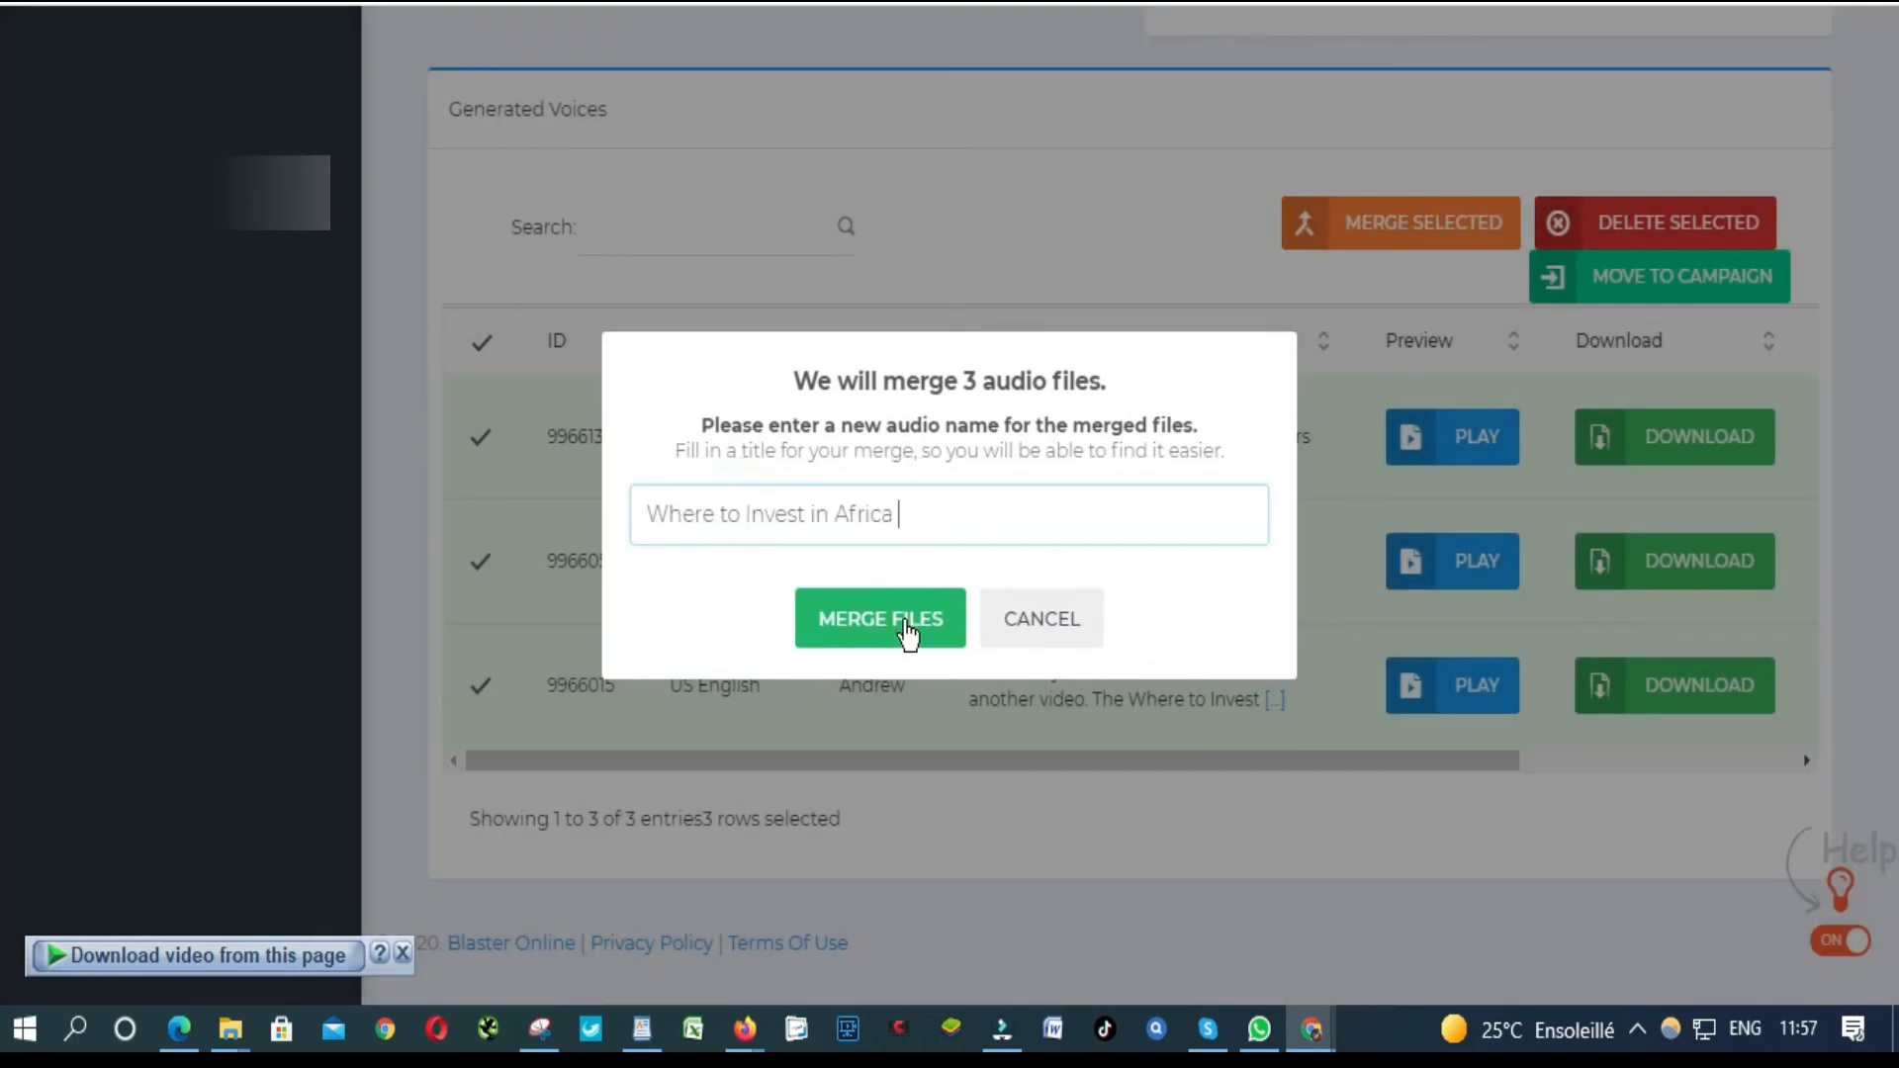
pyautogui.click(879, 617)
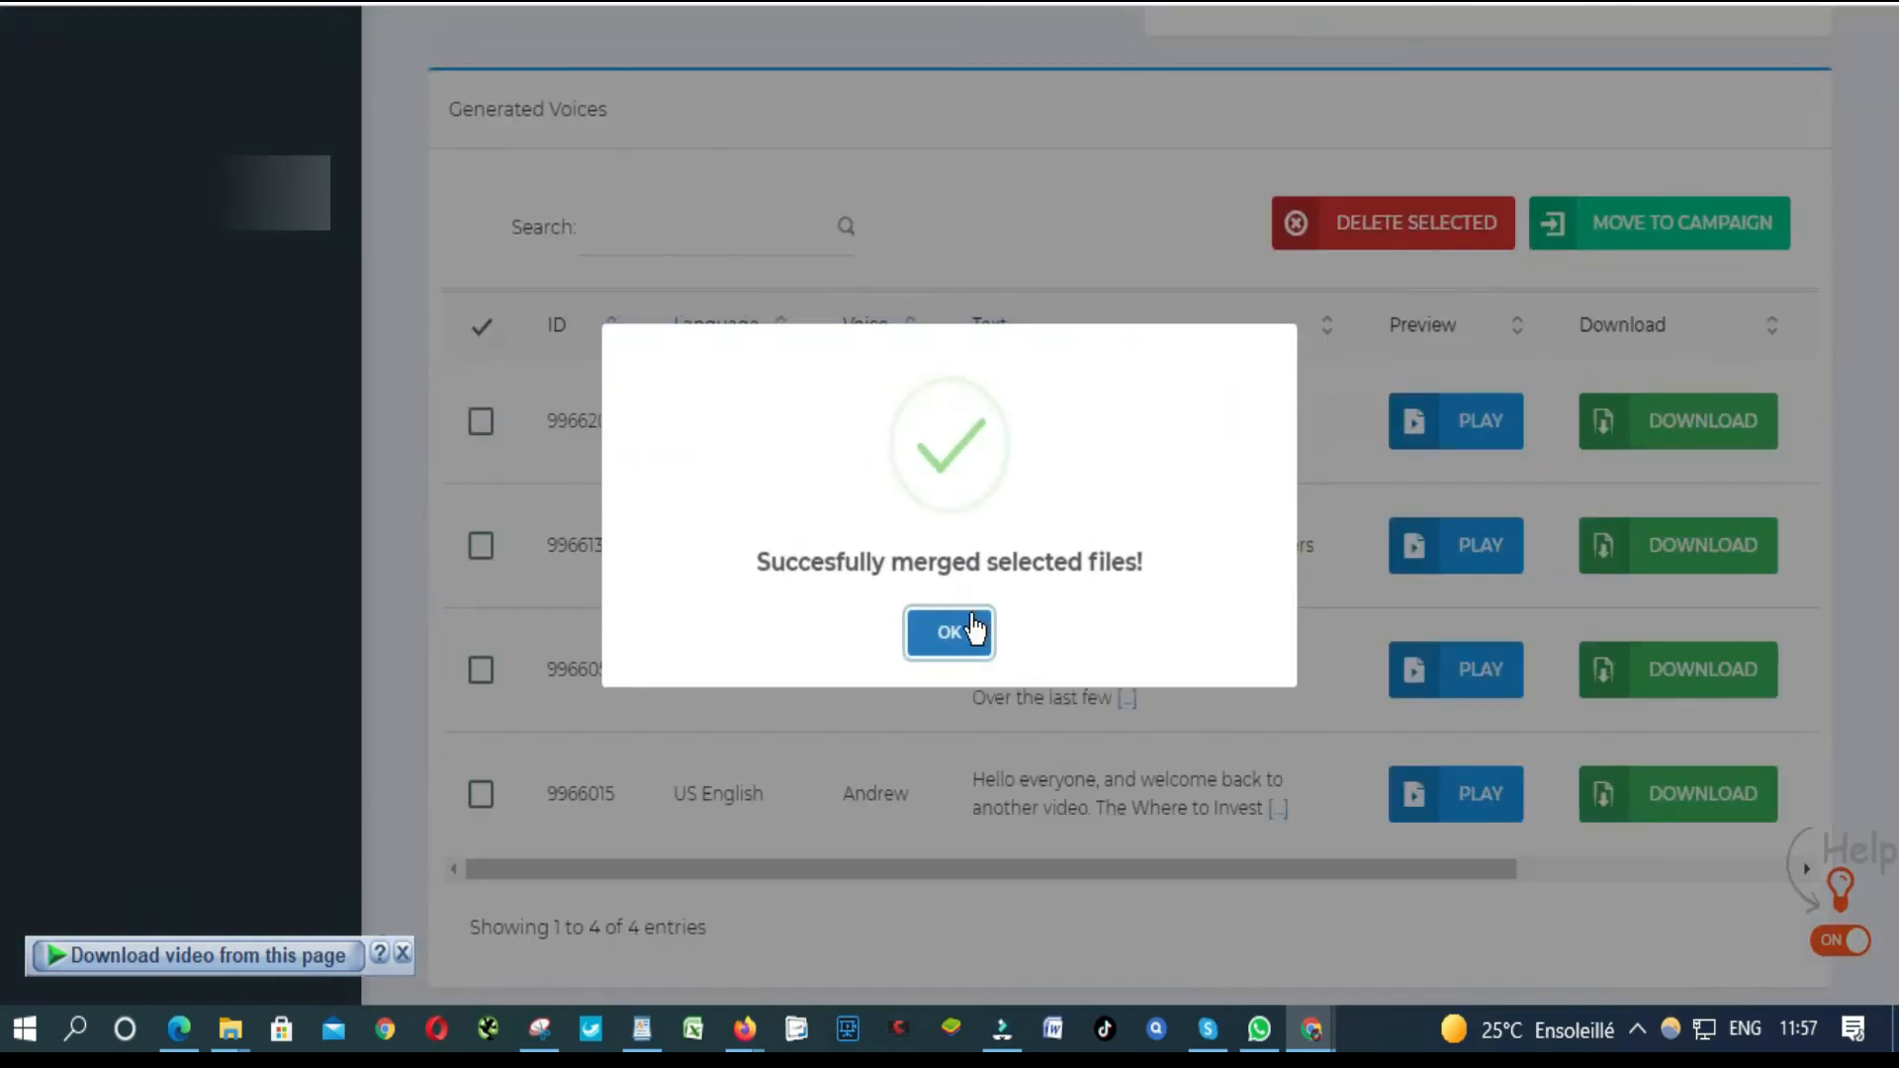
pyautogui.click(948, 632)
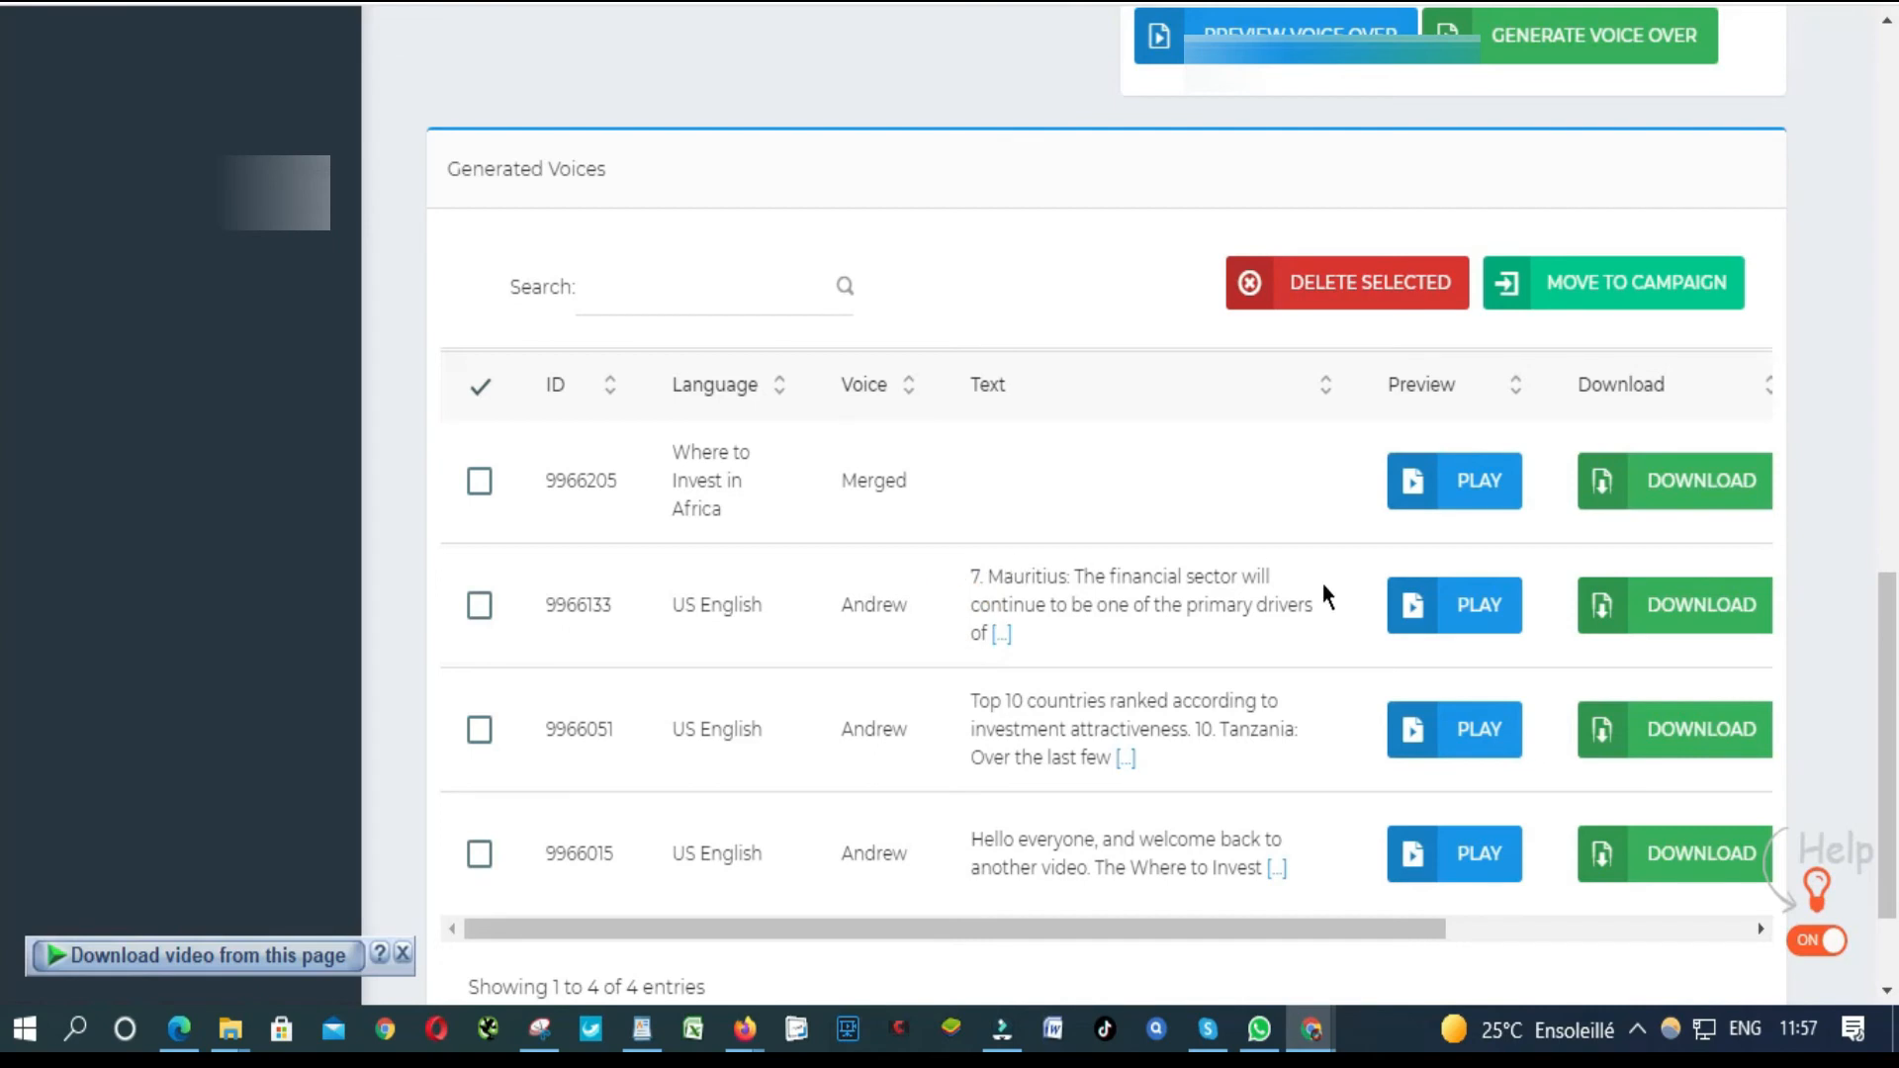
pyautogui.click(1453, 480)
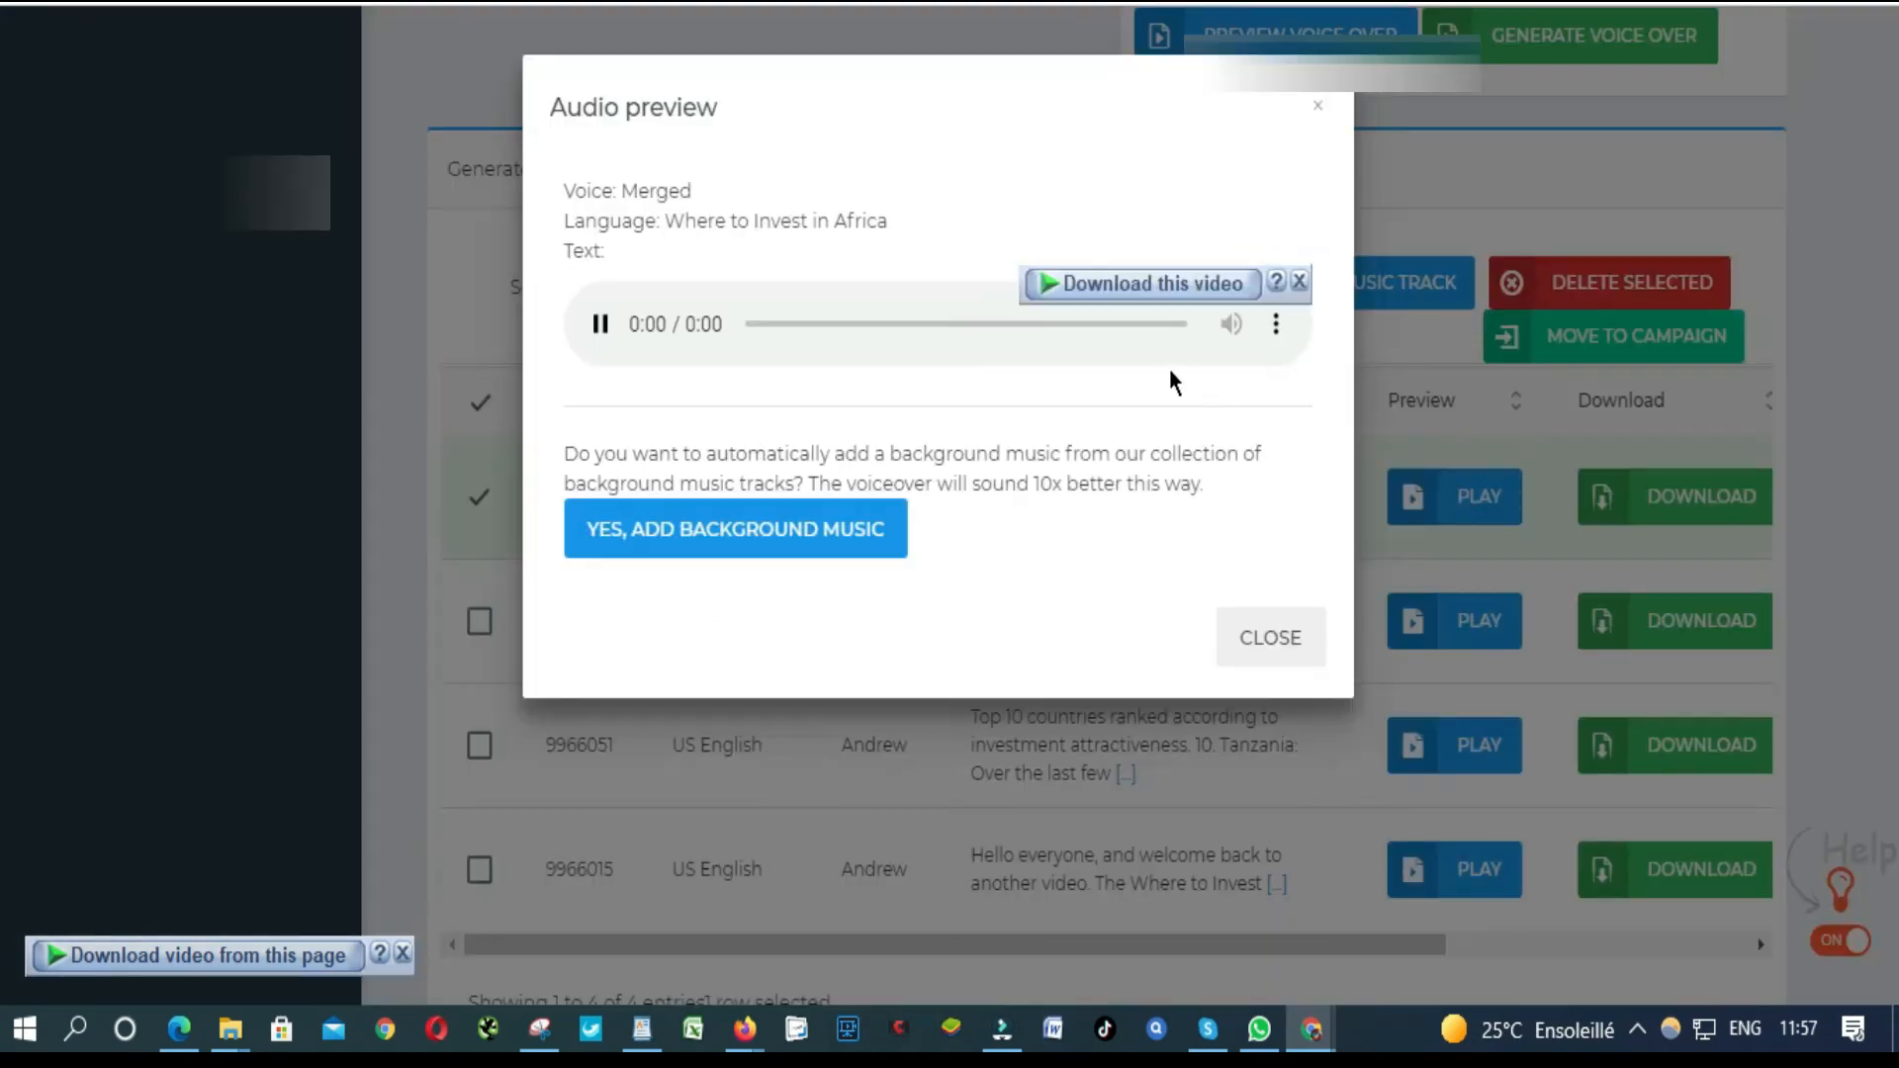
# Step: Close the merged preview and the 30-day character-usage chart
pyautogui.click(599, 323)
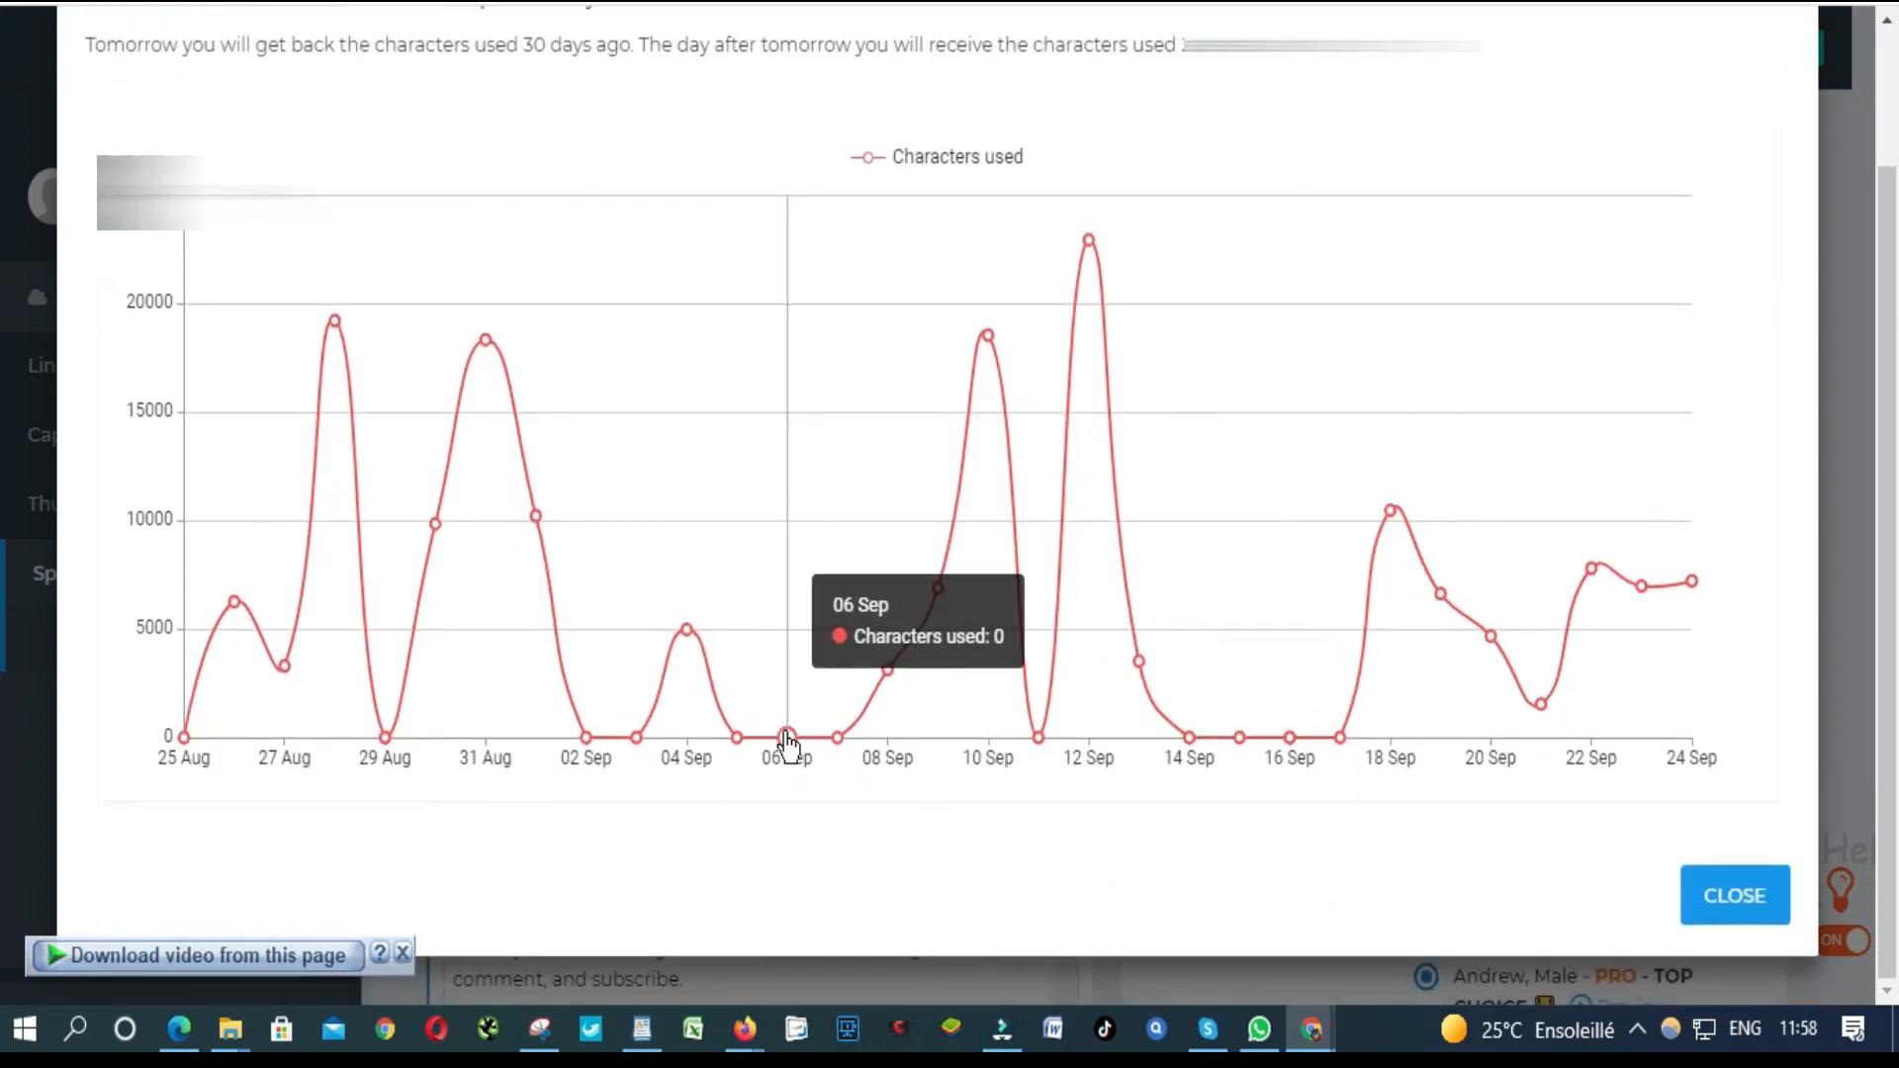
pyautogui.moveTo(987, 336)
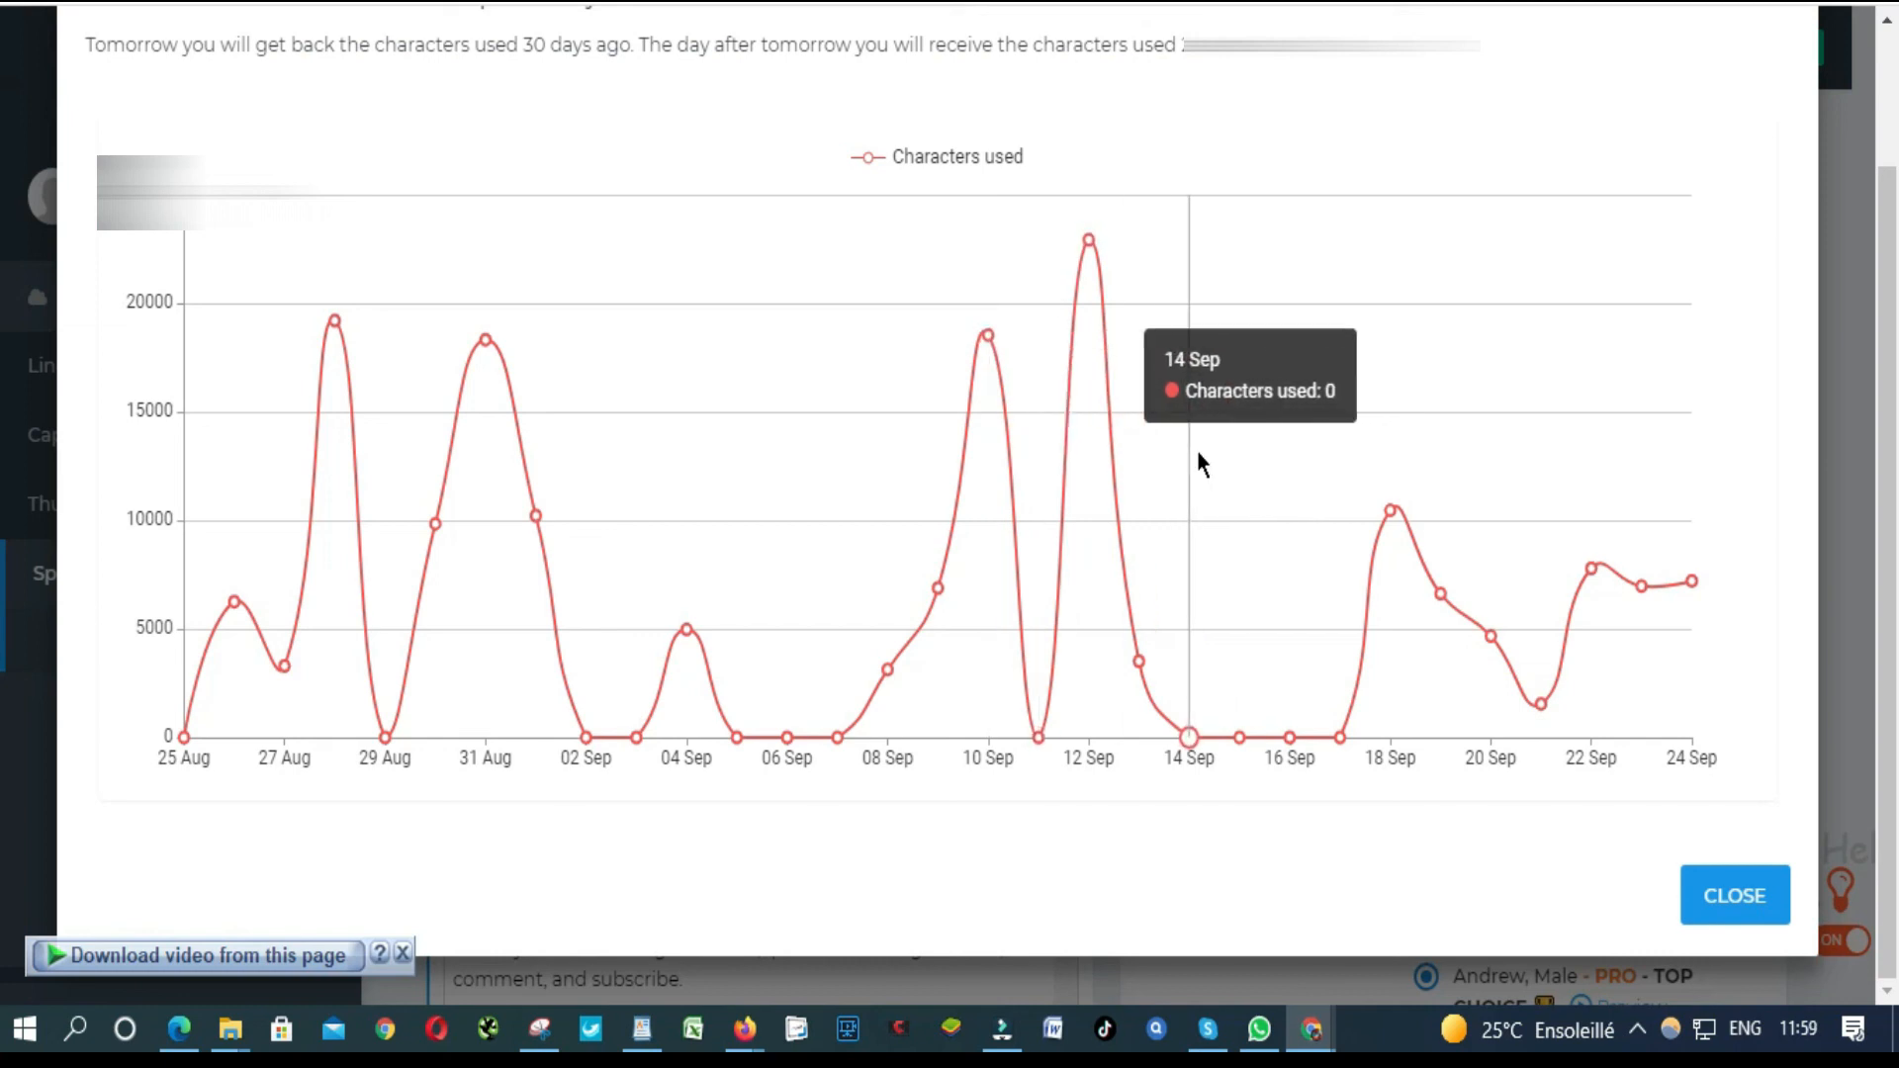
pyautogui.moveTo(1722, 779)
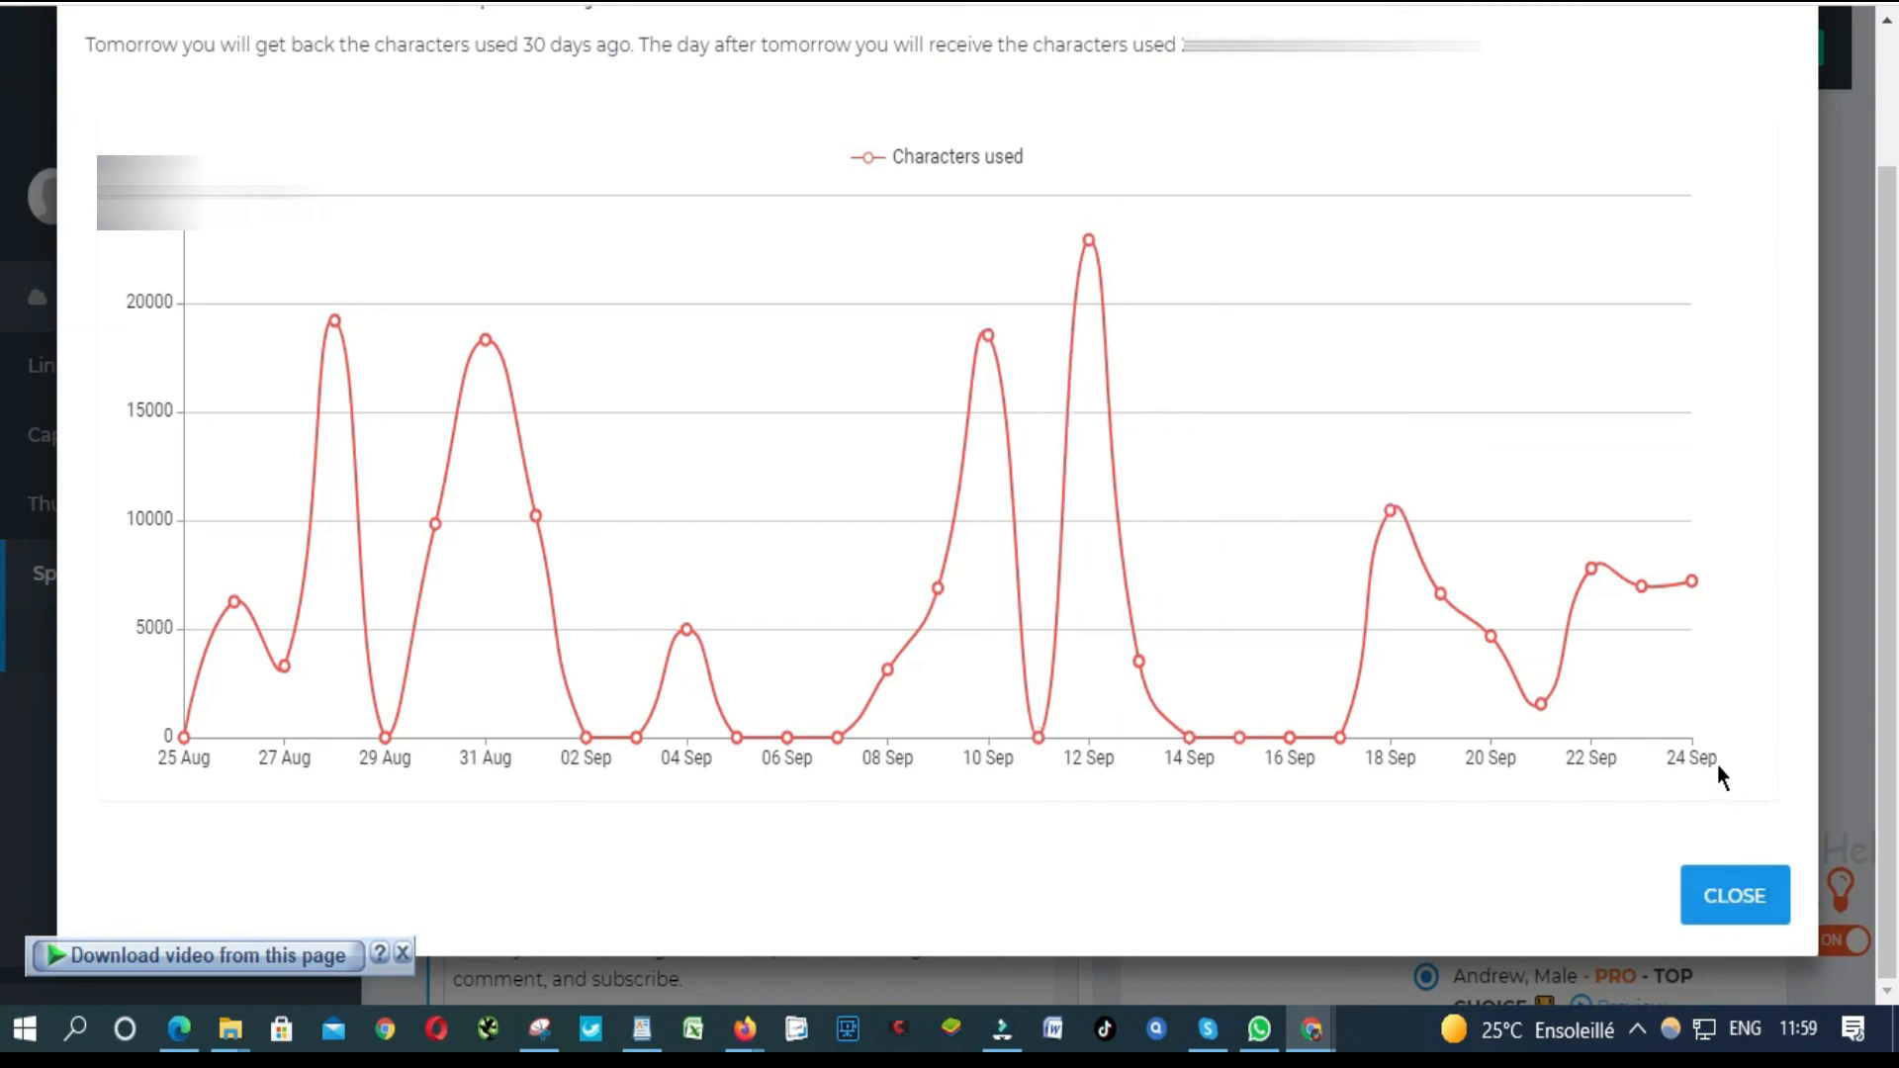
pyautogui.click(1734, 895)
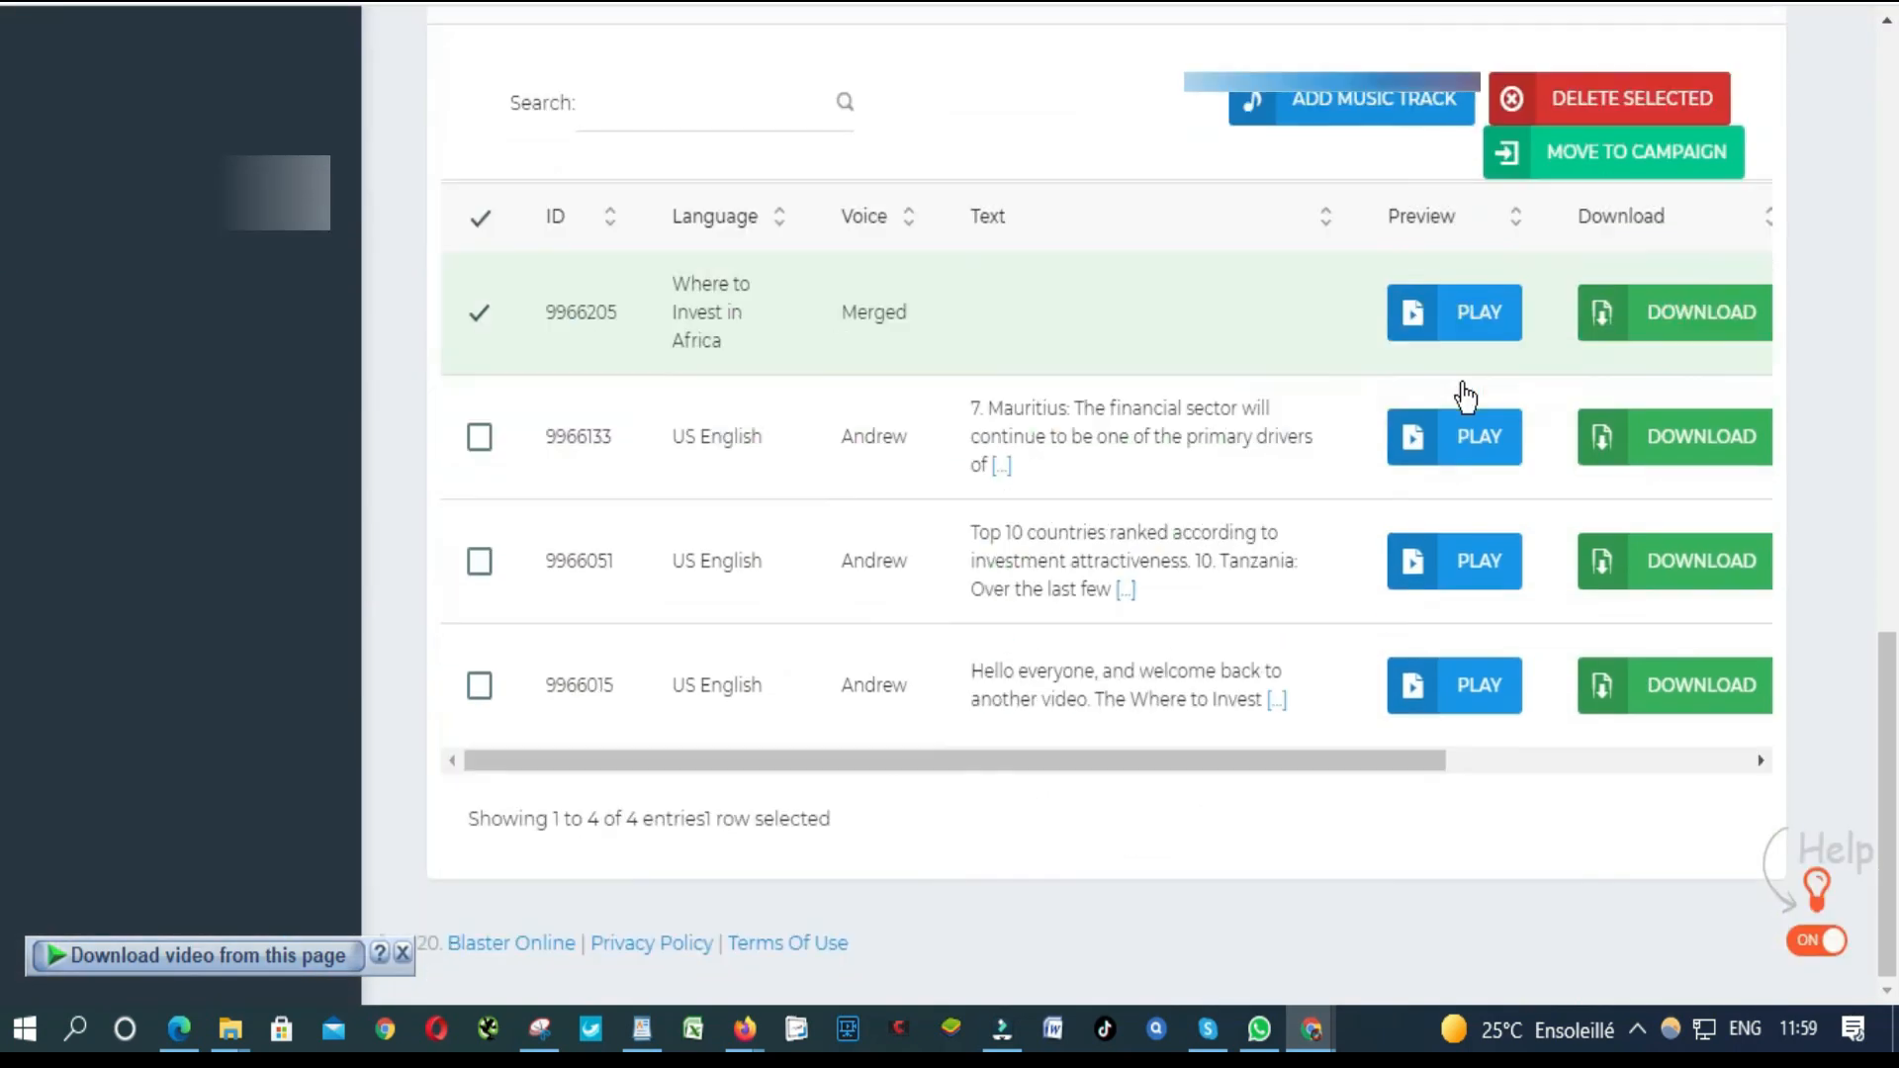
# Step: Download the merged 'Where to Invest in Africa' voiceover with no background music
pyautogui.click(1700, 312)
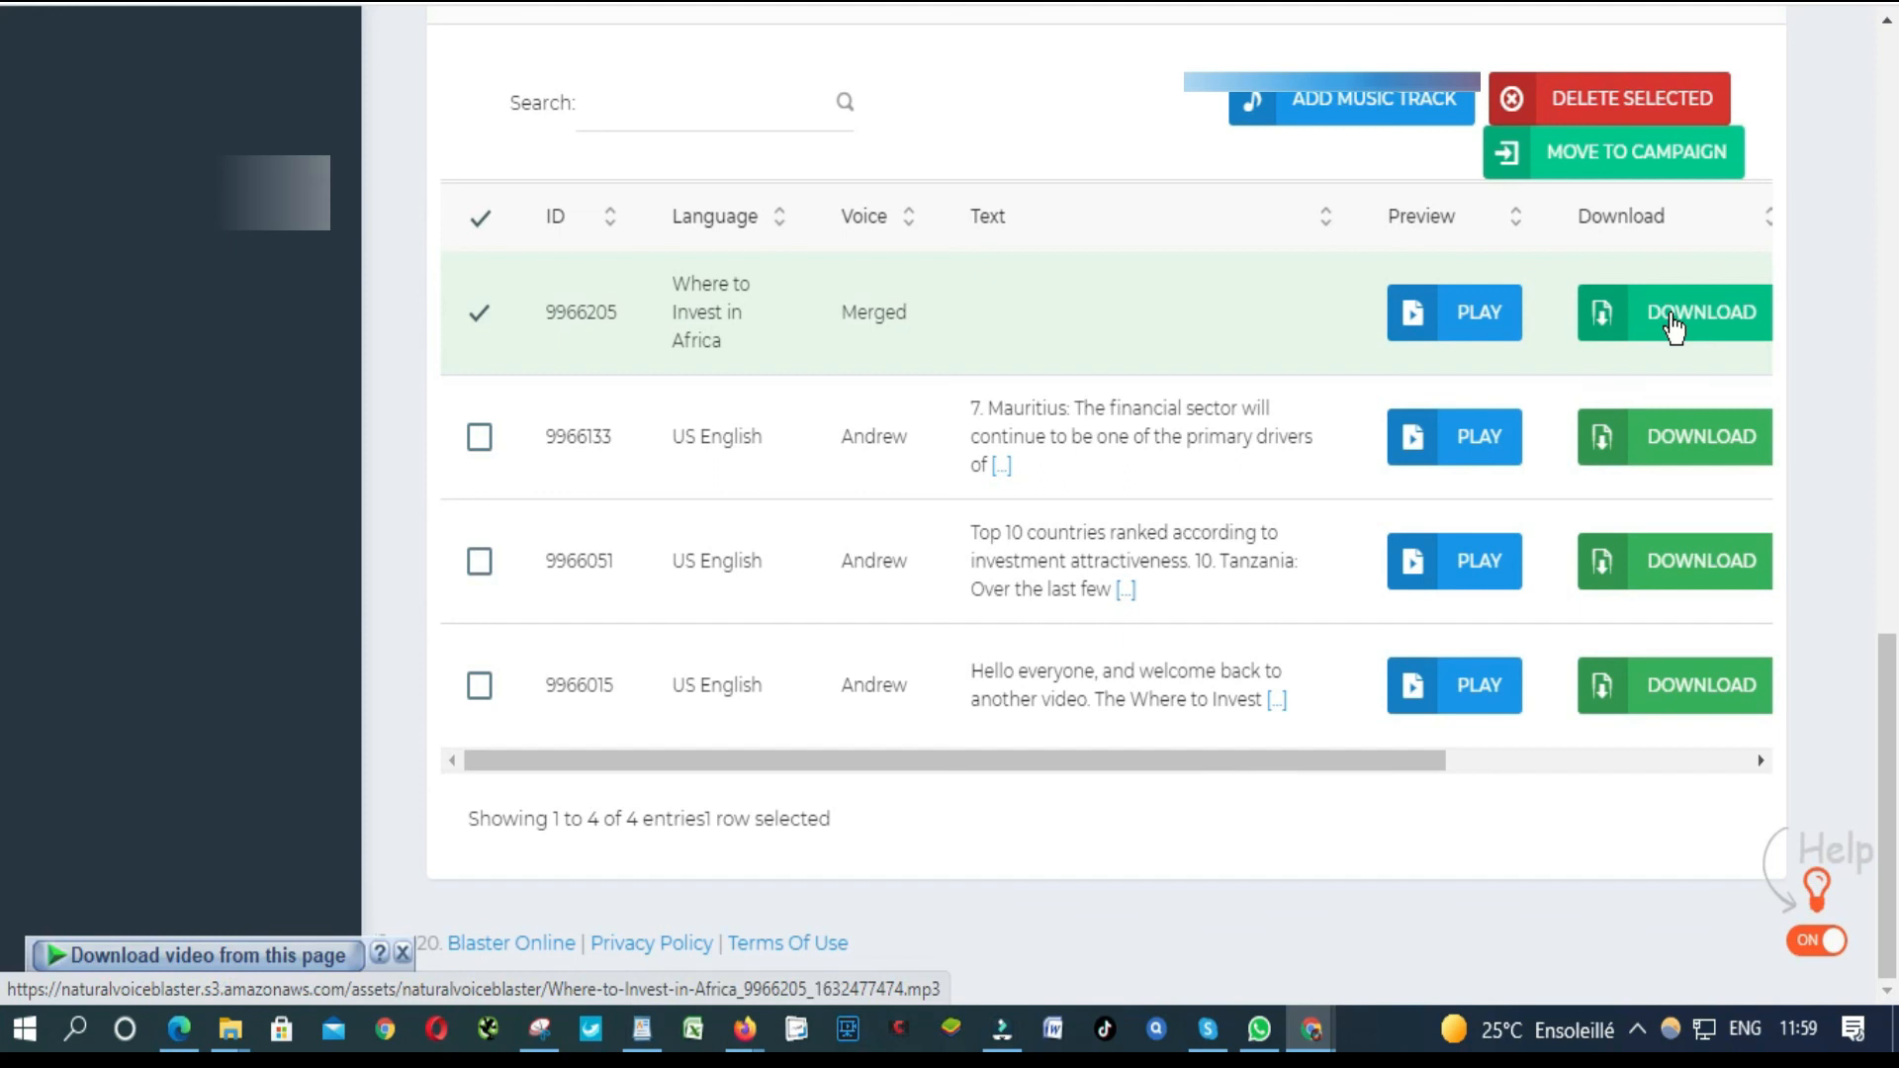
pyautogui.click(1674, 313)
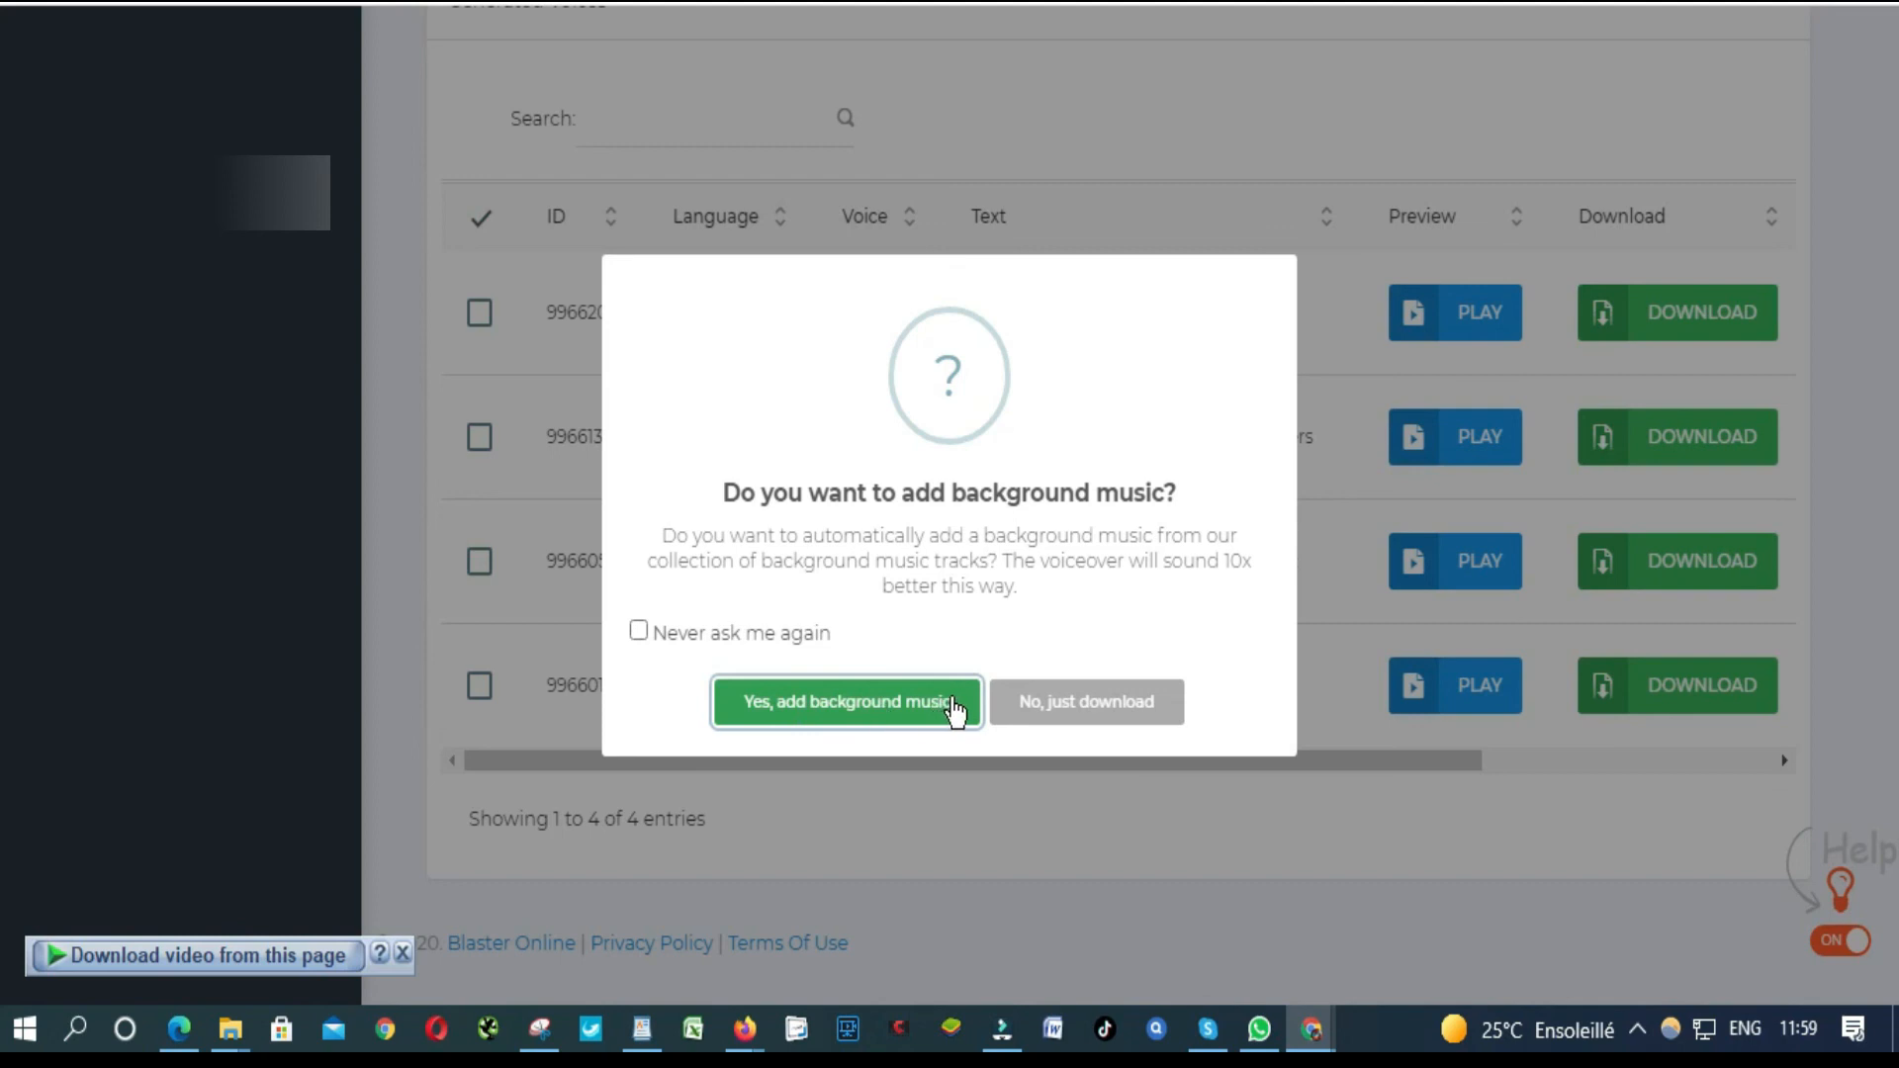
pyautogui.moveTo(1085, 701)
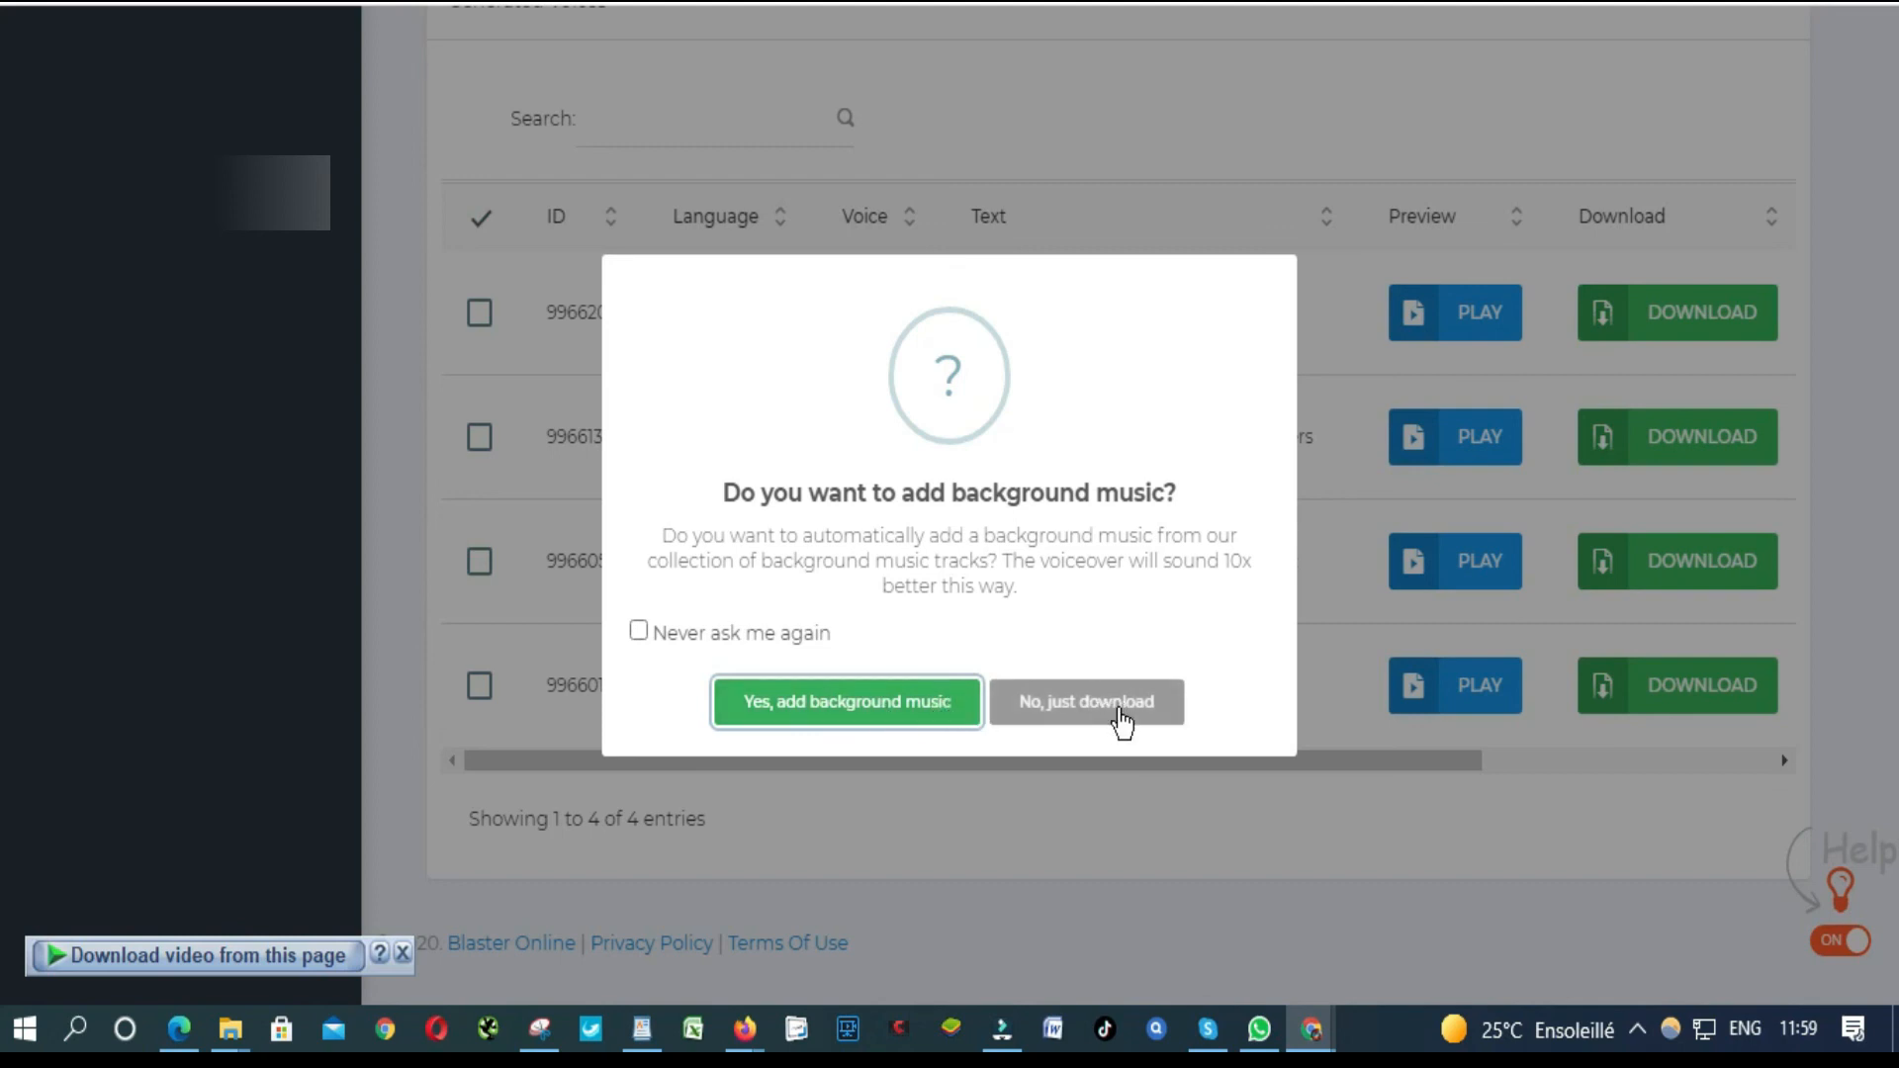
pyautogui.click(1085, 701)
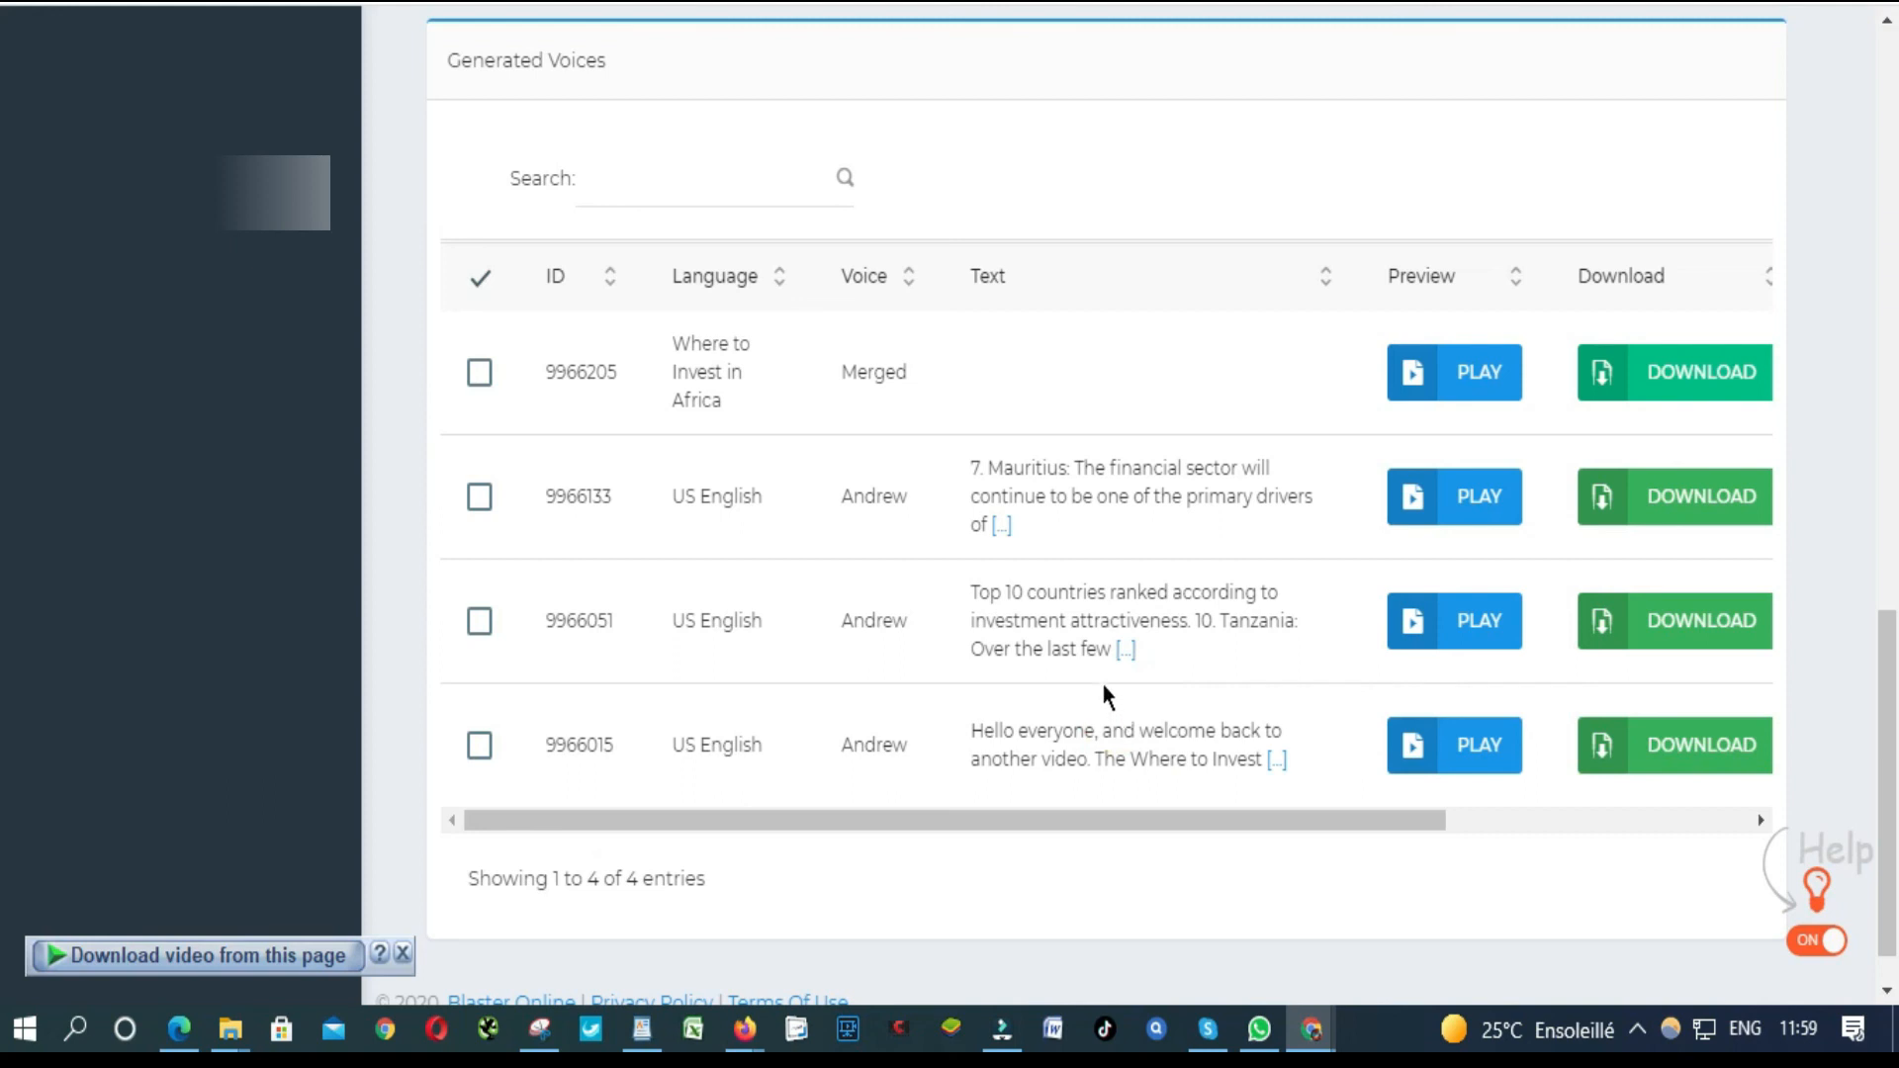
pyautogui.moveTo(1175, 590)
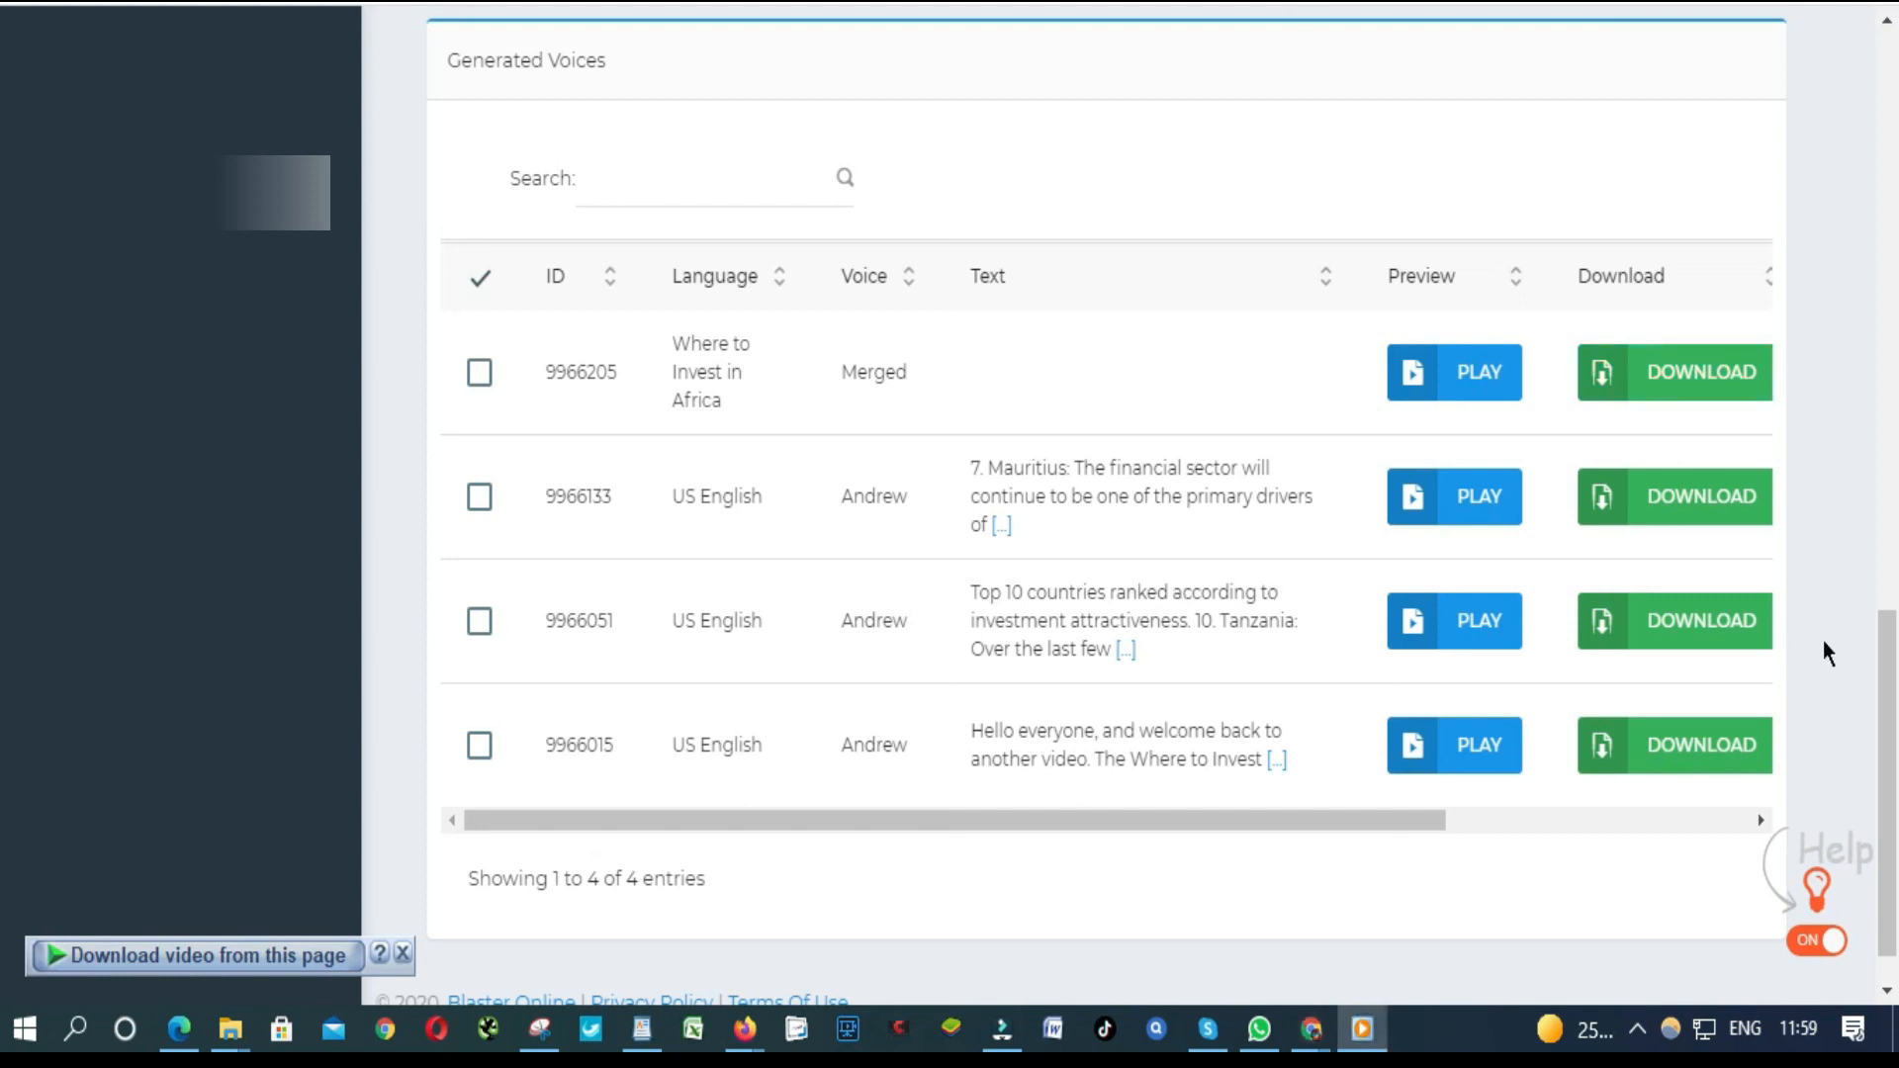
# Step: Open the downloaded MP3 in Windows Media Player, maximize it, and pause at 00:11
pyautogui.click(1452, 372)
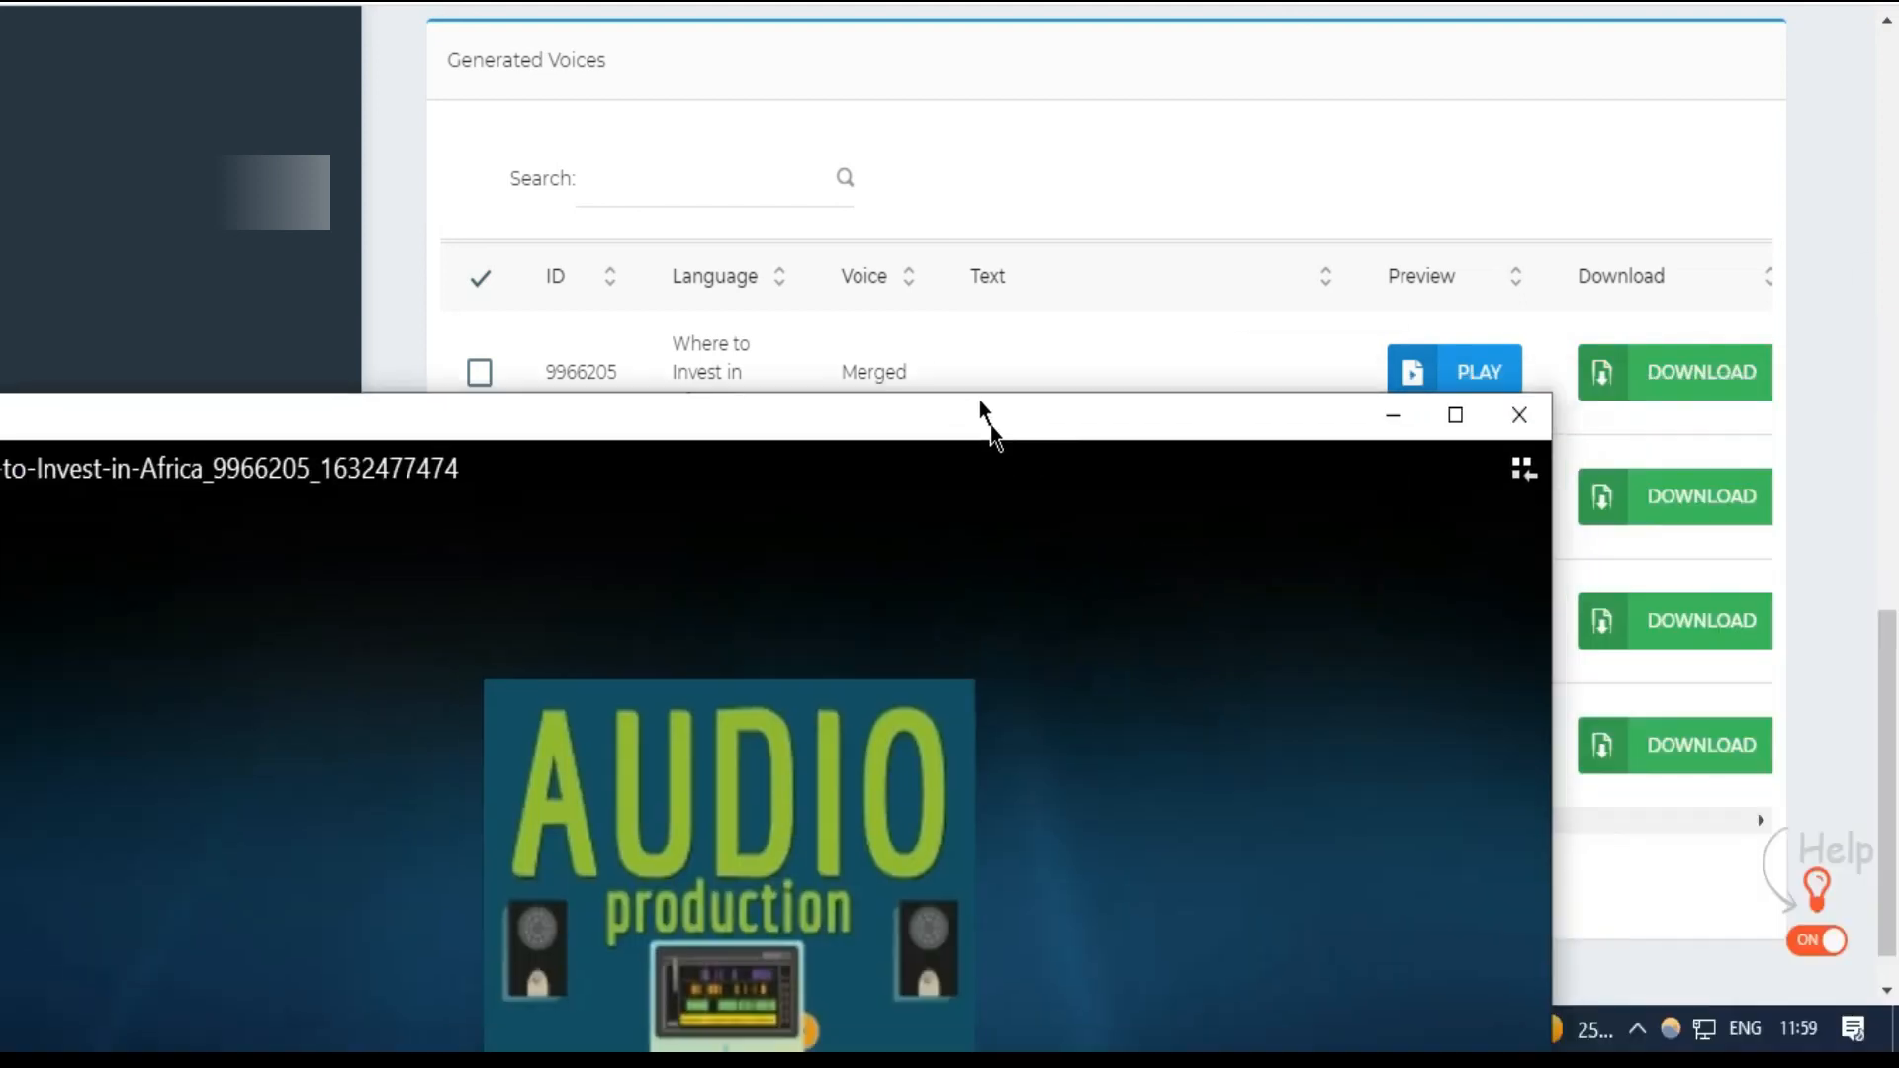
pyautogui.click(1455, 415)
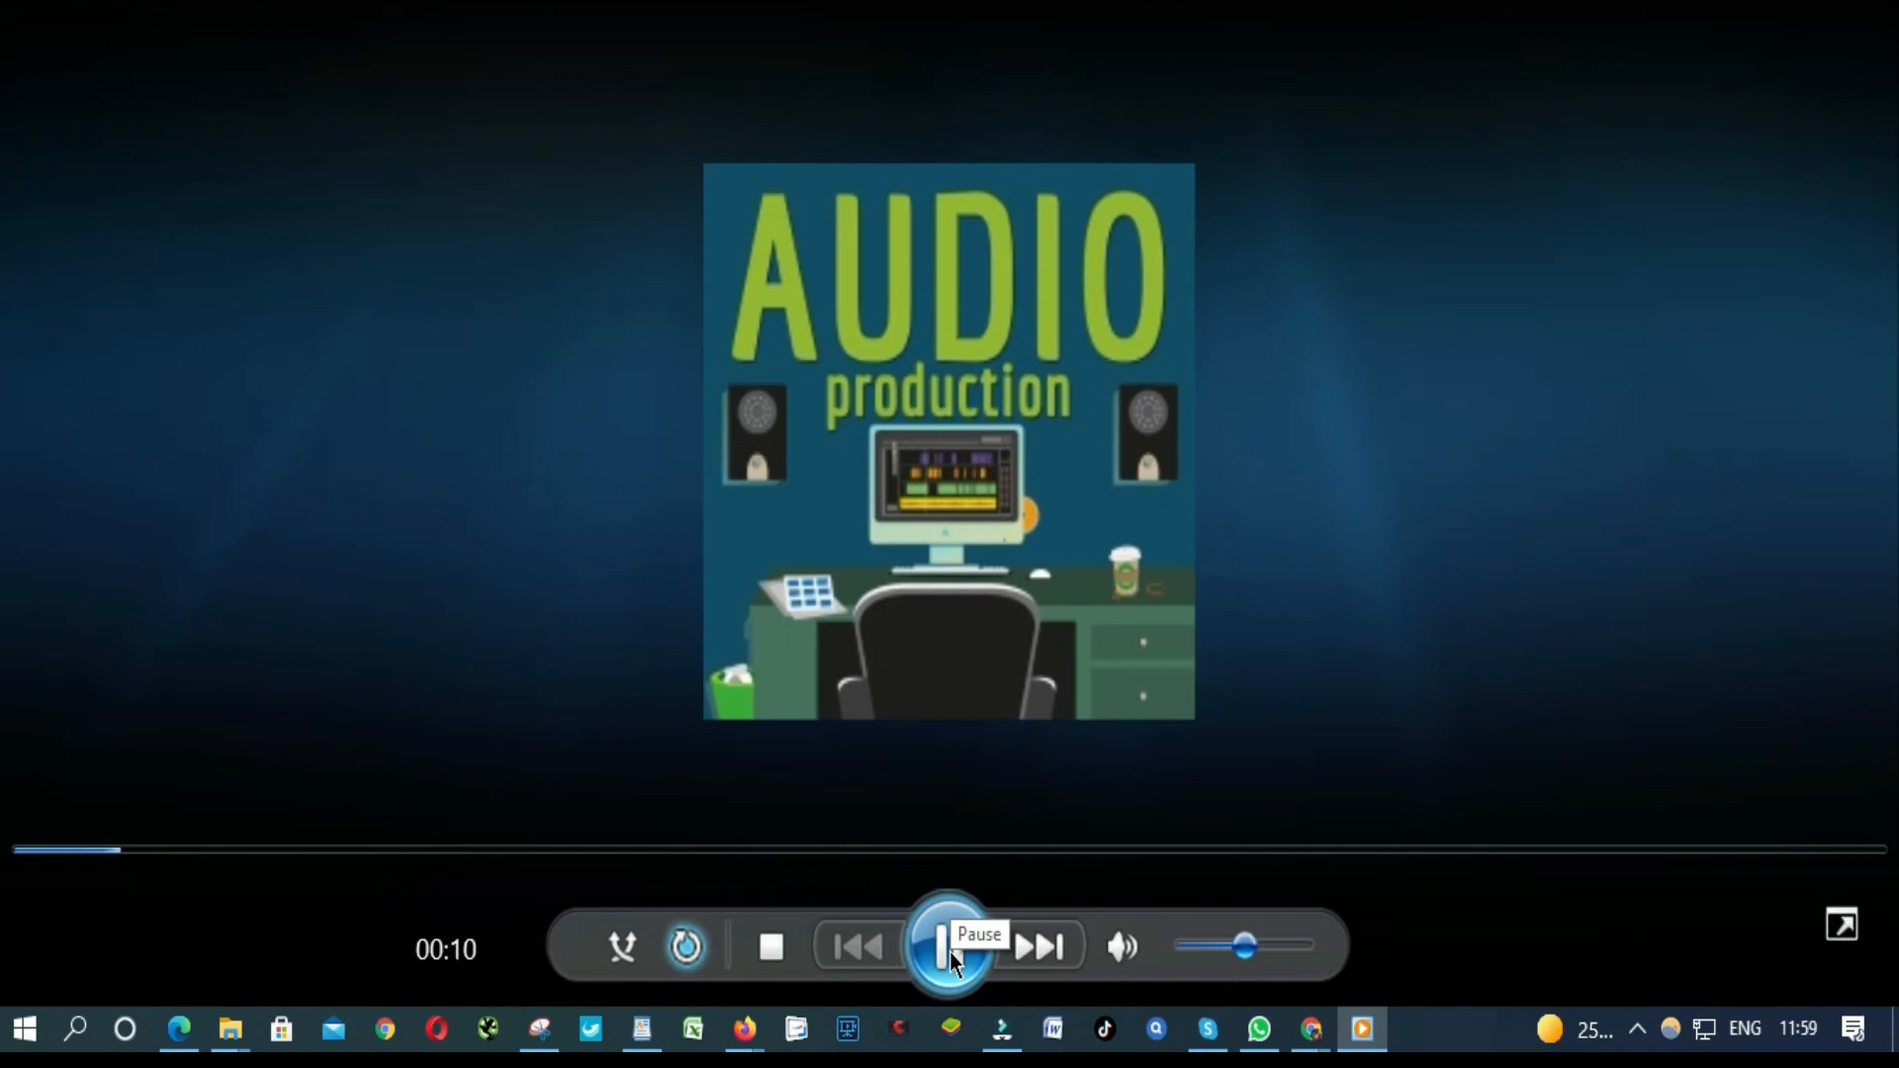
pyautogui.click(948, 947)
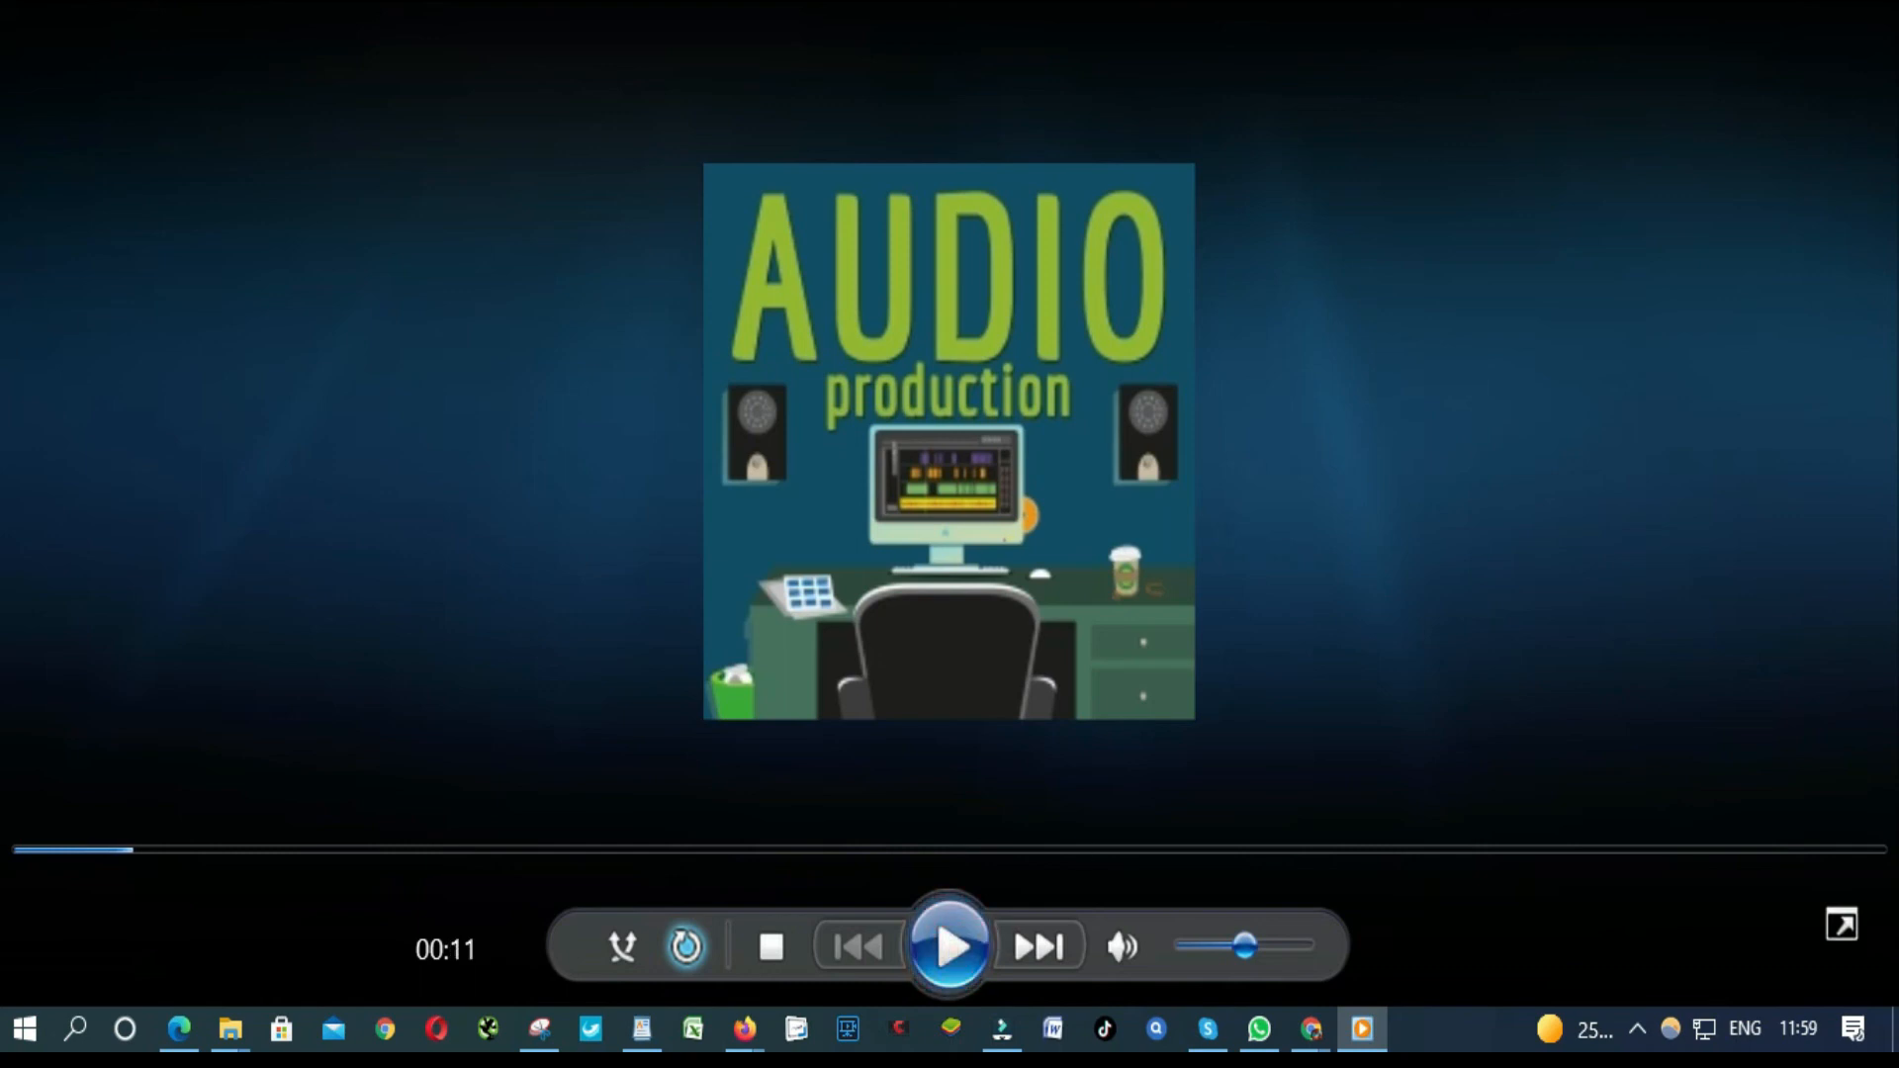